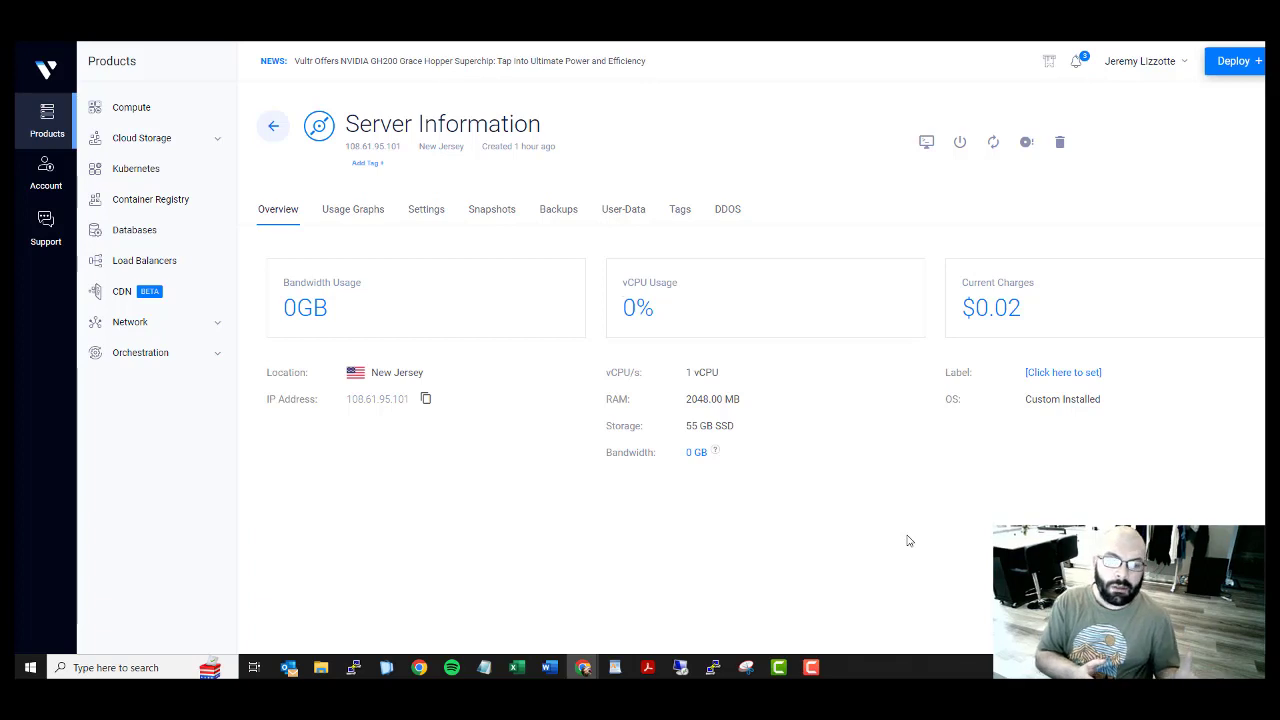
mouse_move(513, 405)
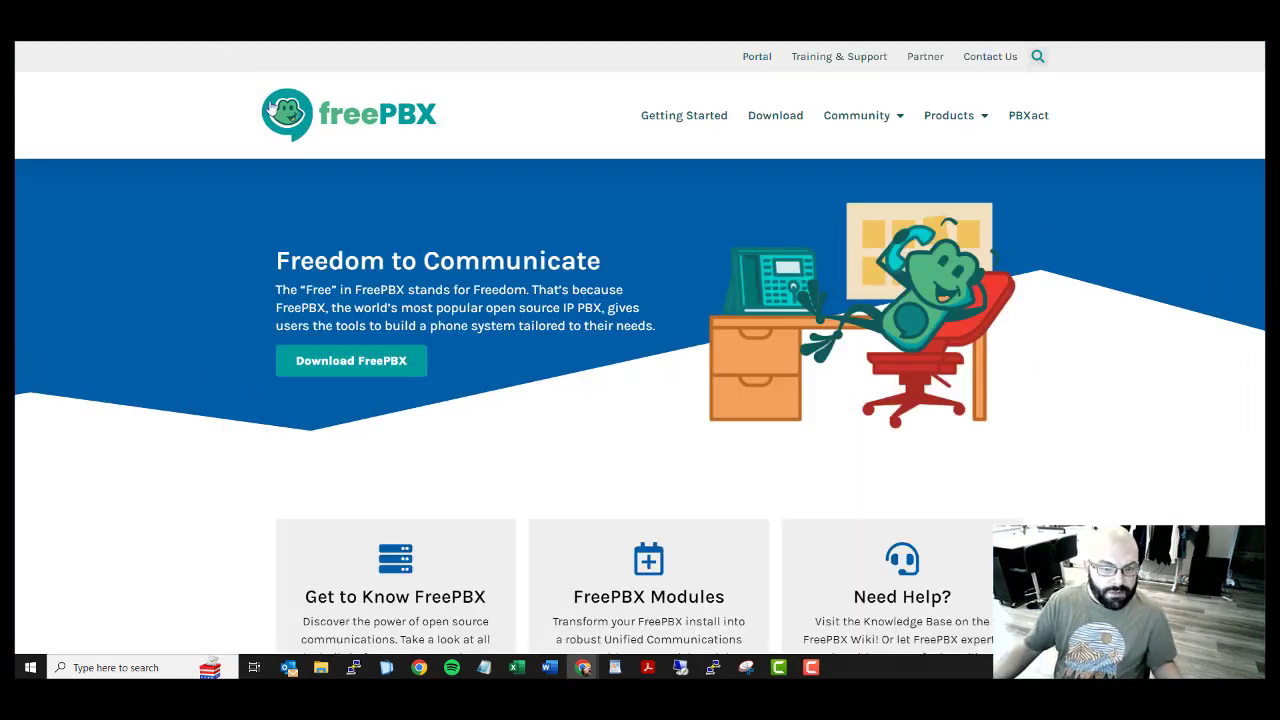
Step: View FreePBX distro download links and the stable SNG7-PBX-64bit-2203-2 full ISO
left_click(775, 115)
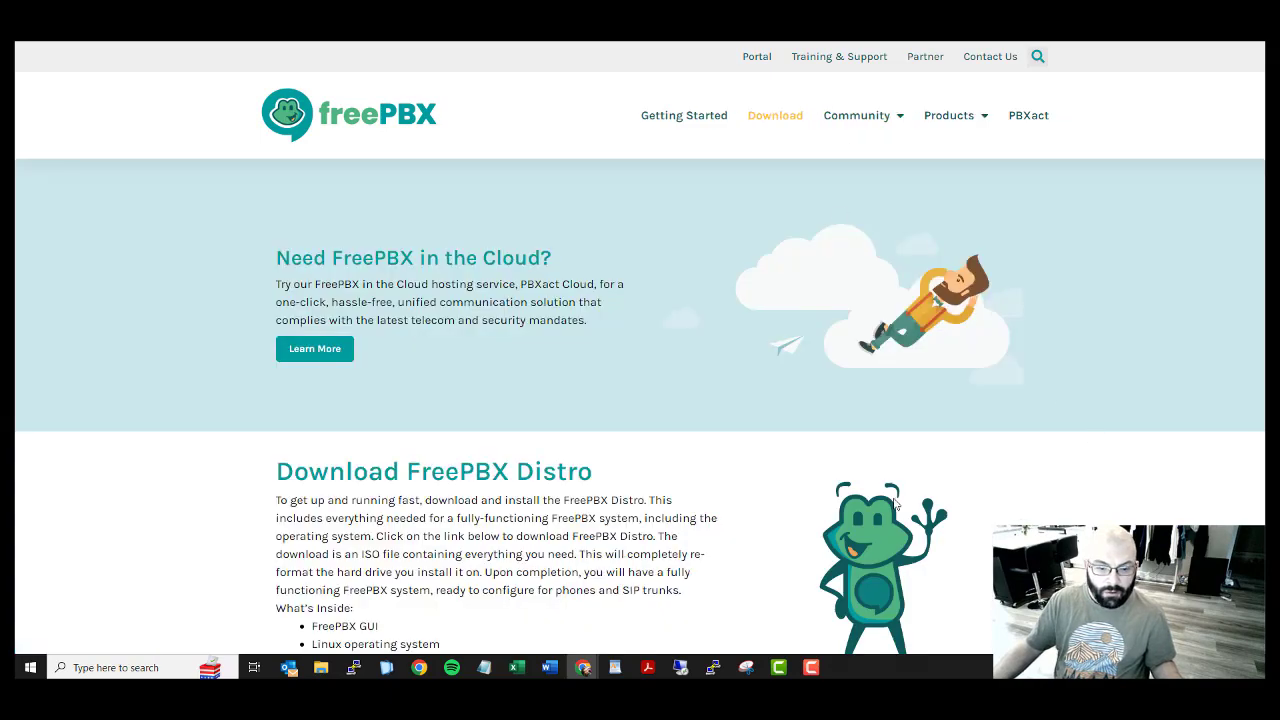
scroll("down", 3)
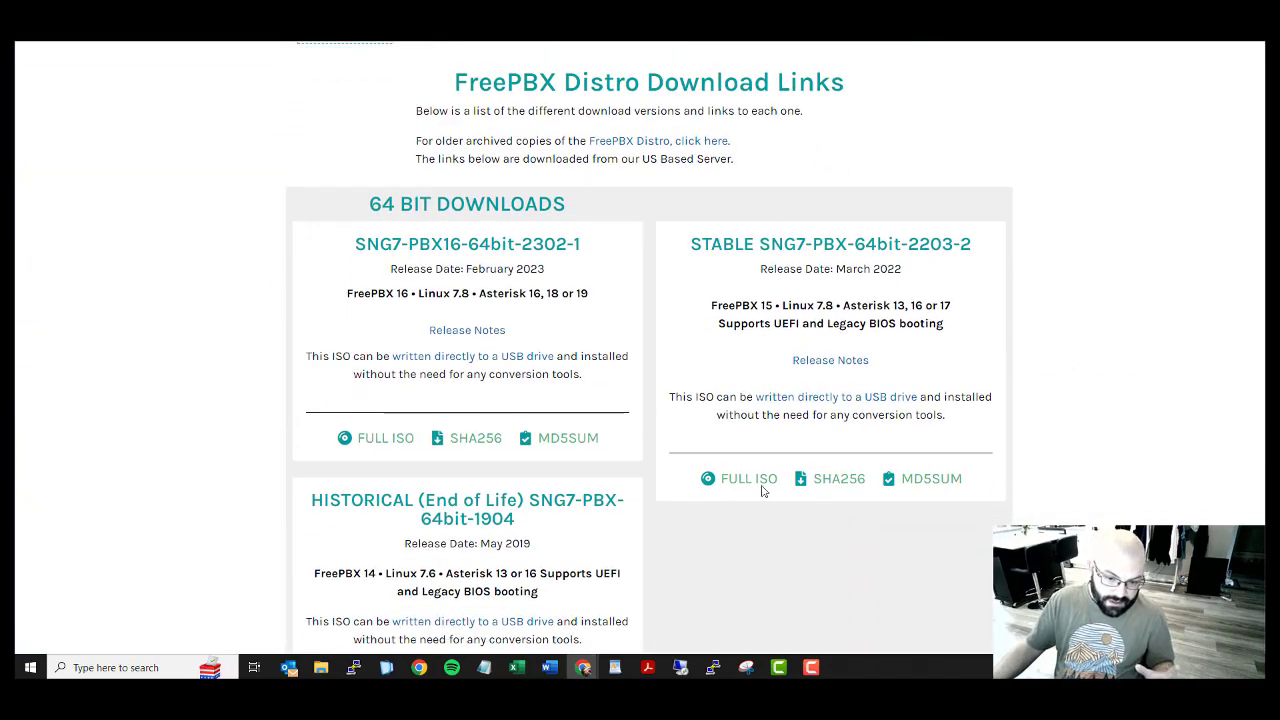
left_click(748, 478)
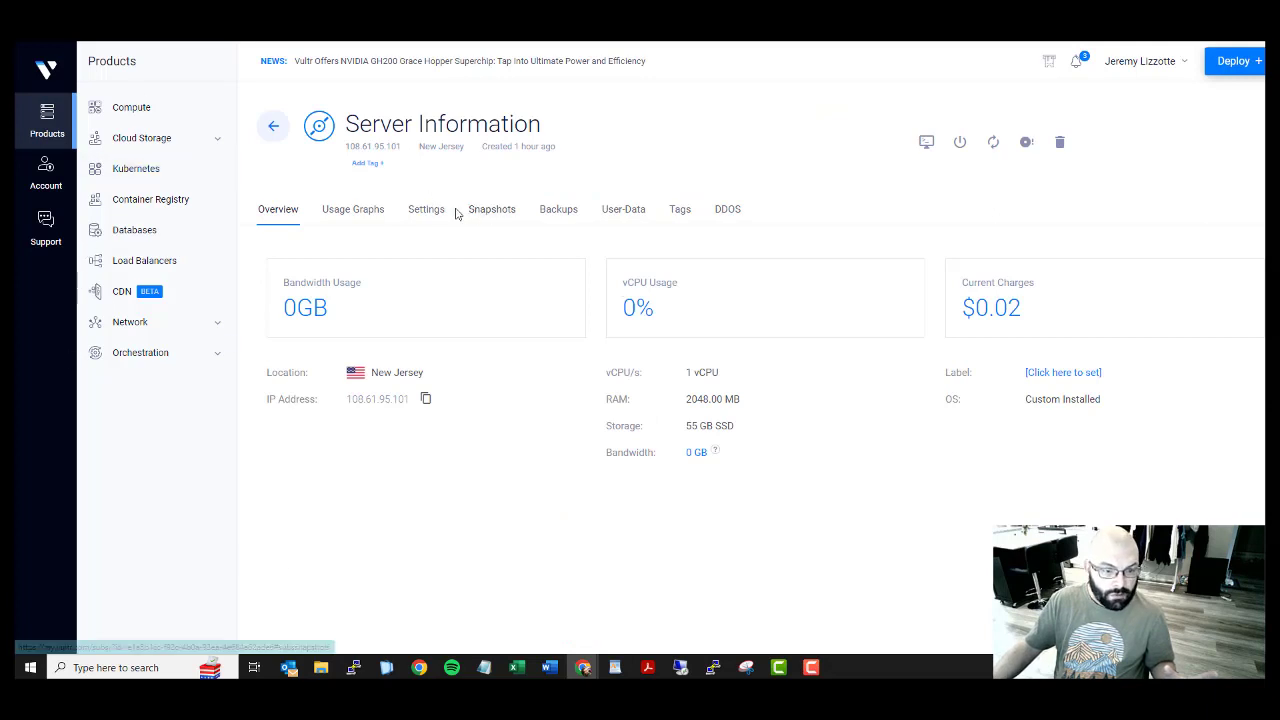
Step: Attach SNG7-PBX-64bit-2203-2.iso from My ISOs under Custom ISO and reboot the server
left_click(425, 209)
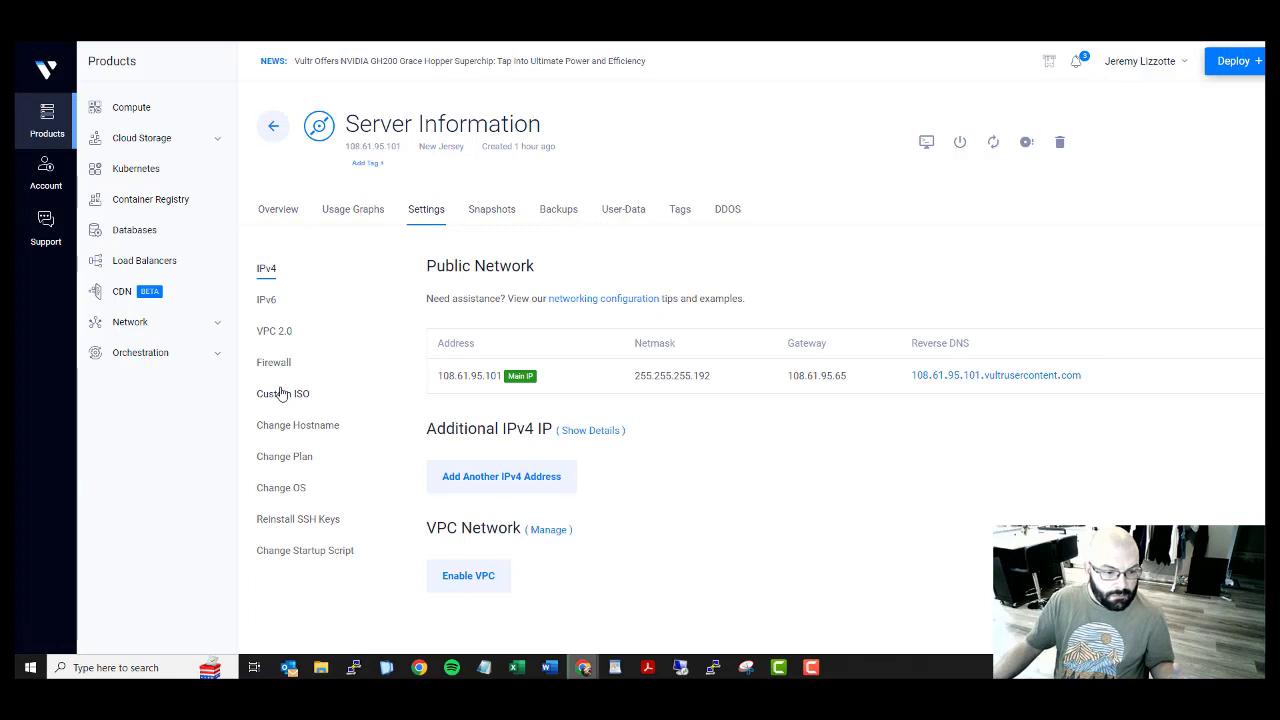
left_click(283, 393)
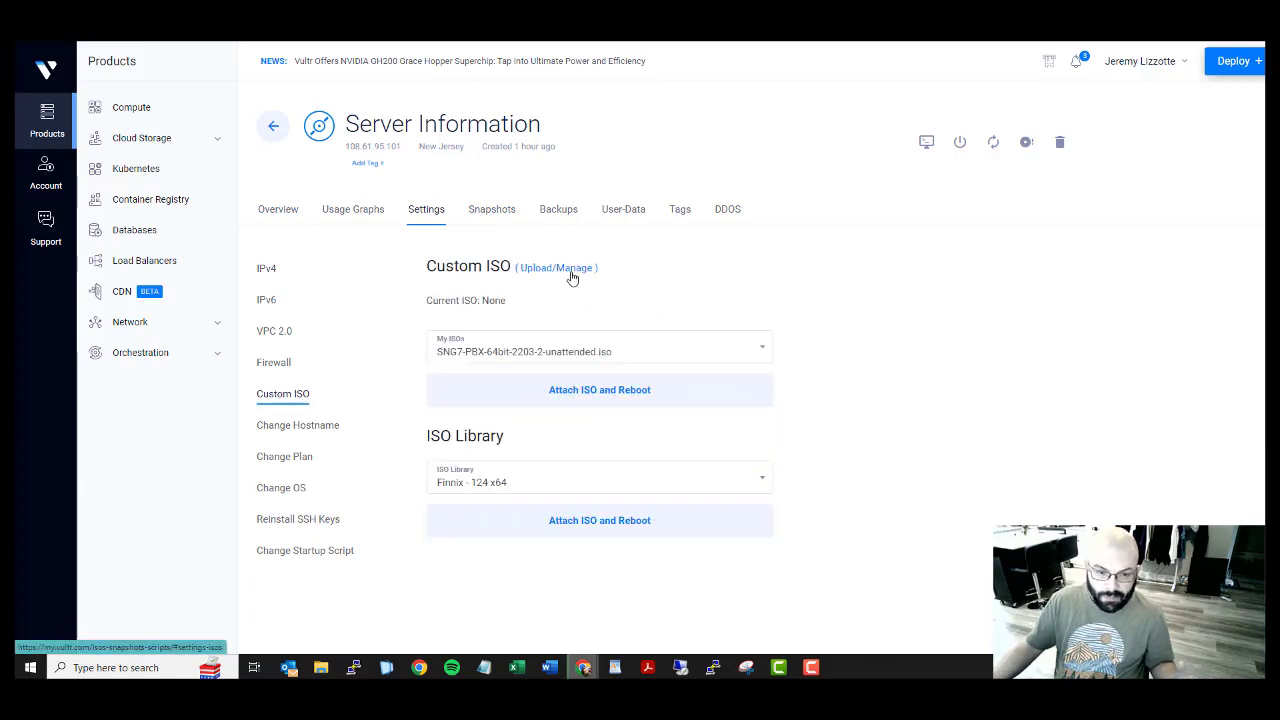
left_click(556, 267)
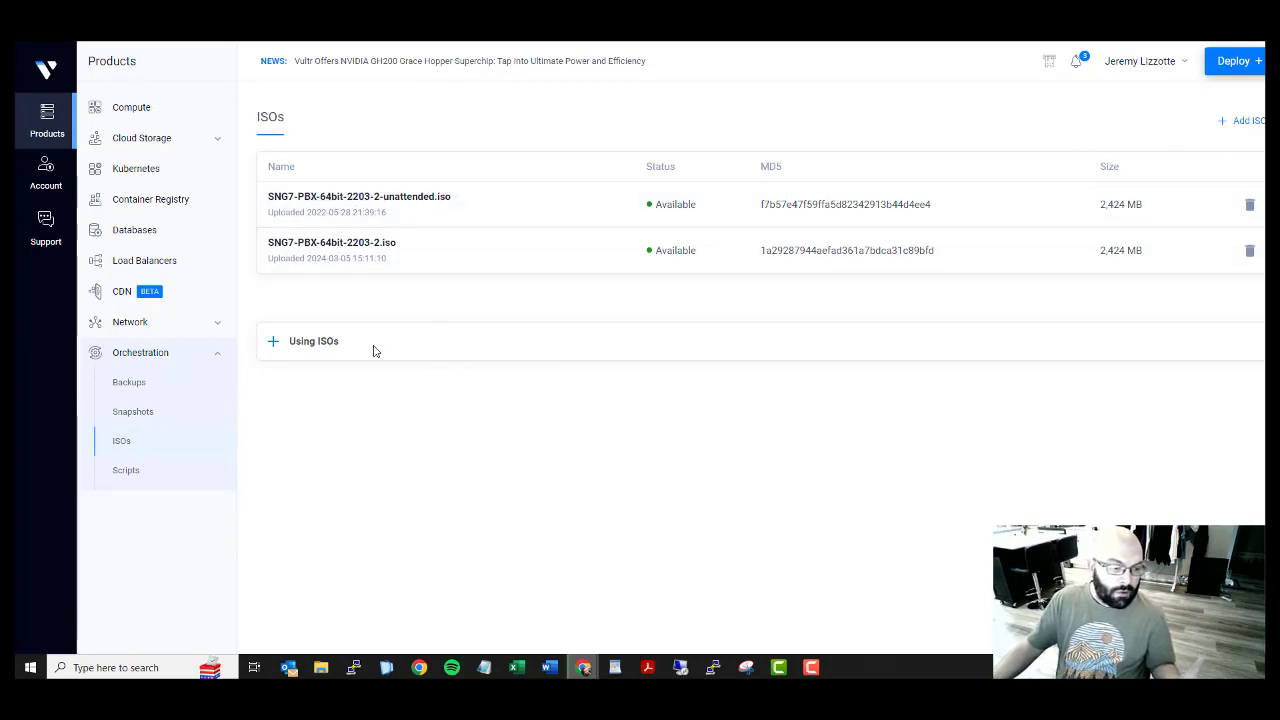
mouse_move(136, 167)
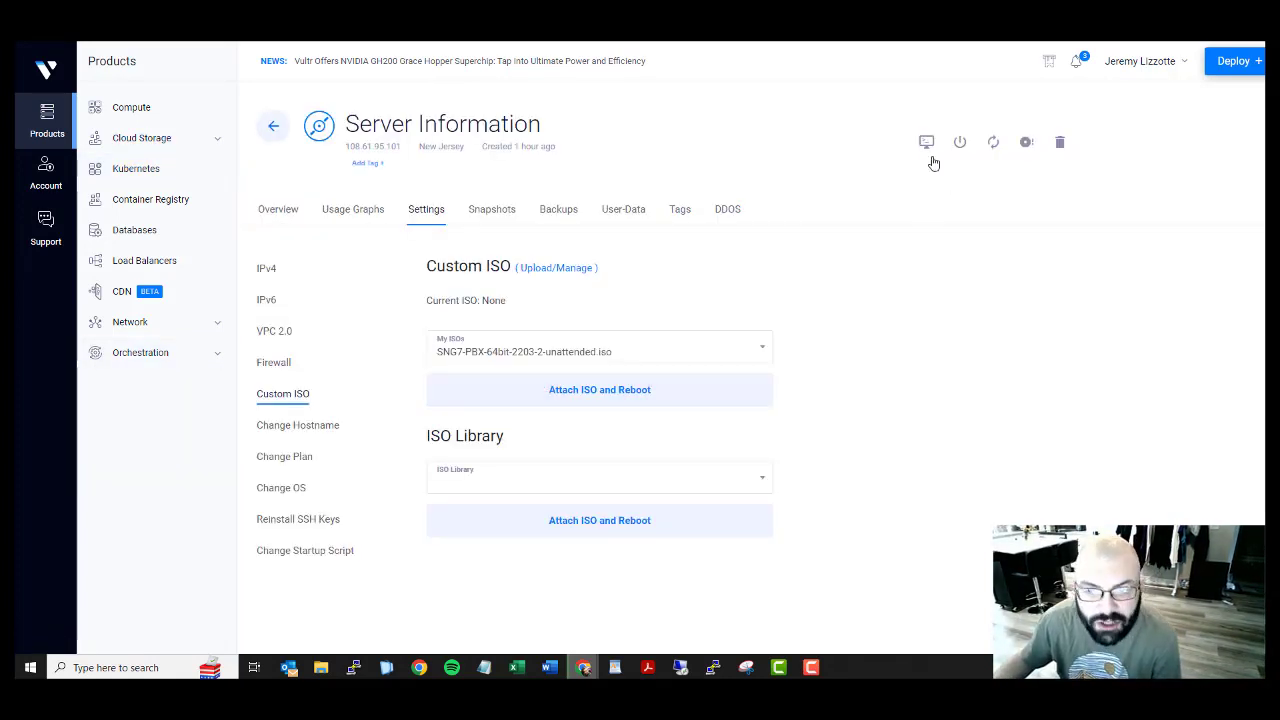
left_click(925, 141)
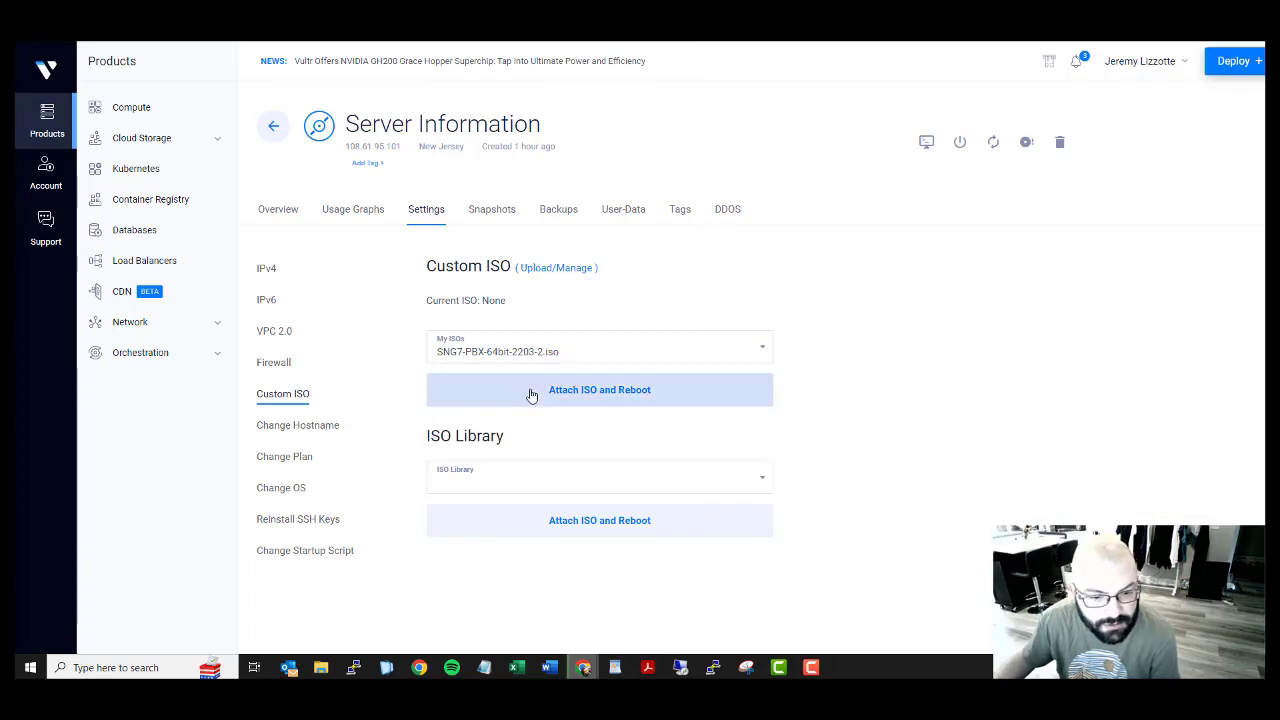
left_click(599, 390)
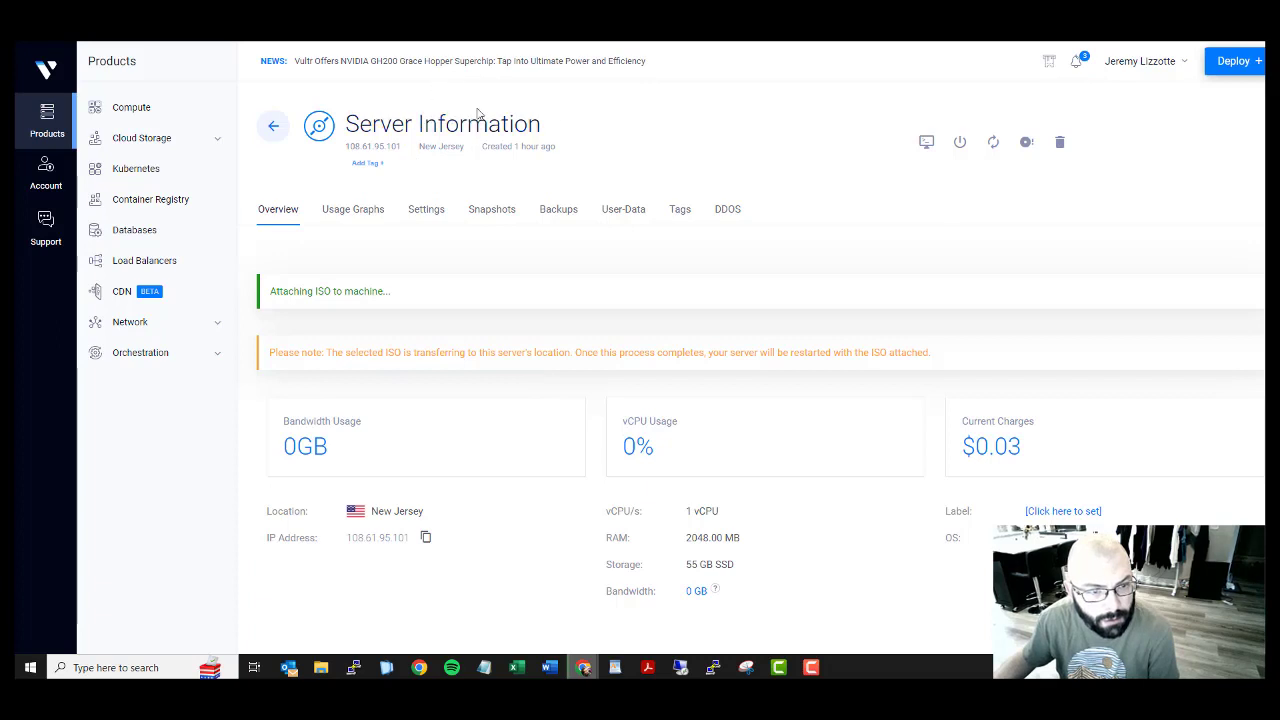
mouse_move(715, 446)
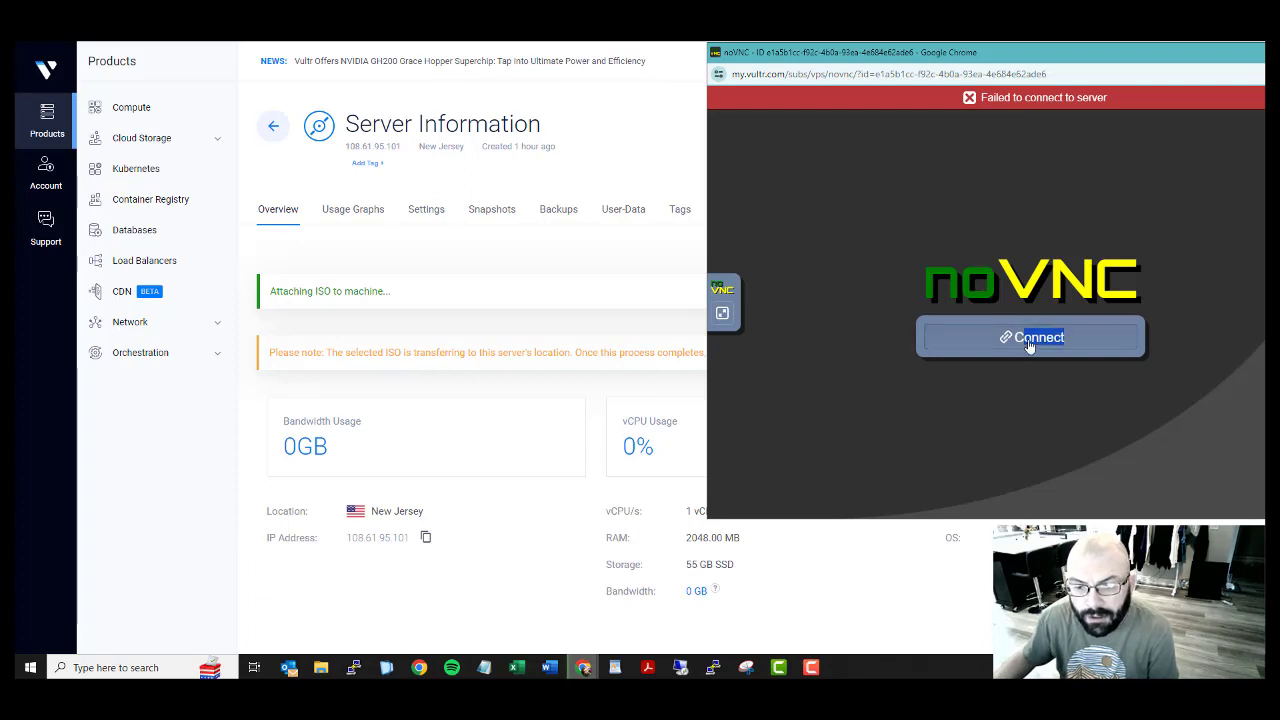
Step: Connect to the server's console in the noVNC window
left_click(1030, 337)
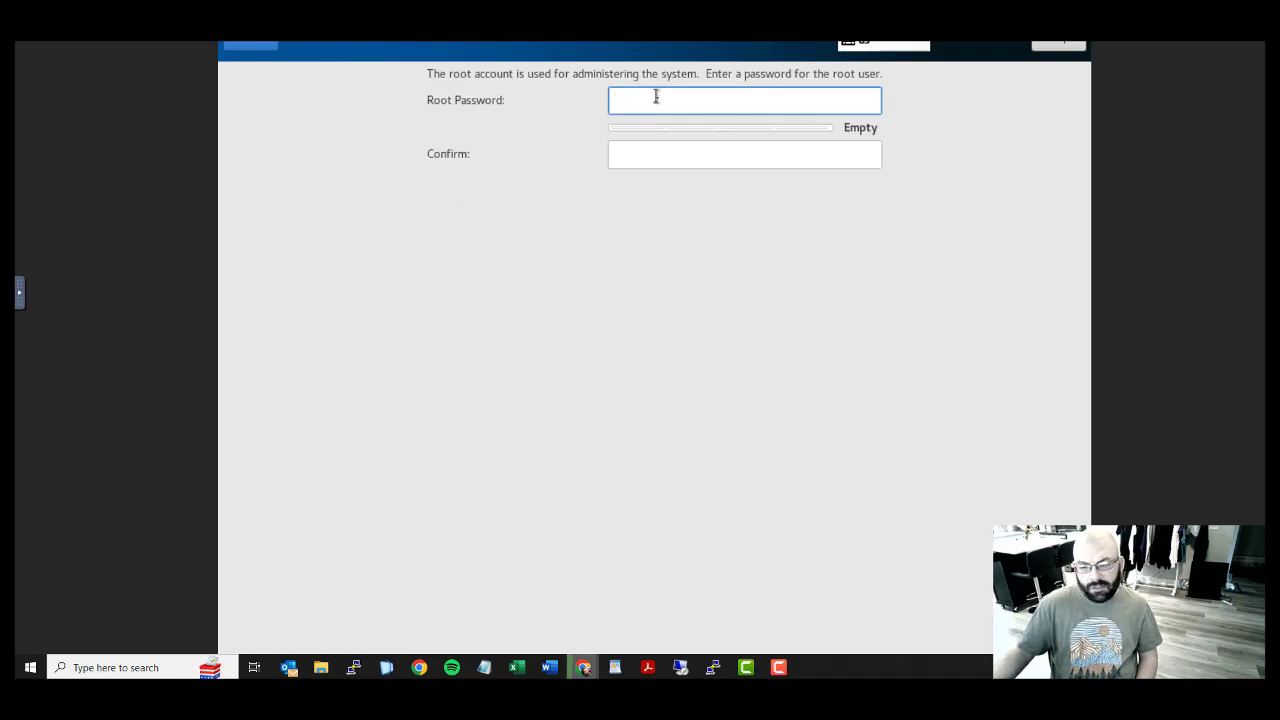
Step: Open the installer's Root Password screen to set the root password
left_click(744, 100)
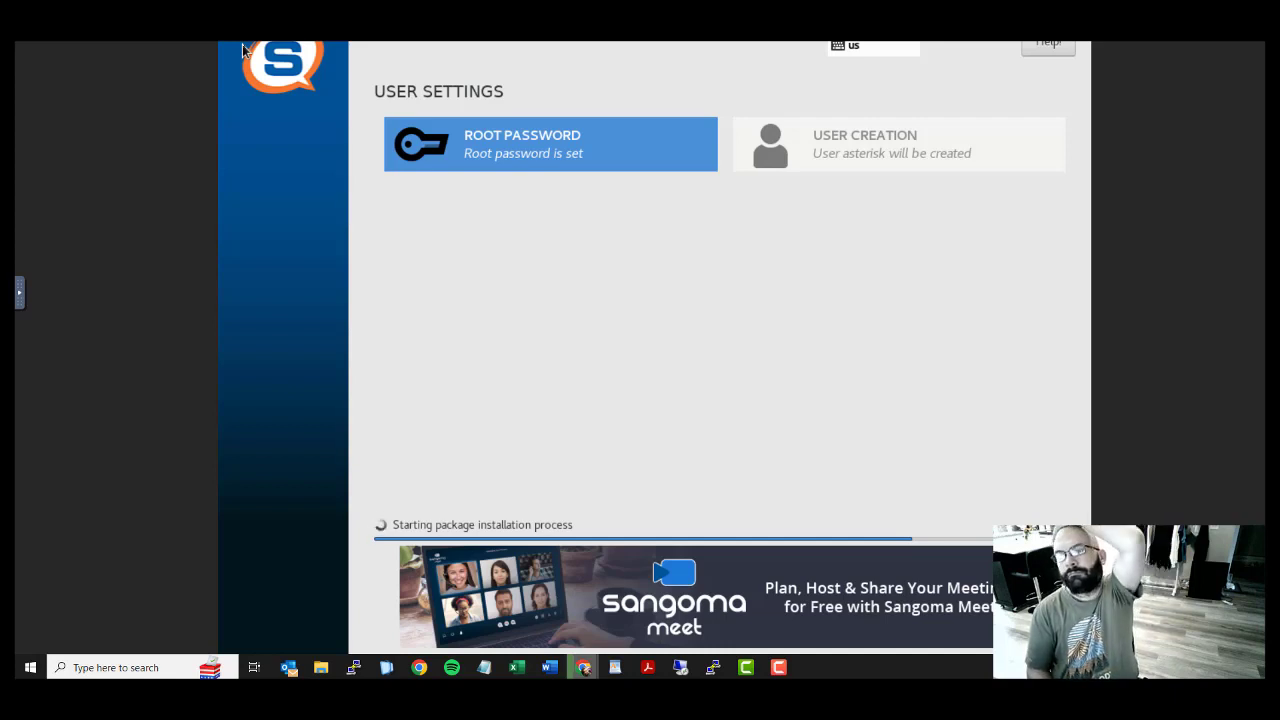
mouse_move(1040, 328)
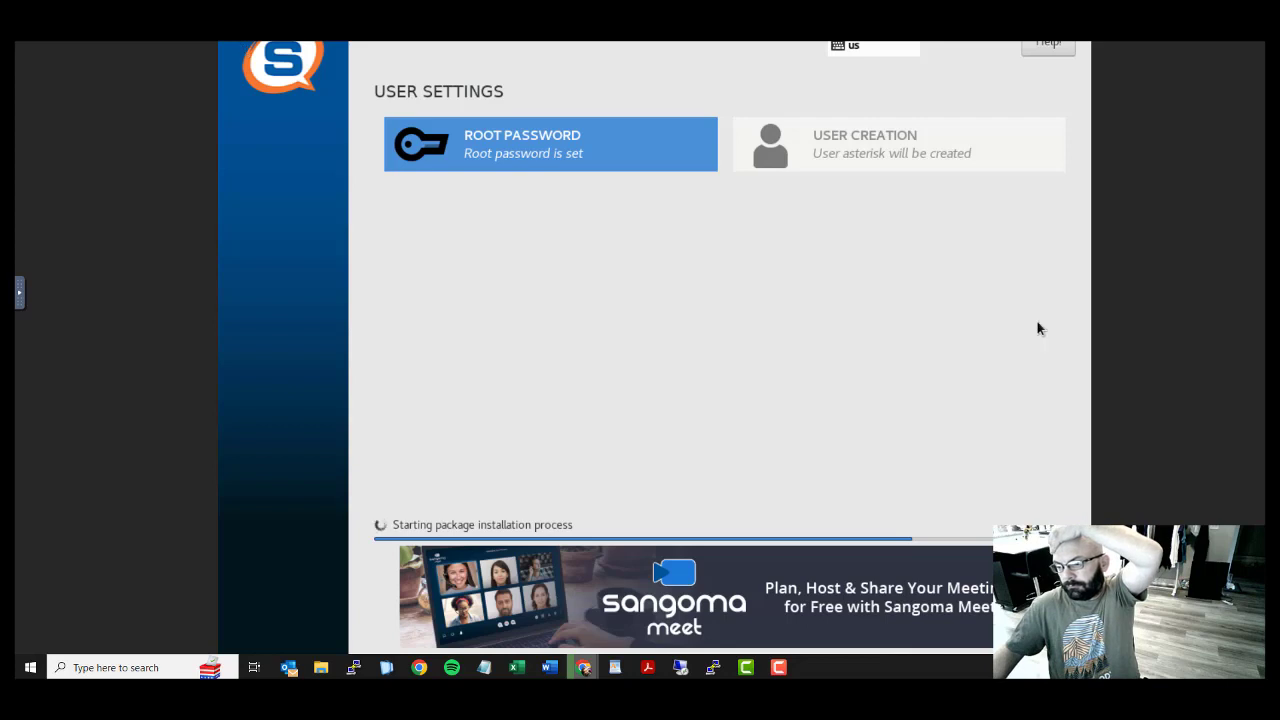
mouse_move(960, 493)
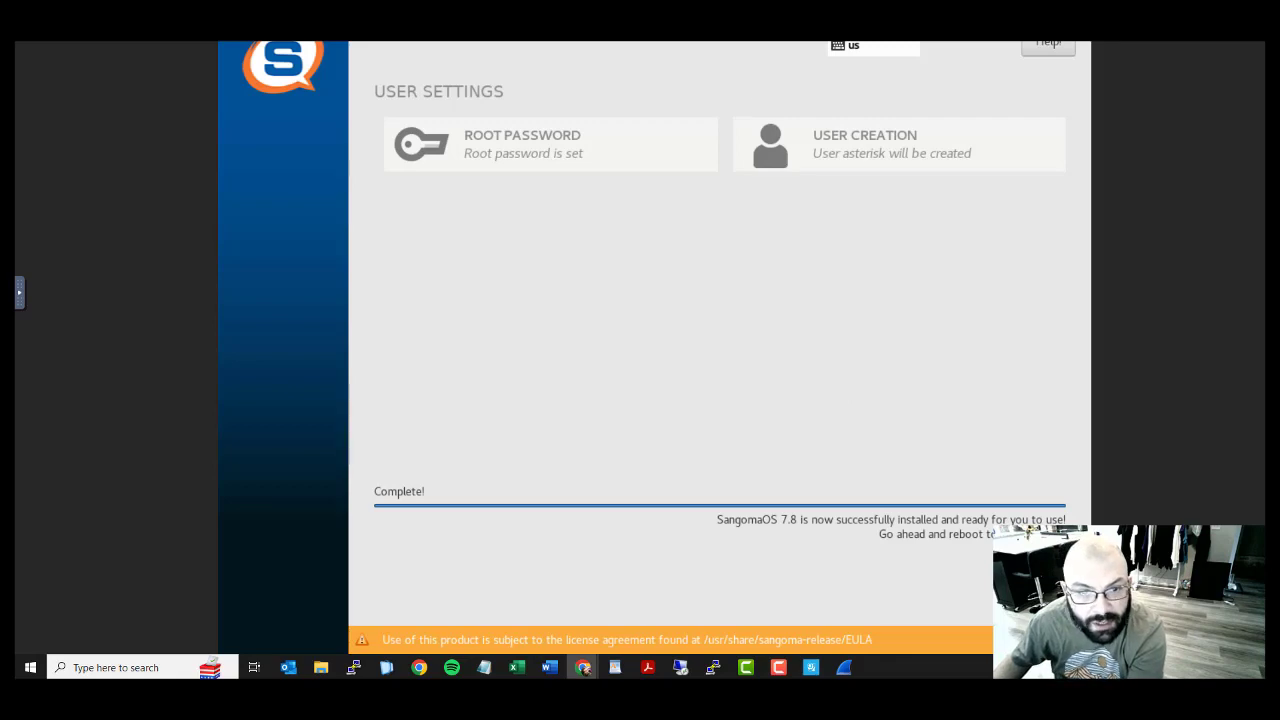
mouse_move(1244, 234)
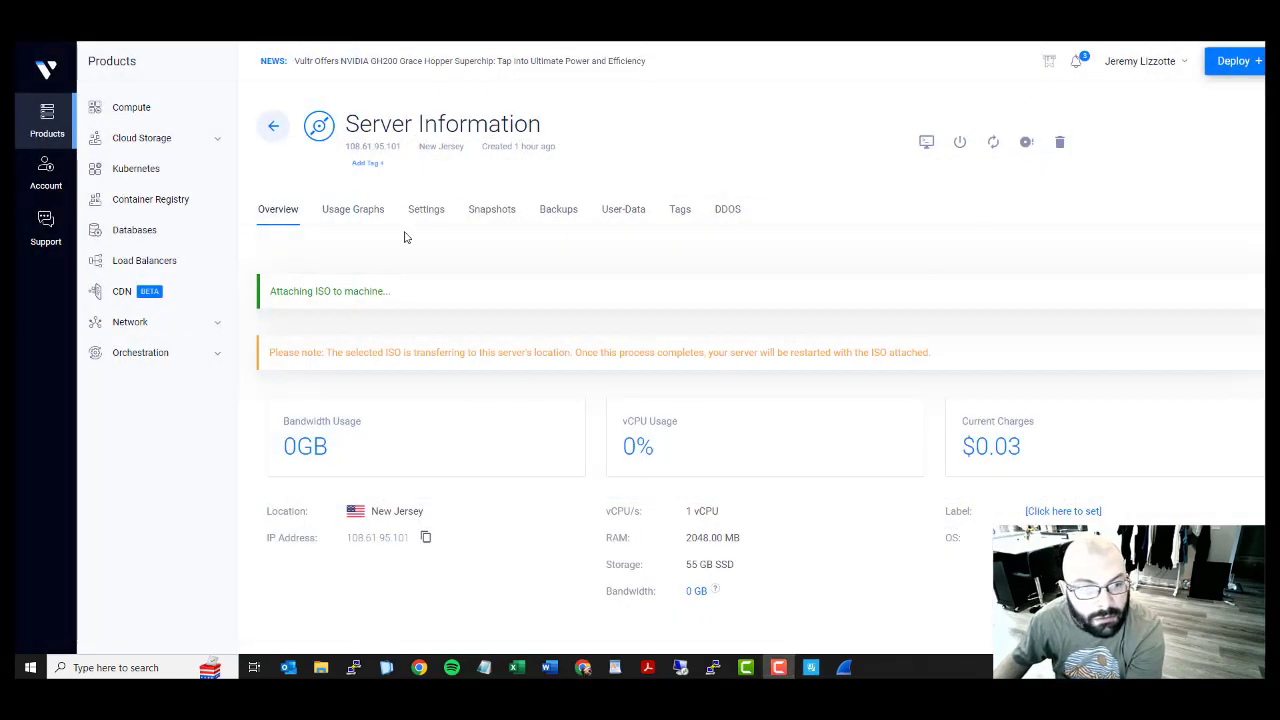
Step: Remove the attached custom ISO from the server, confirming removal, and view its console
left_click(426, 209)
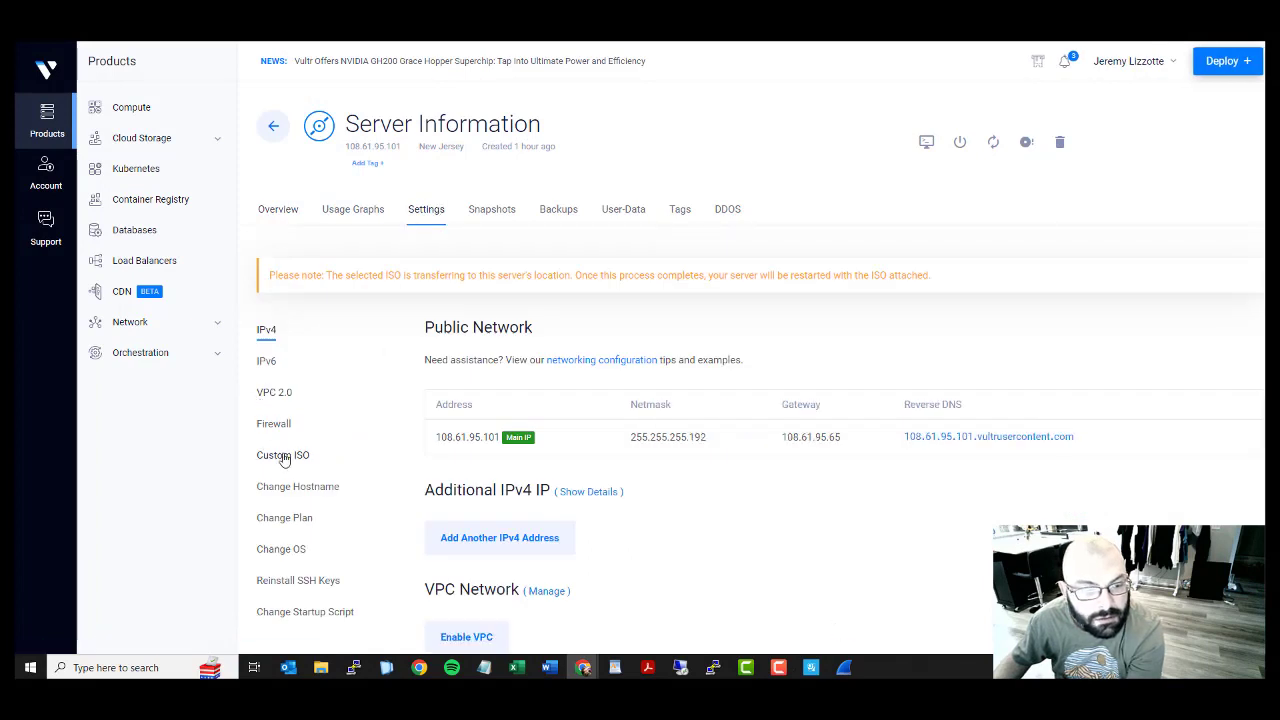
left_click(283, 455)
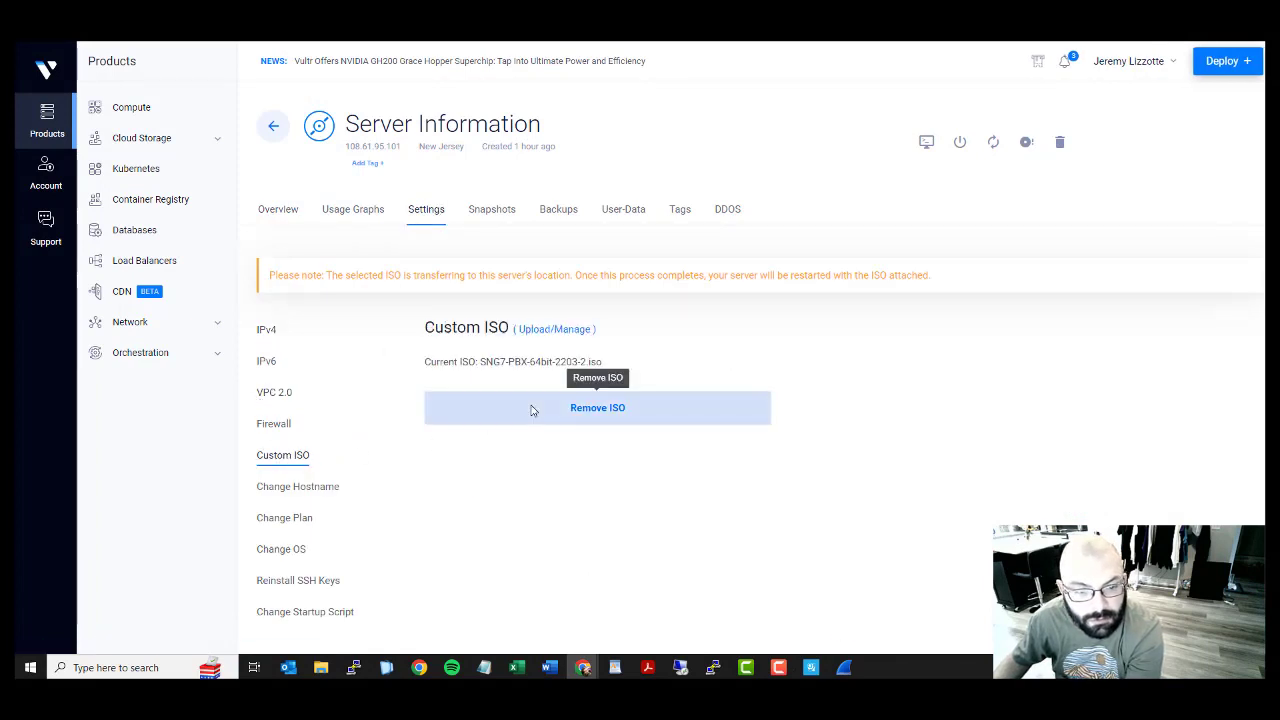
left_click(597, 407)
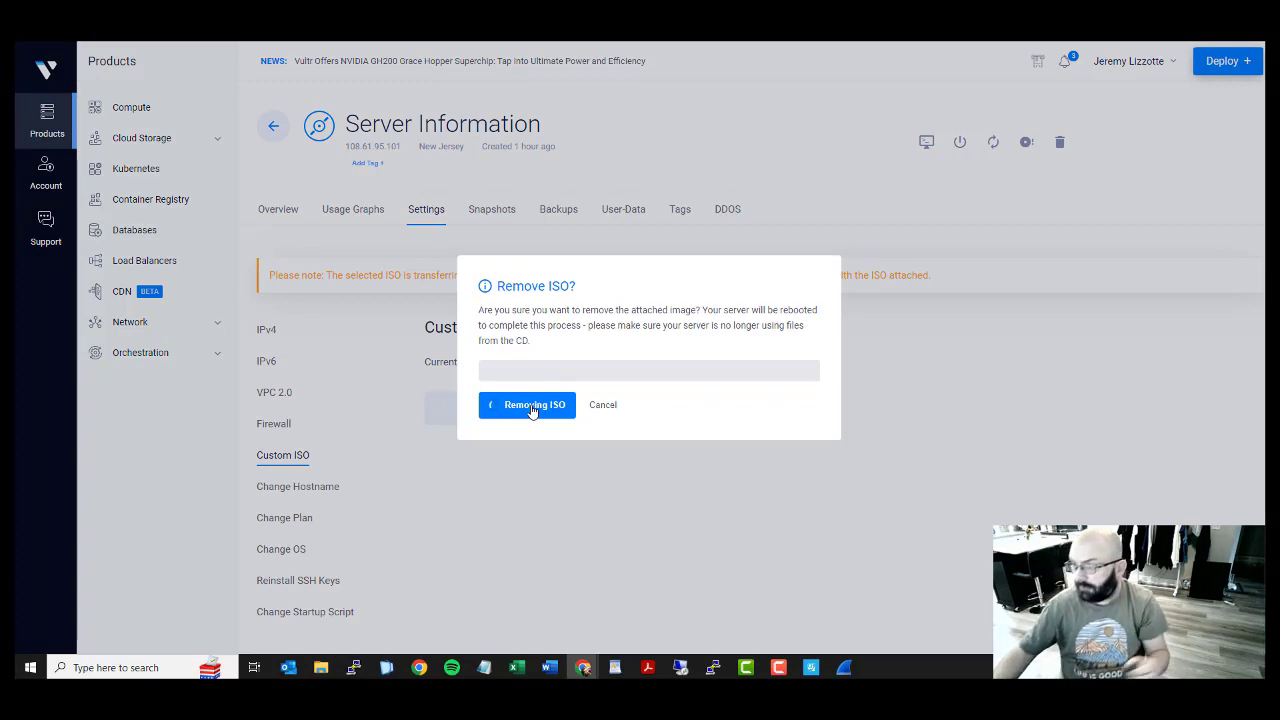
left_click(527, 405)
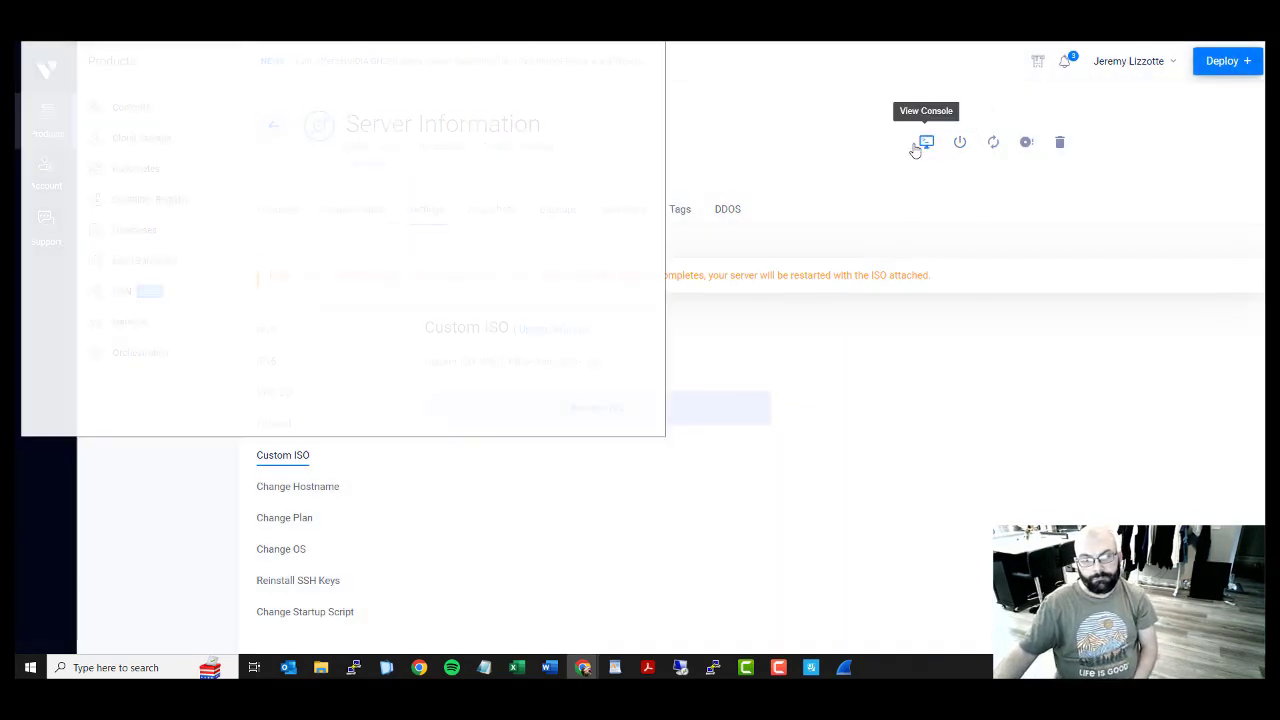
left_click(925, 141)
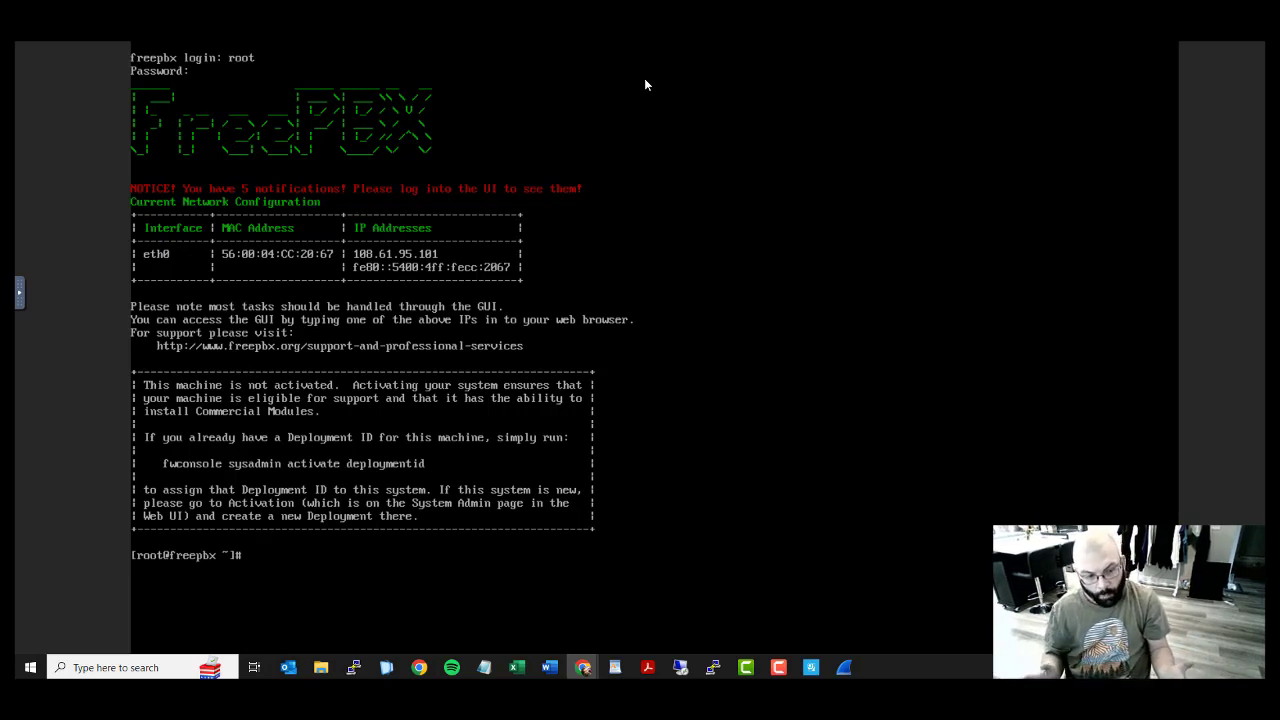
Step: Run 'yum upgrade -y' as root to upgrade the system packages
type("yum u")
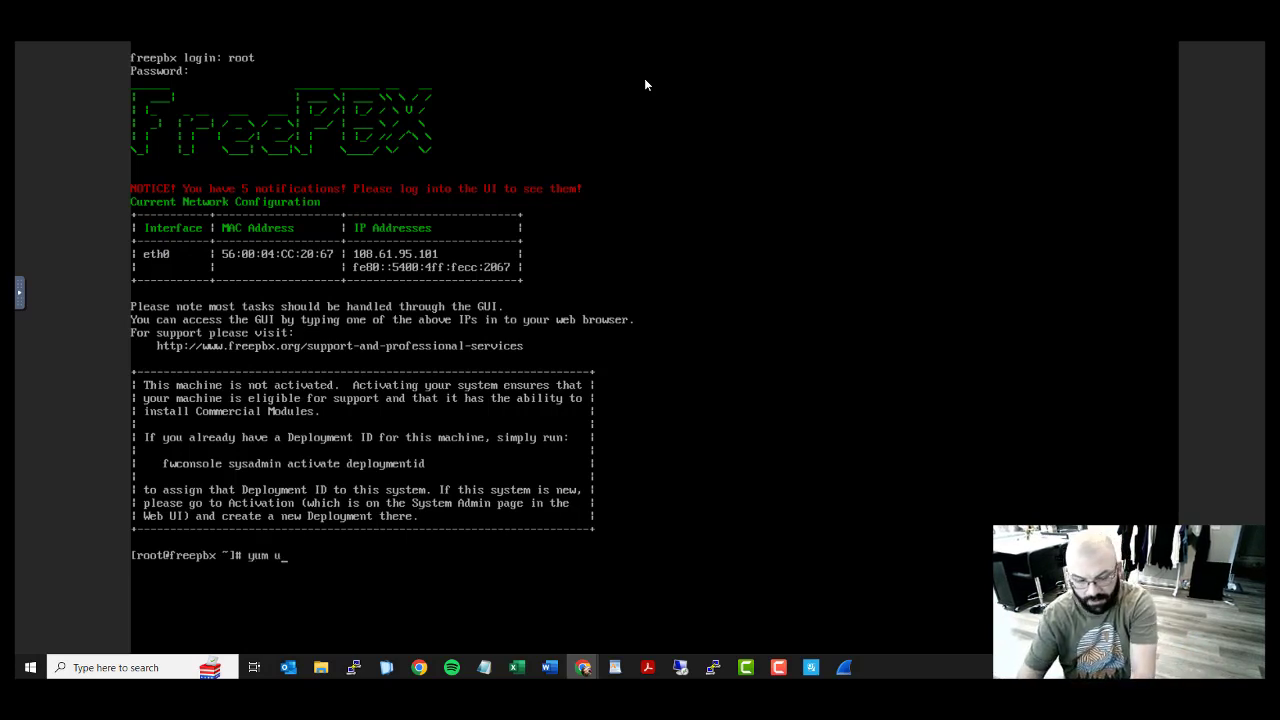
type("pgrade")
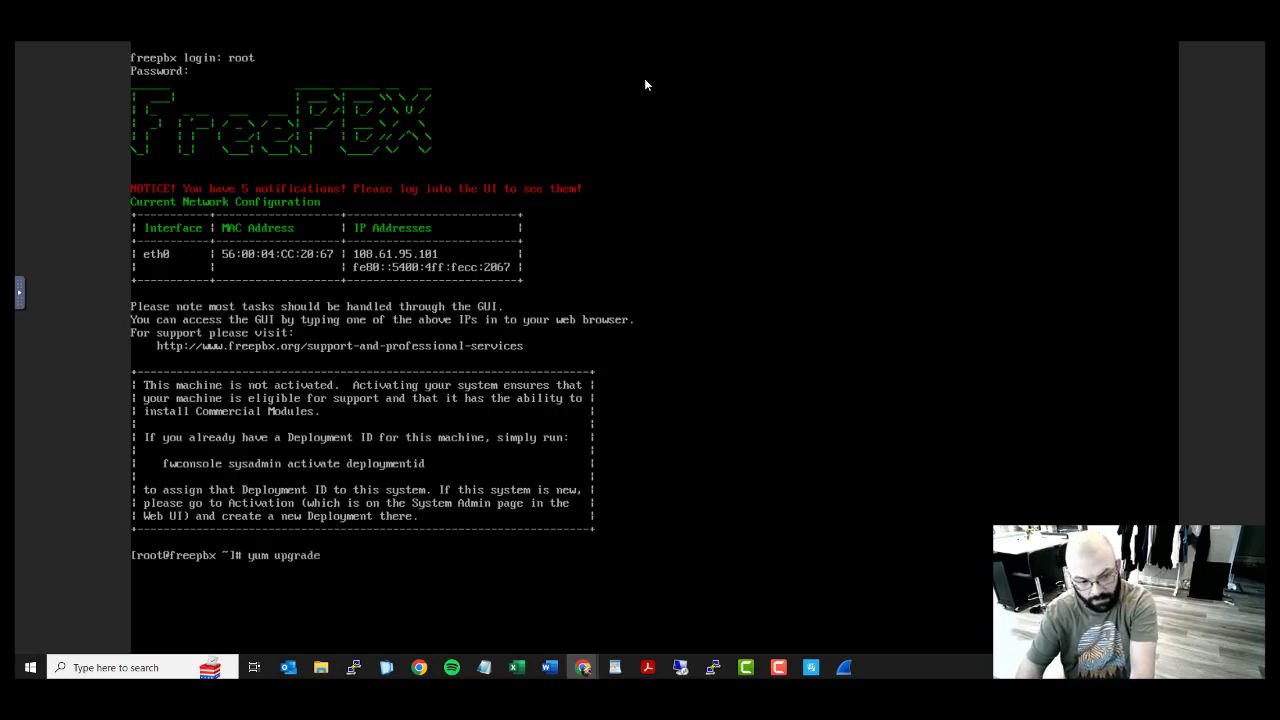
type("-y")
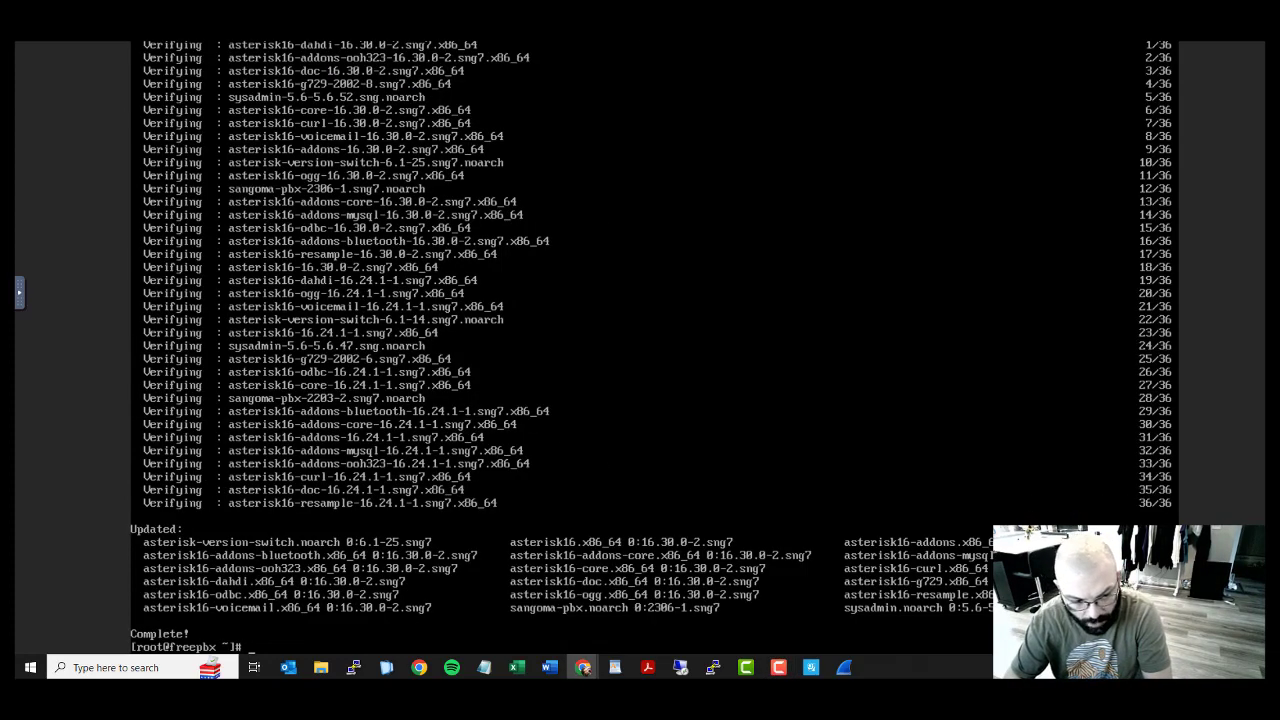
Step: Run 'fwconsole ma up' and scroll through the module upgrade output
type("f")
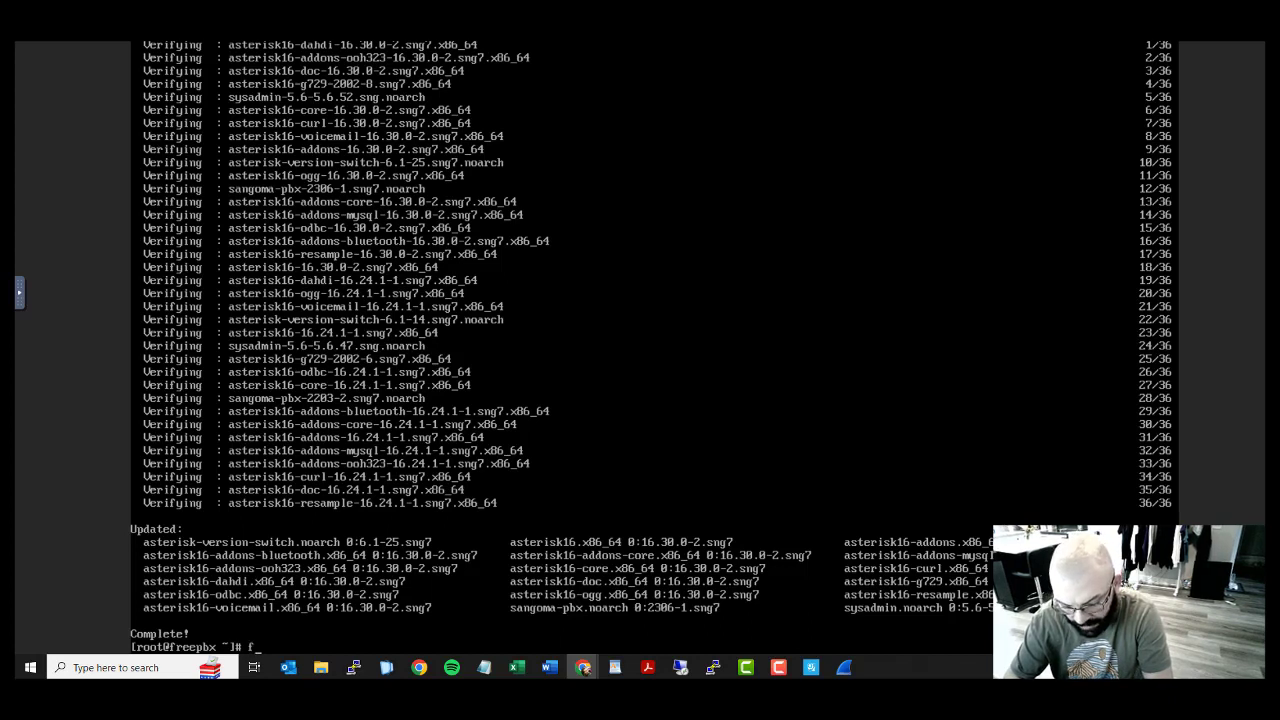
type("wcon")
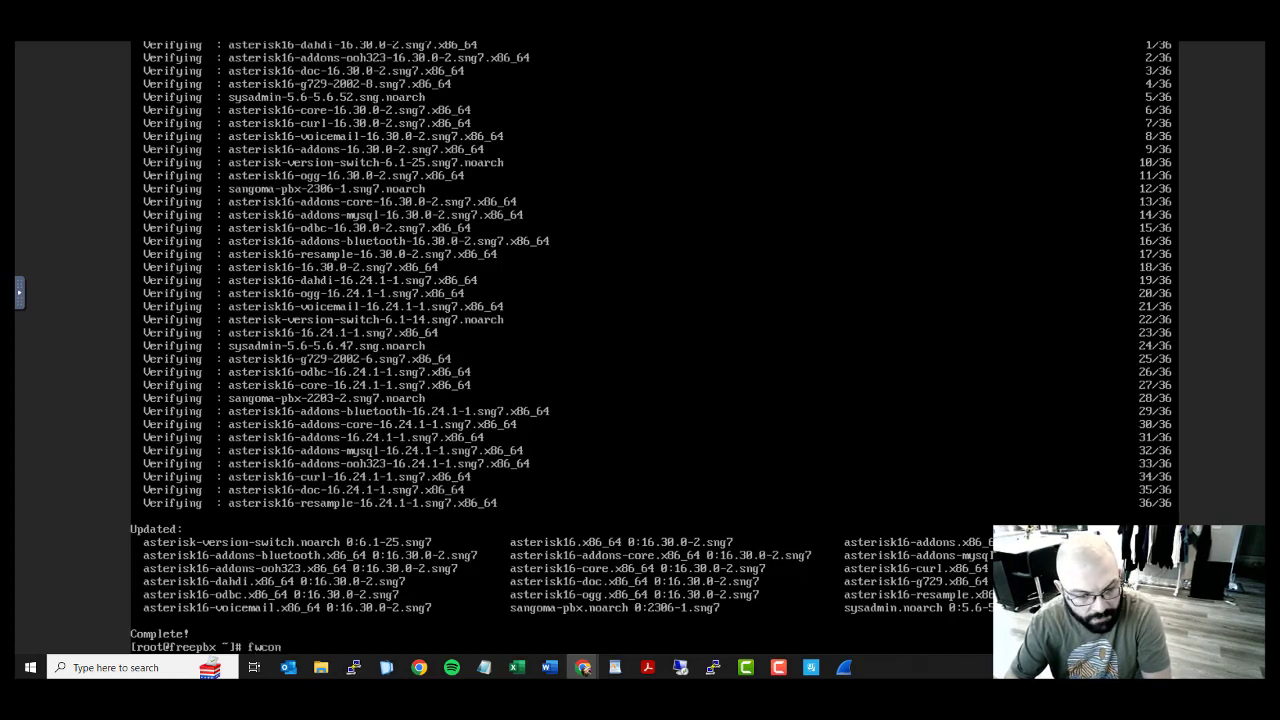
type("fwconsole ma up")
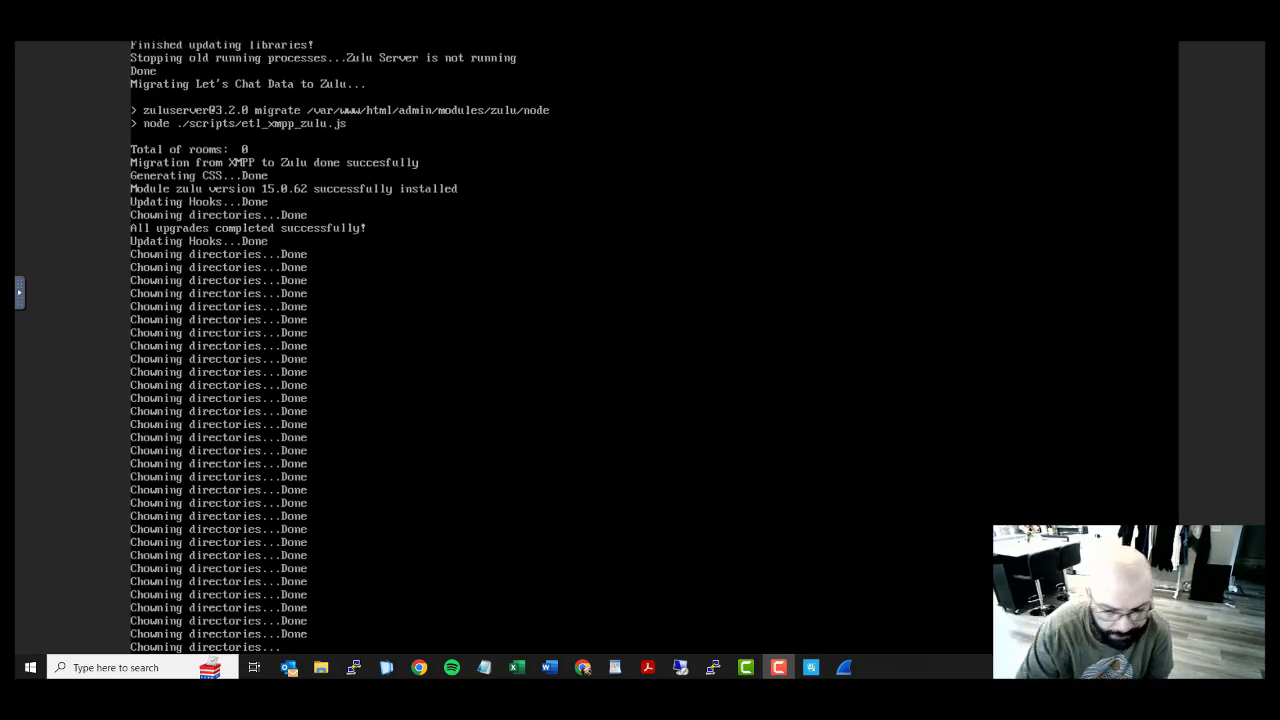
scroll("down", 3)
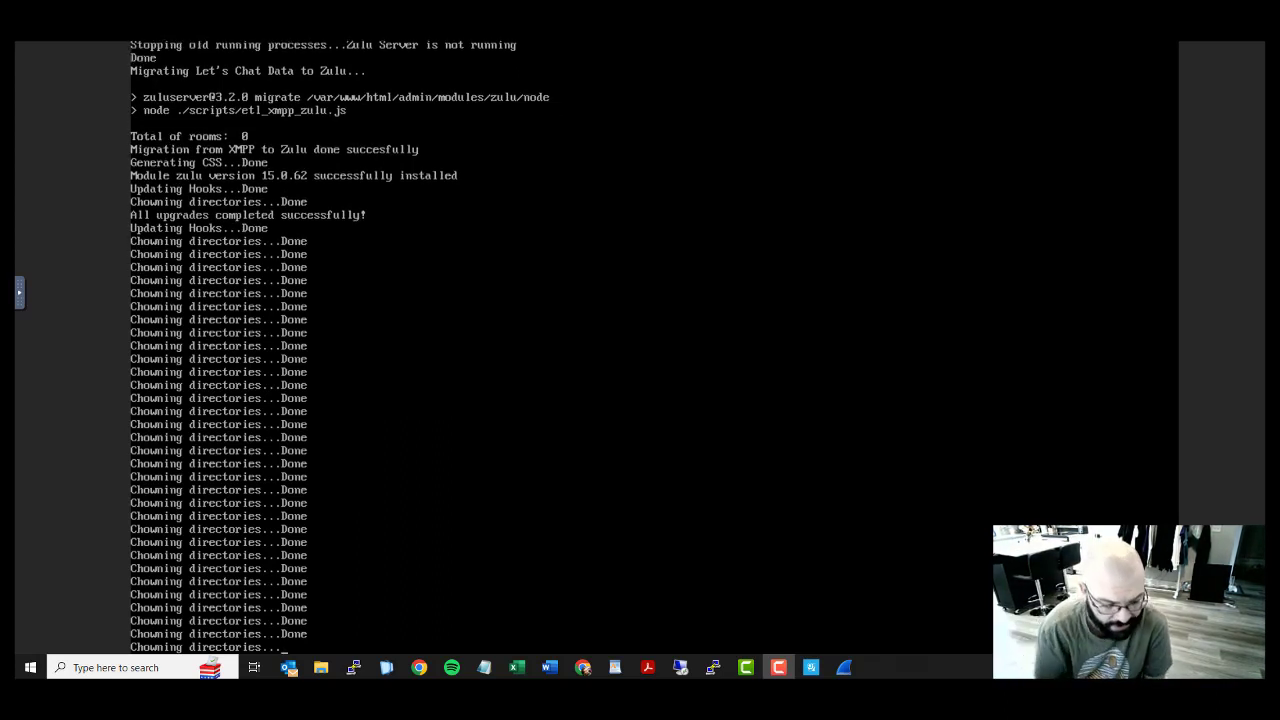
scroll("down", 3)
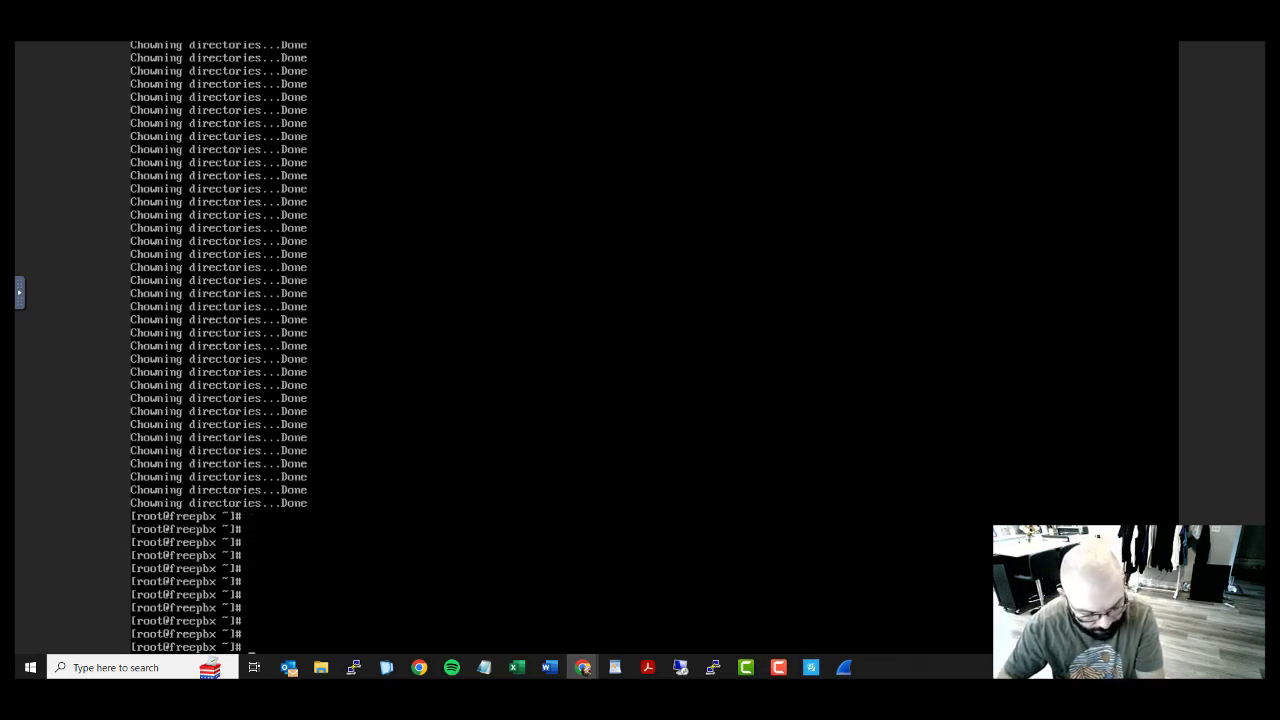
type("fwconsole re")
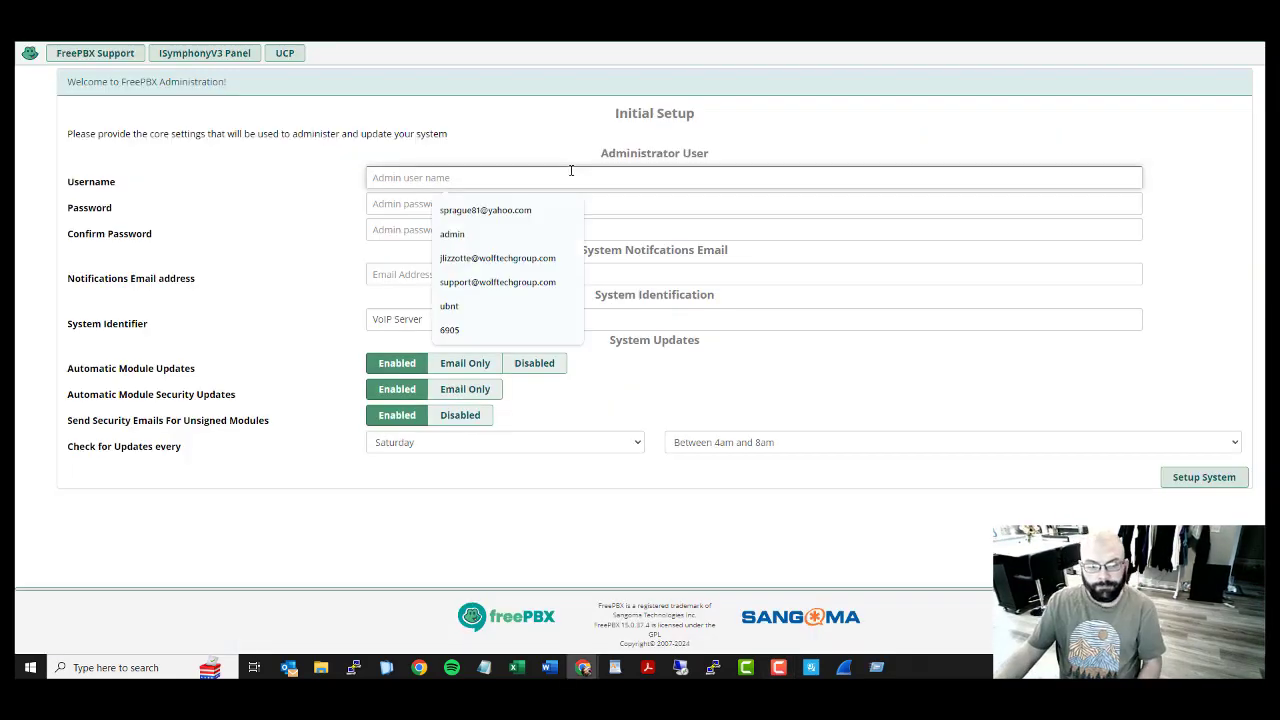
Step: Create the 'admin' user with password and notification email, then submit Setup System
left_click(452, 233)
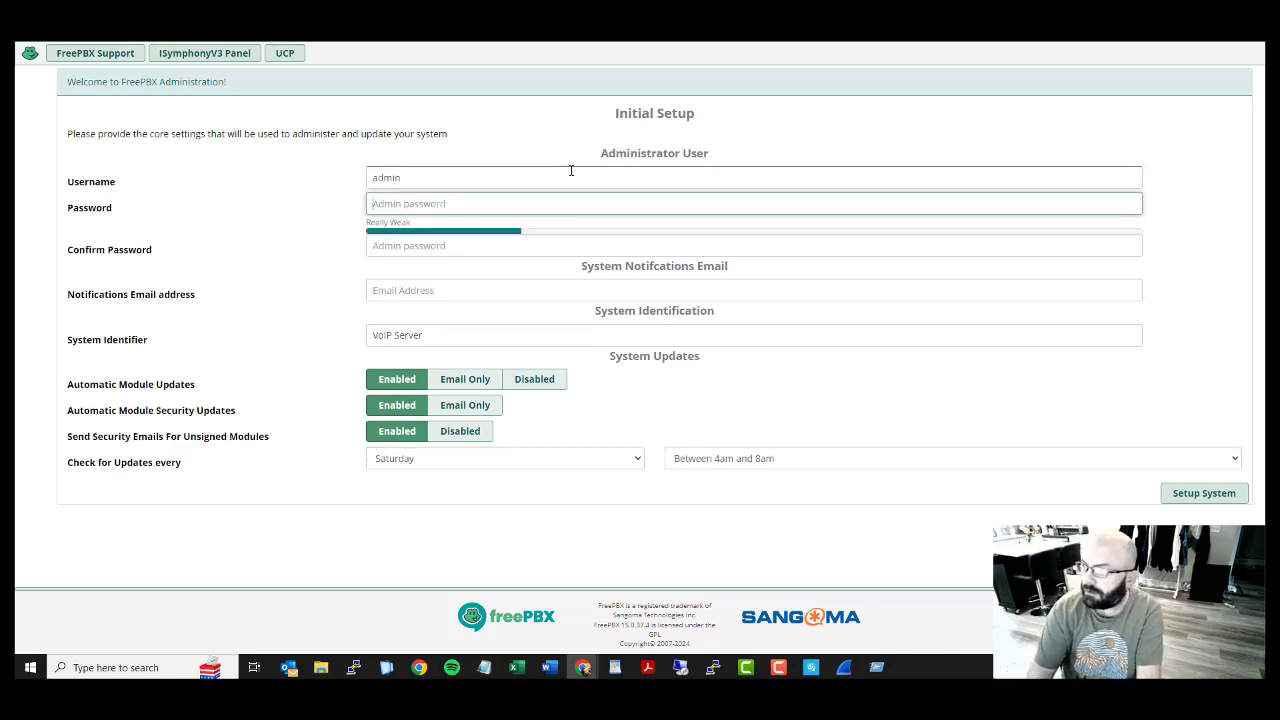
type("••")
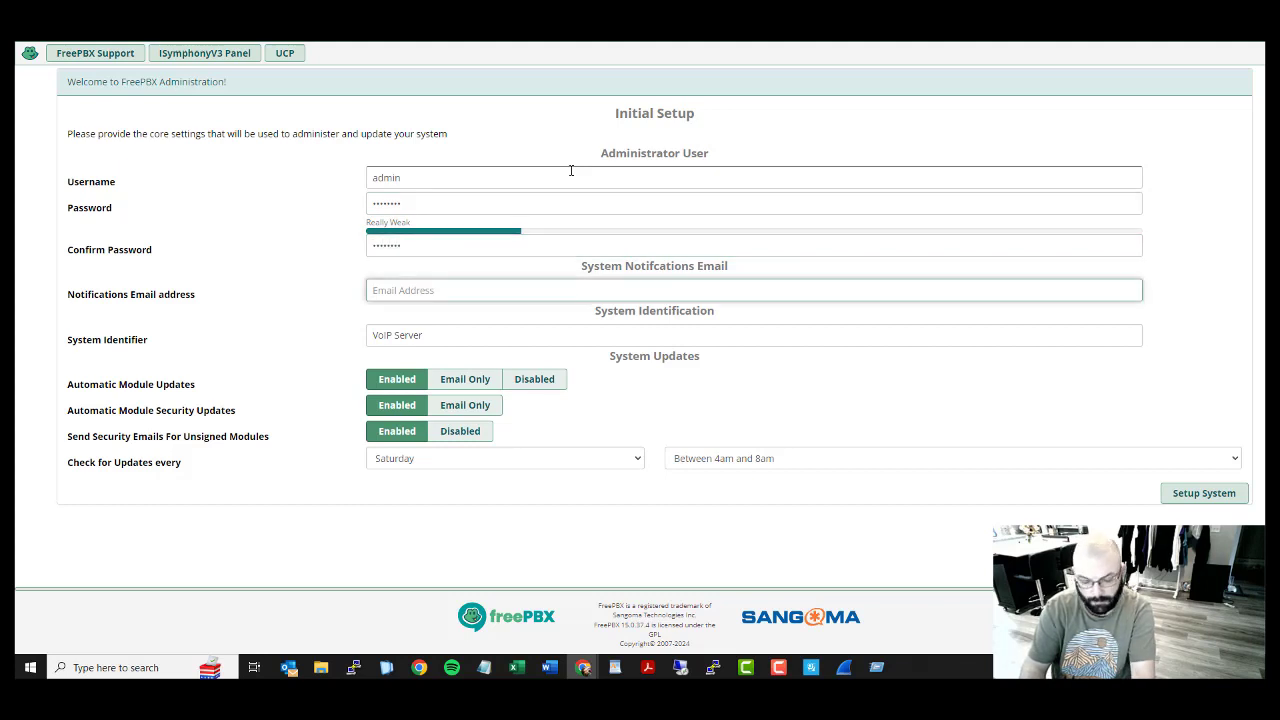
type("test@mo")
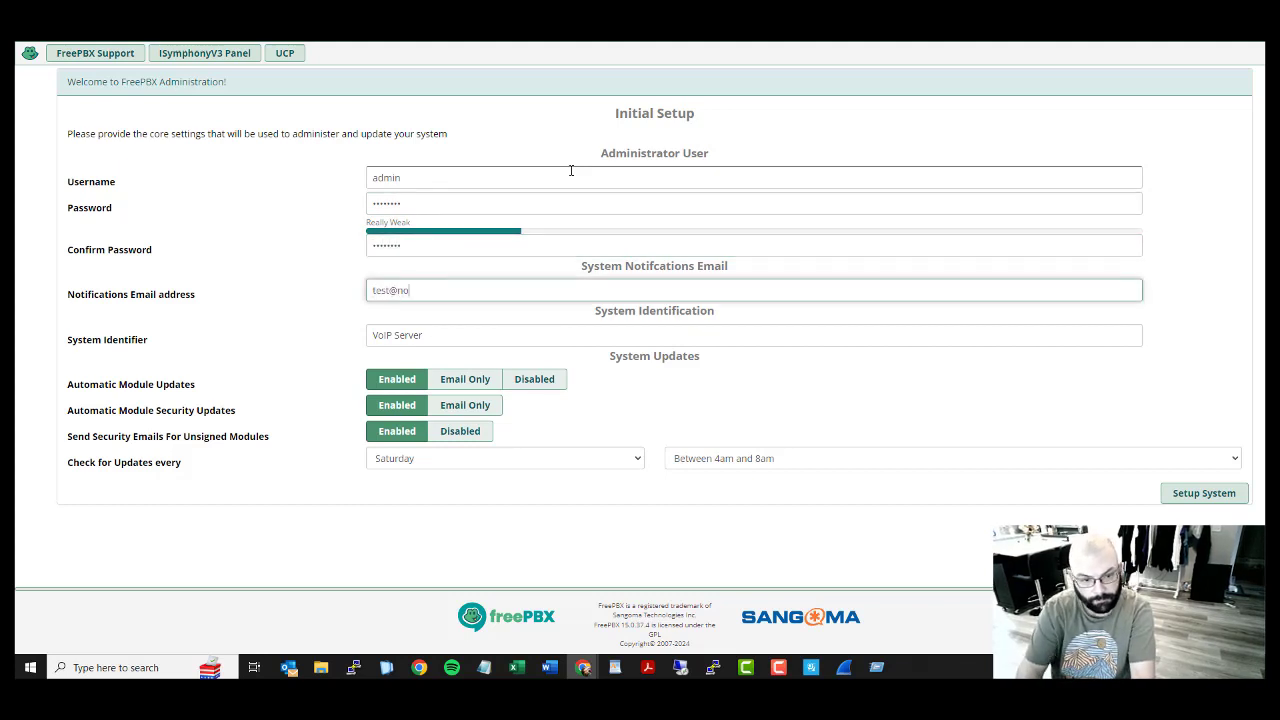
type("i")
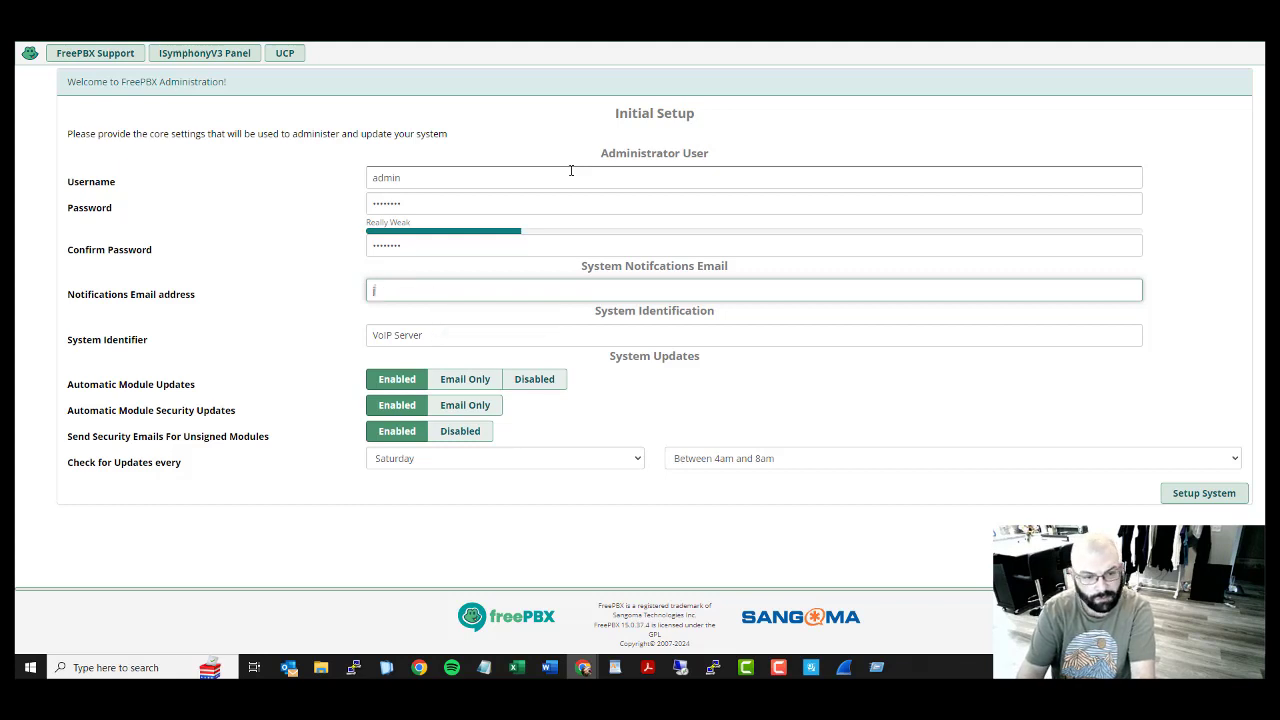
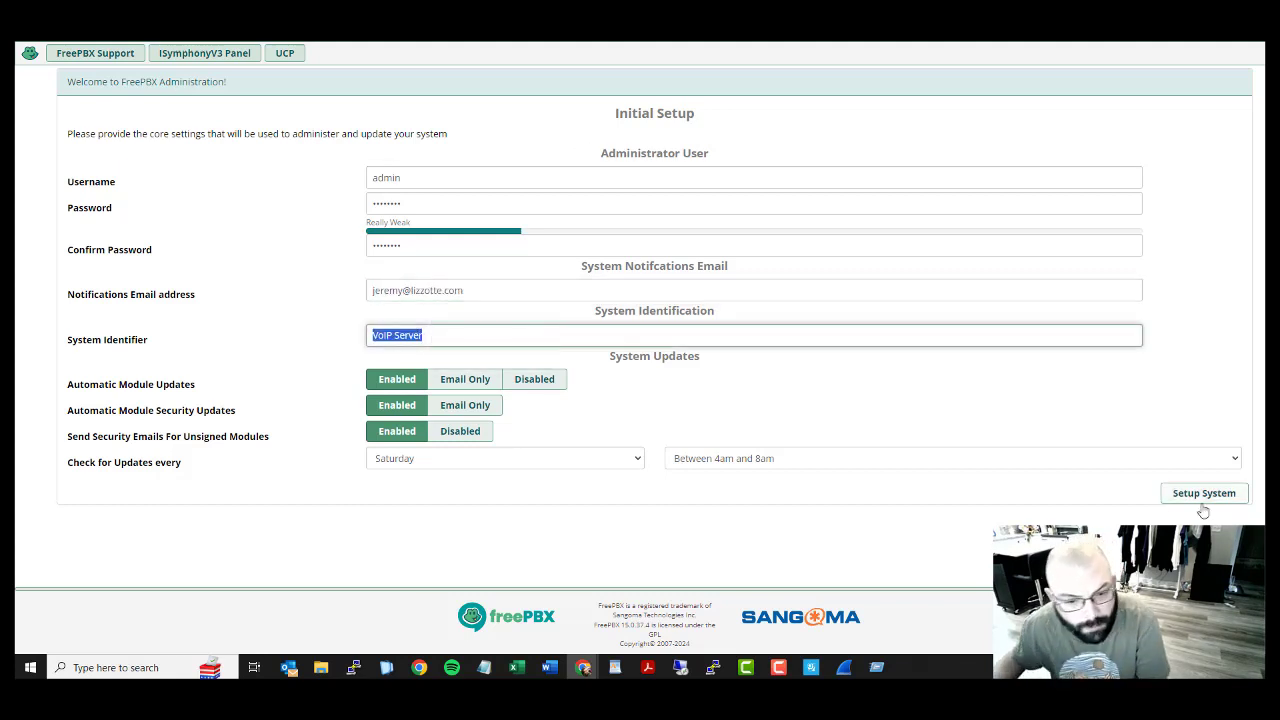
left_click(1204, 492)
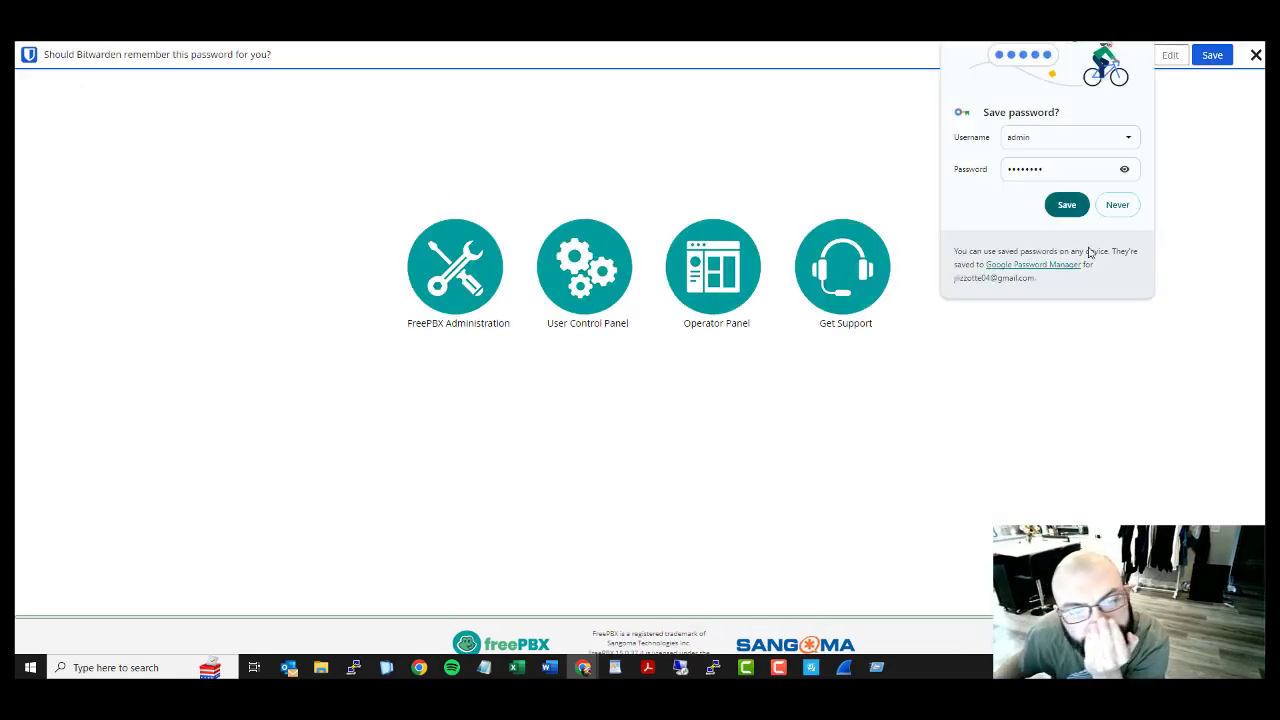
Step: Log in to FreePBX Administration as admin
left_click(457, 265)
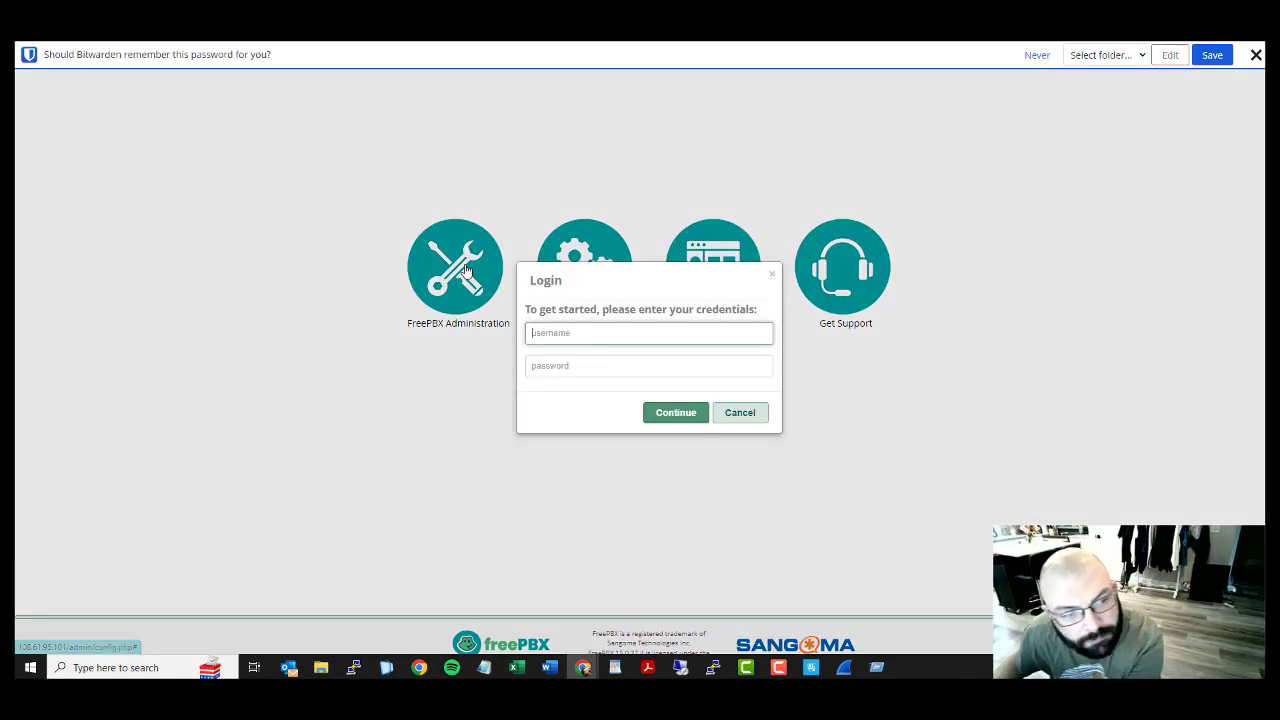
type("admin")
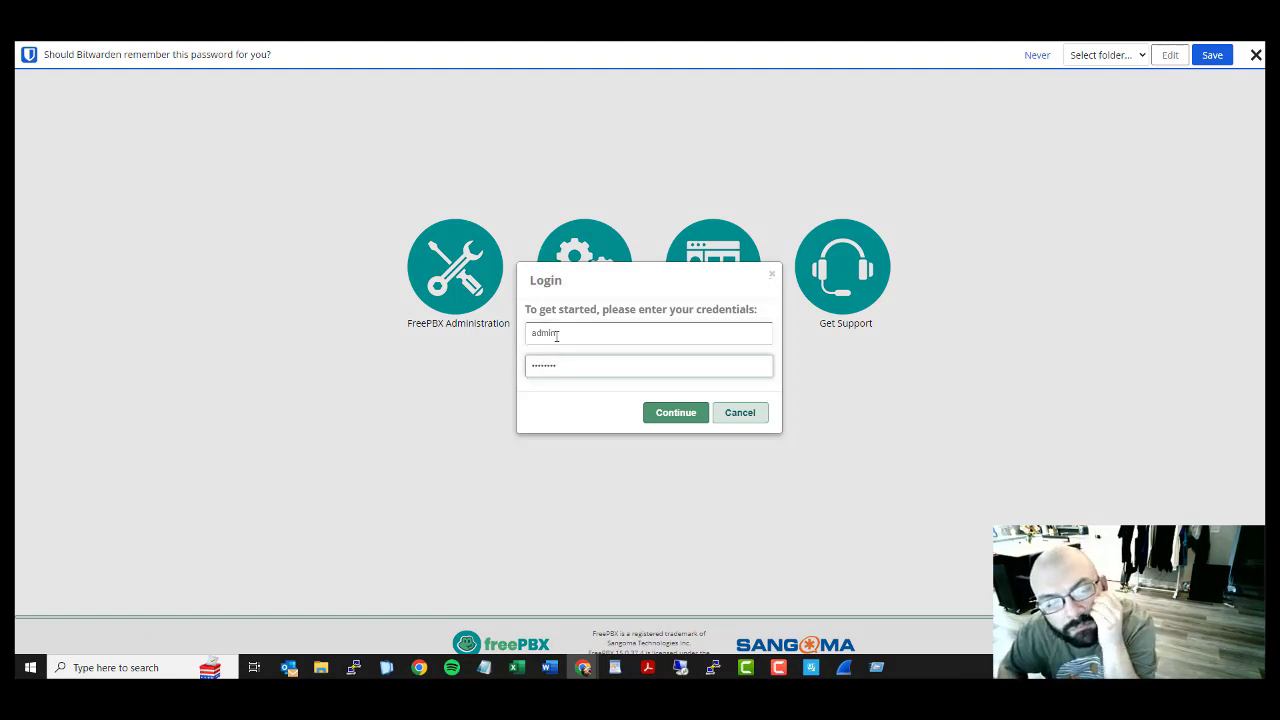
left_click(675, 412)
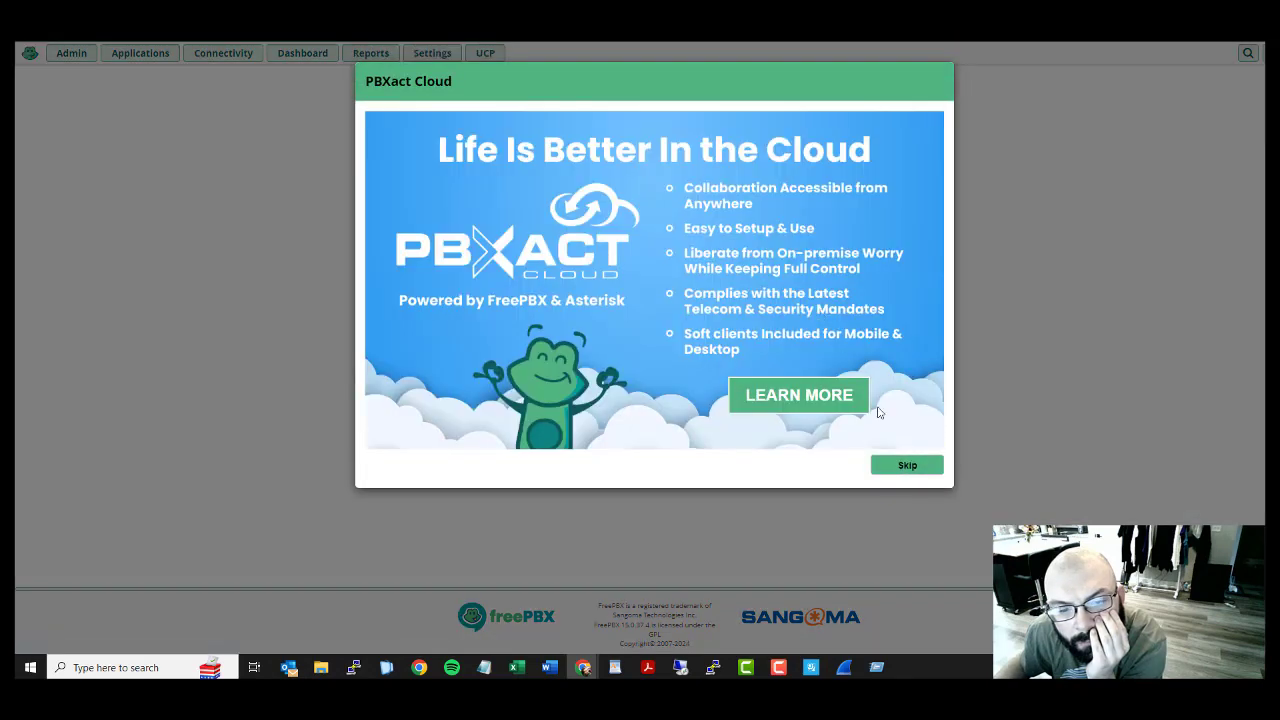
Step: Skip the four promotional popups and submit the default English locale settings
left_click(906, 464)
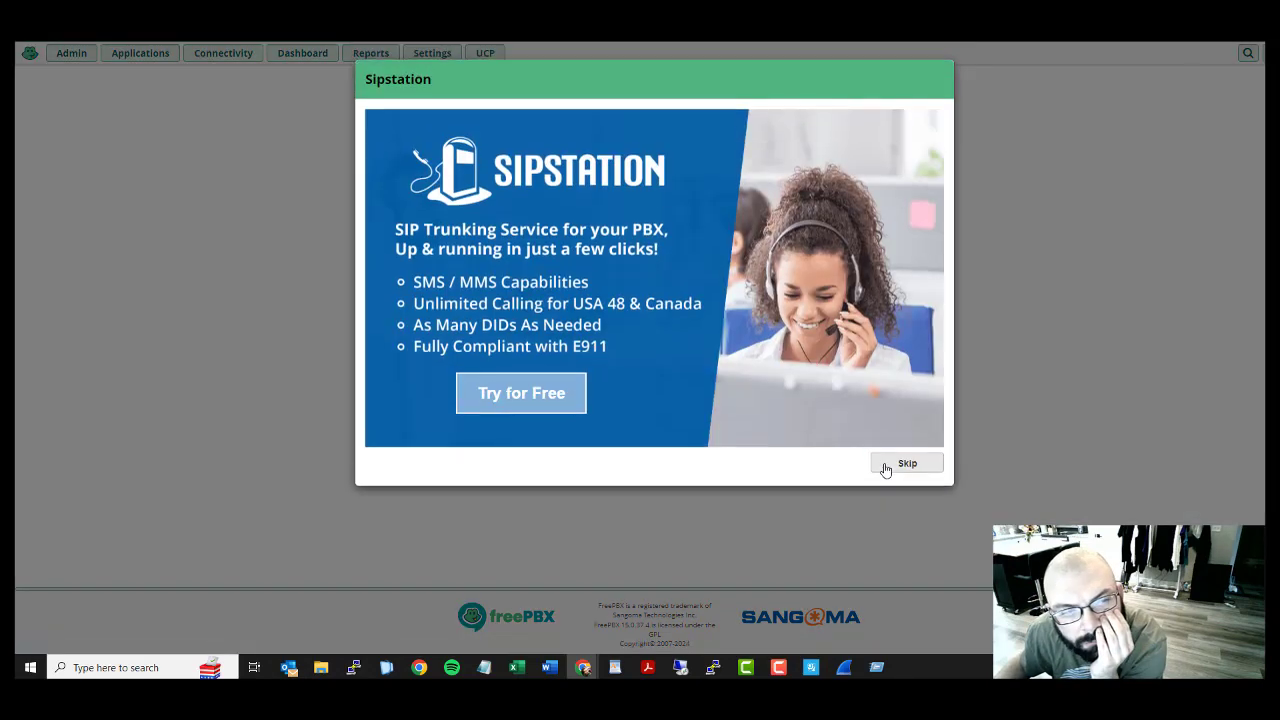
left_click(906, 463)
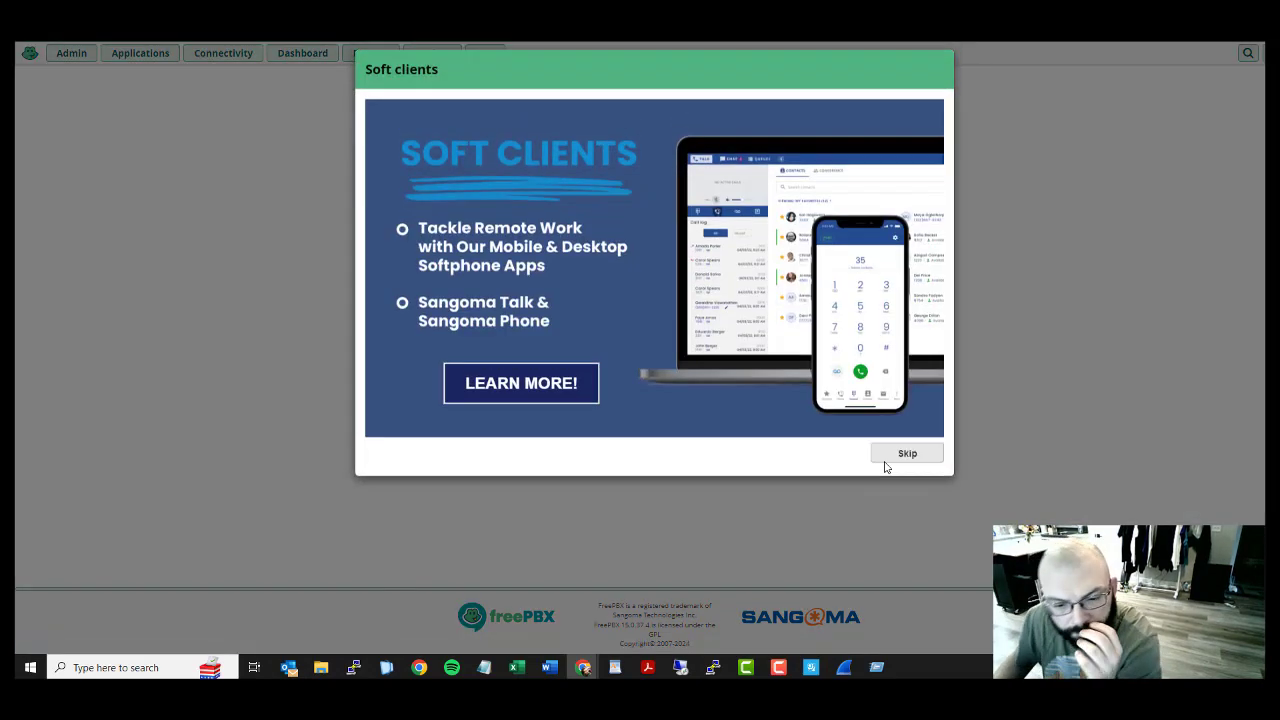
left_click(906, 453)
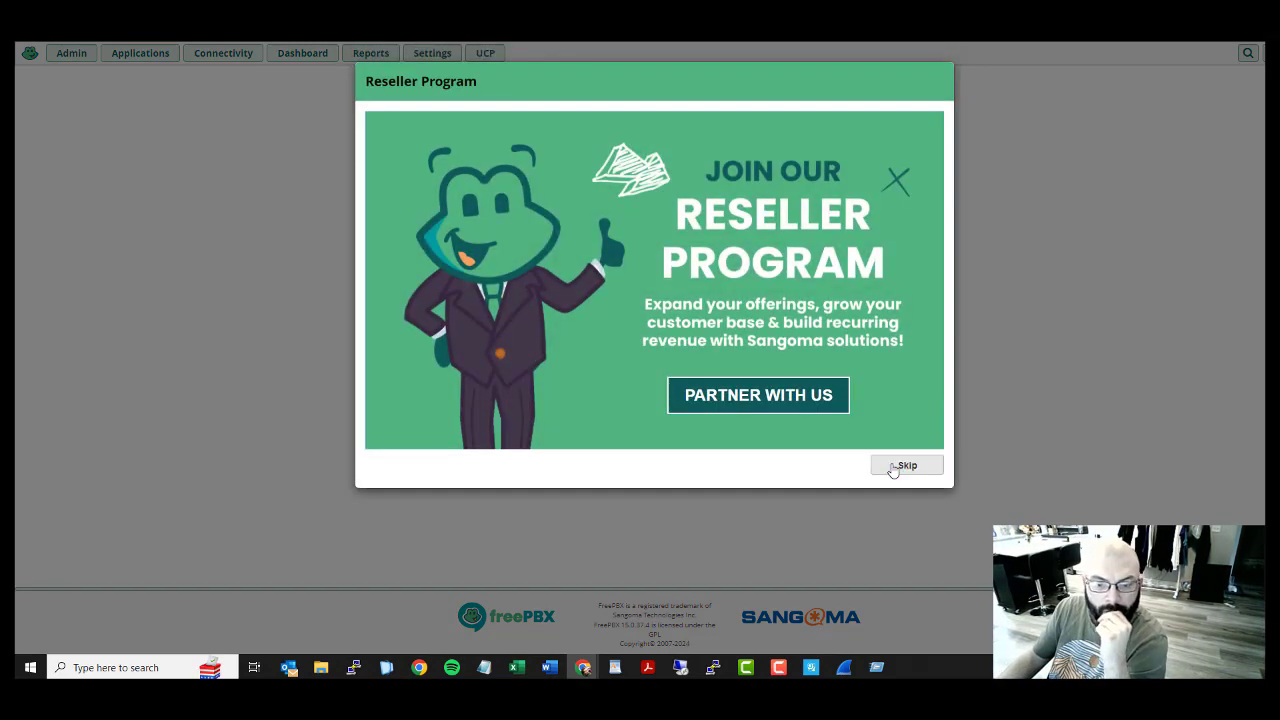
left_click(906, 465)
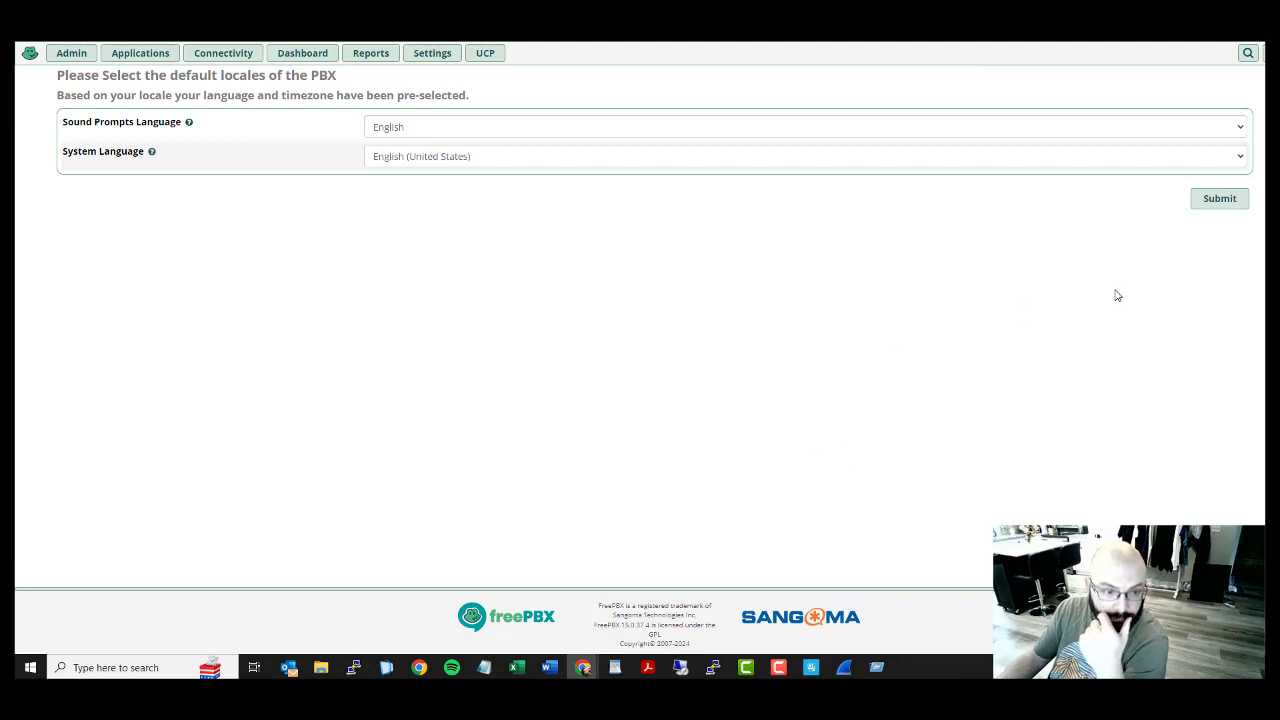
left_click(1219, 198)
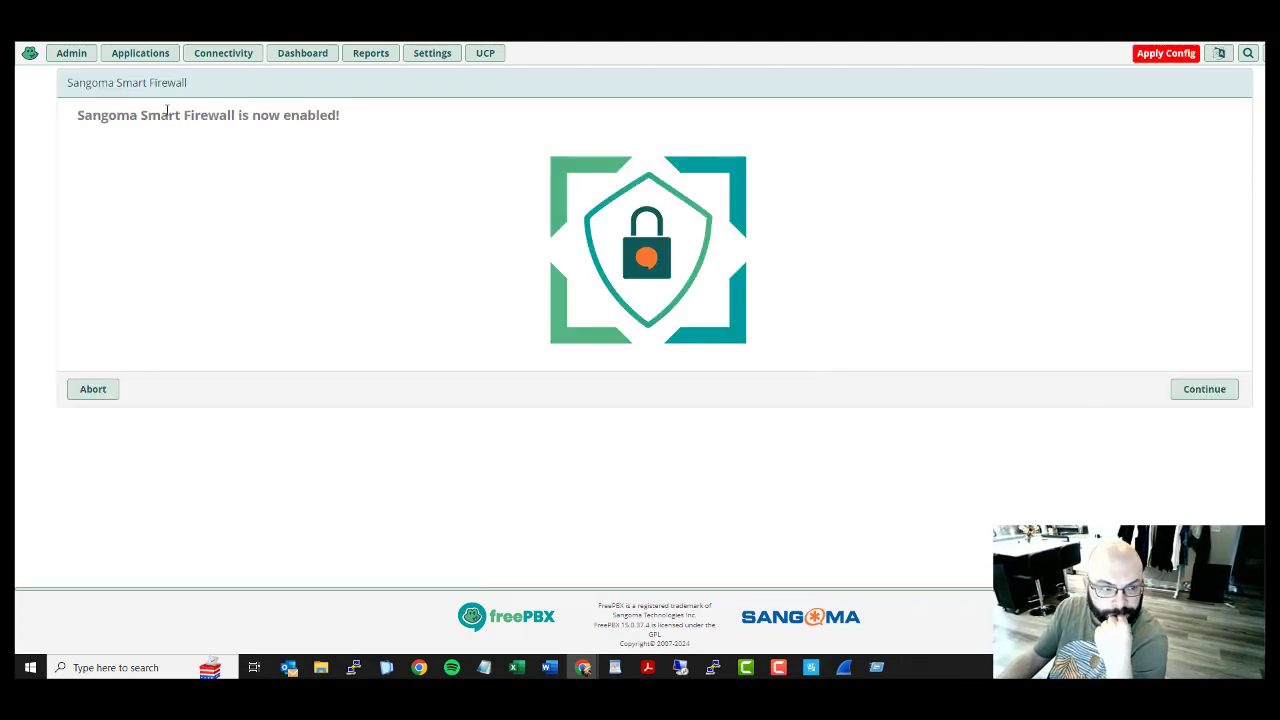
Step: In the Smart Firewall wizard, trust this client, enable Responsive Firewall, and decline SIPStation
left_click(1204, 388)
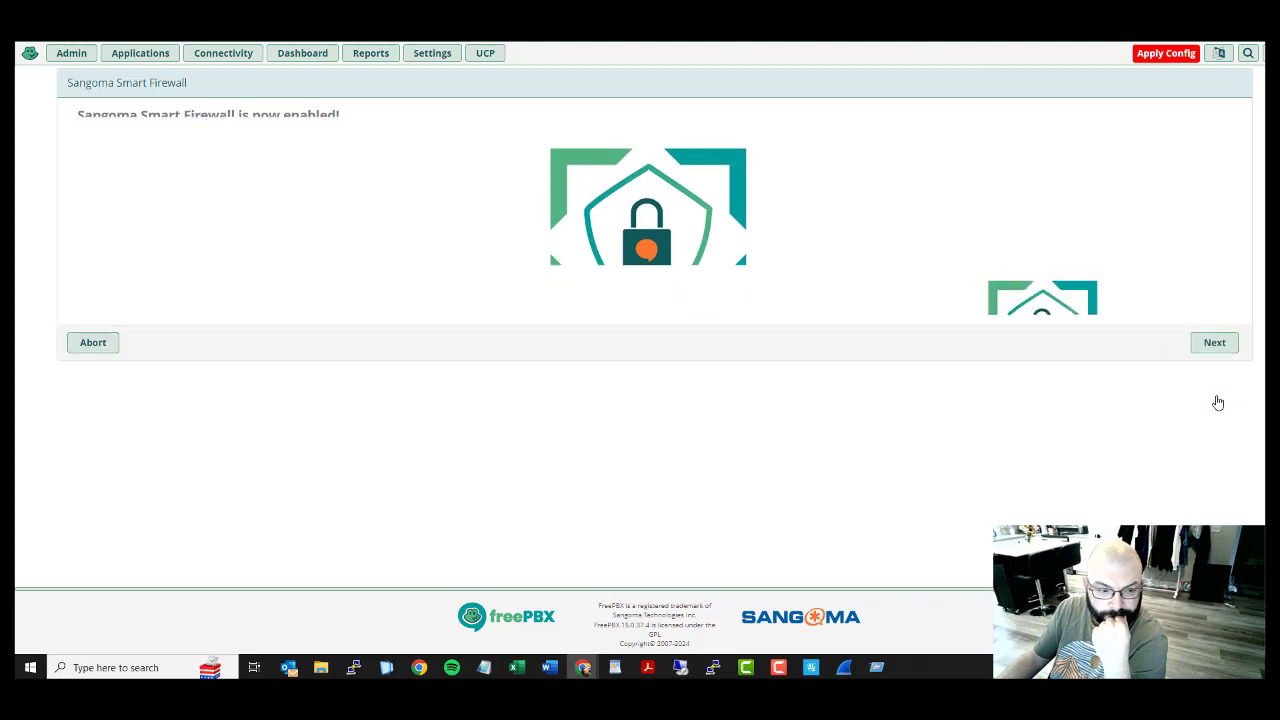
left_click(1214, 265)
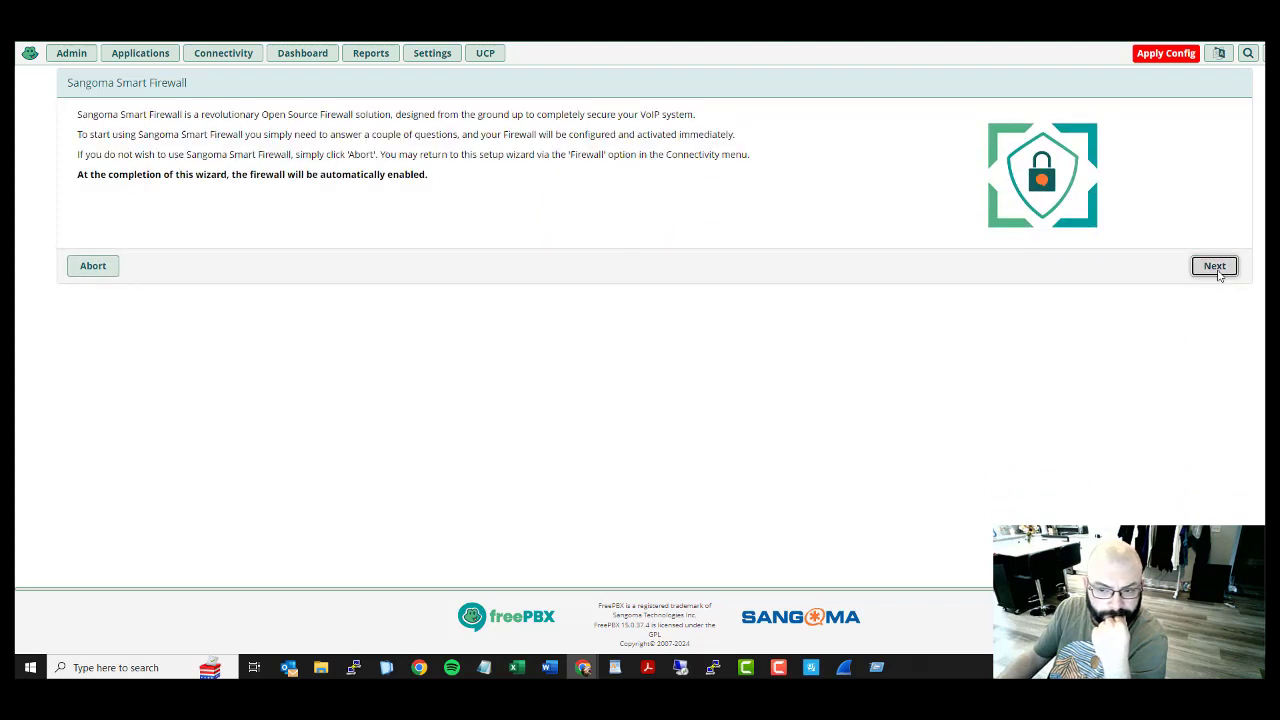
left_click(1214, 265)
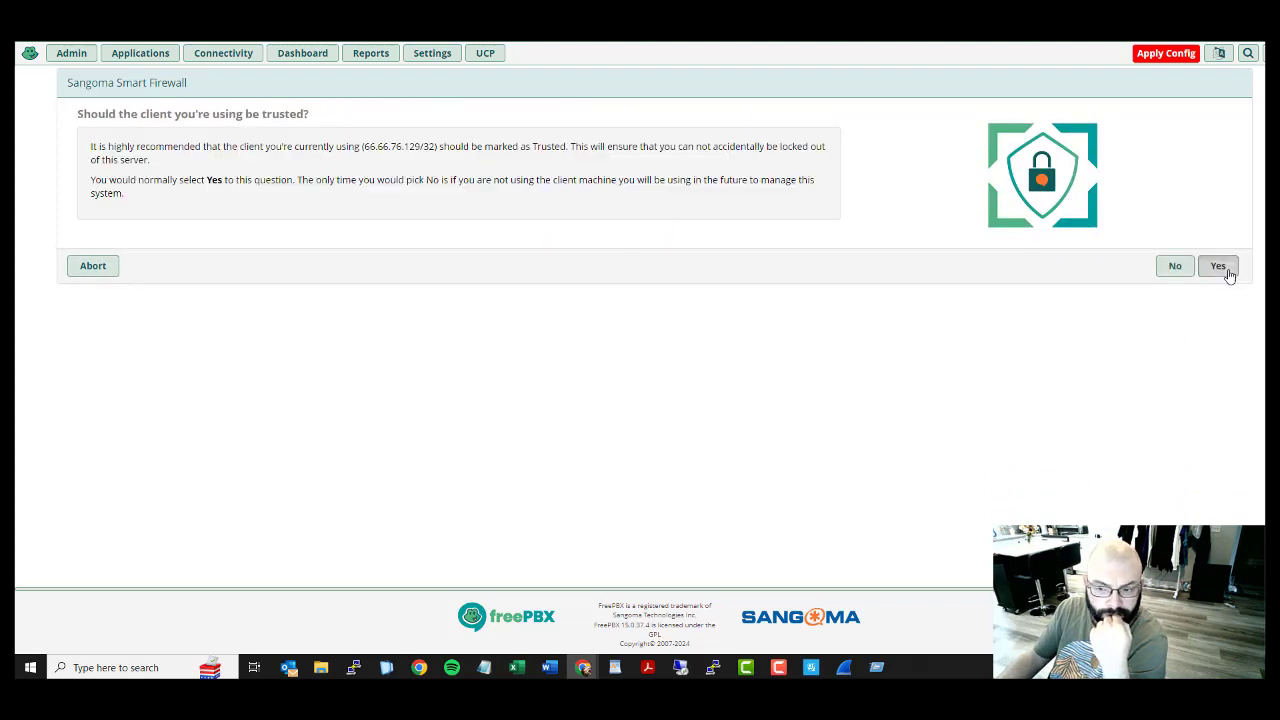
left_click(1217, 265)
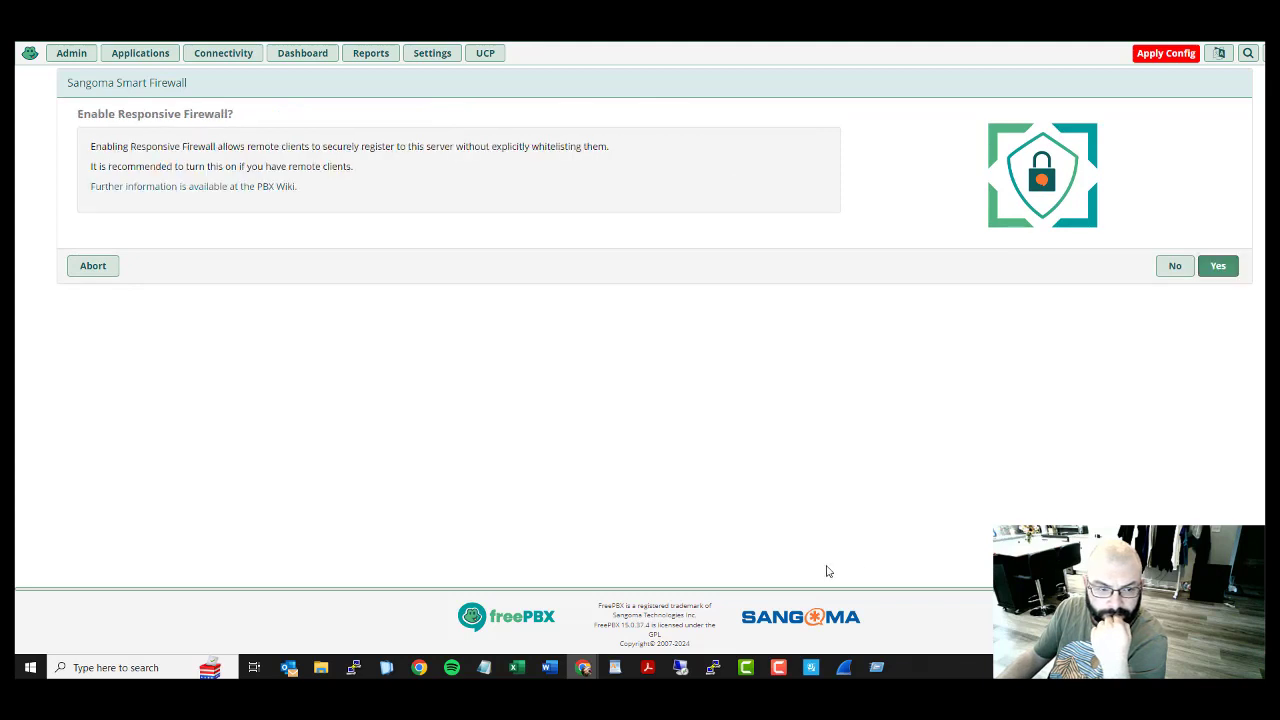
left_click(1218, 265)
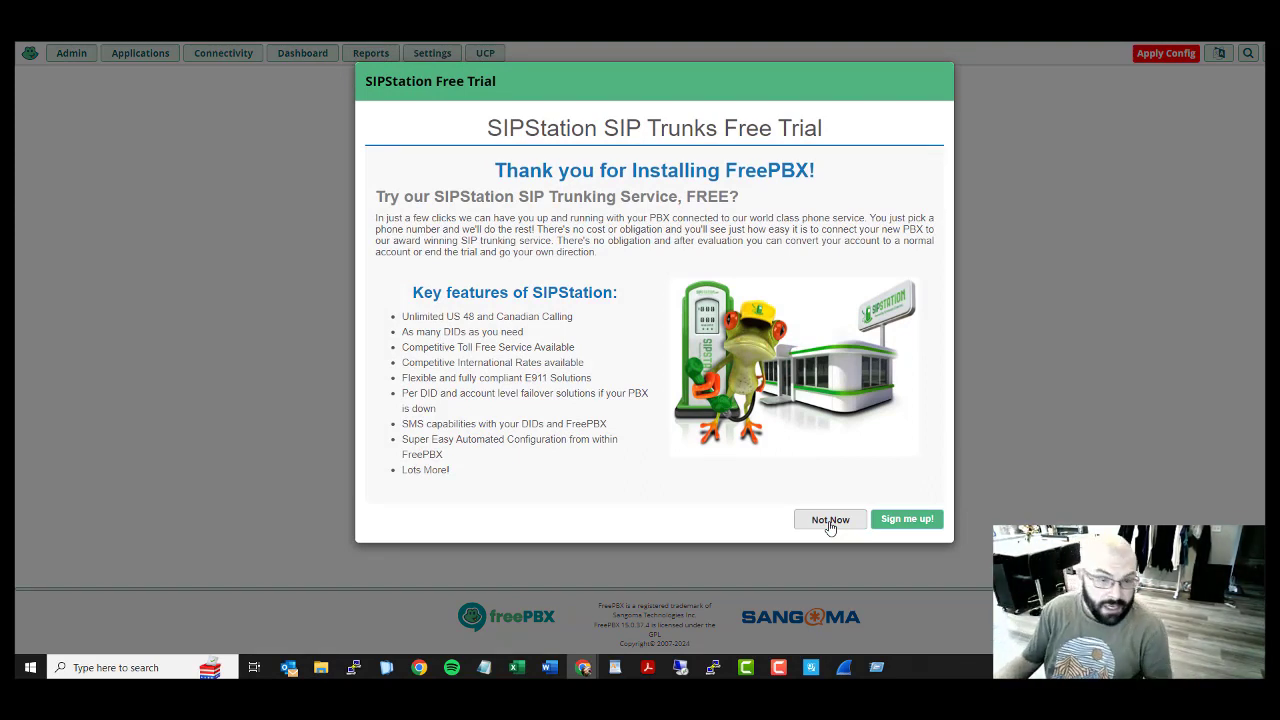
mouse_move(838, 535)
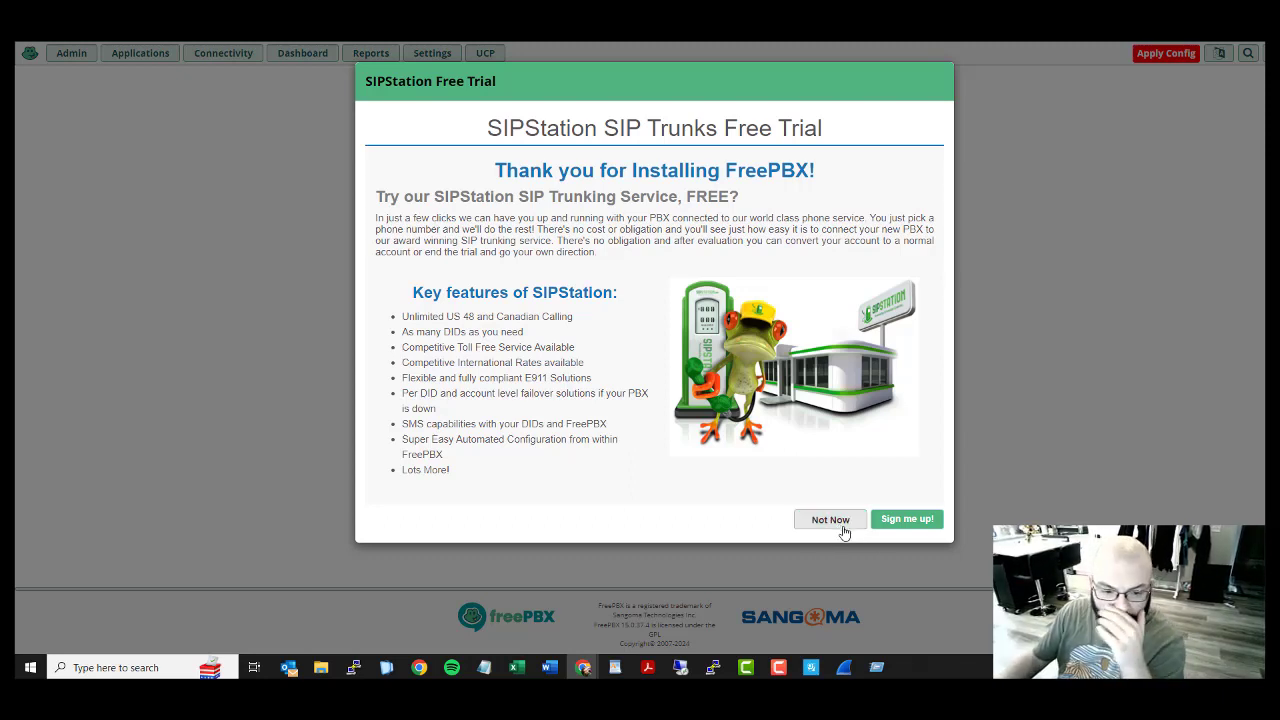
left_click(829, 519)
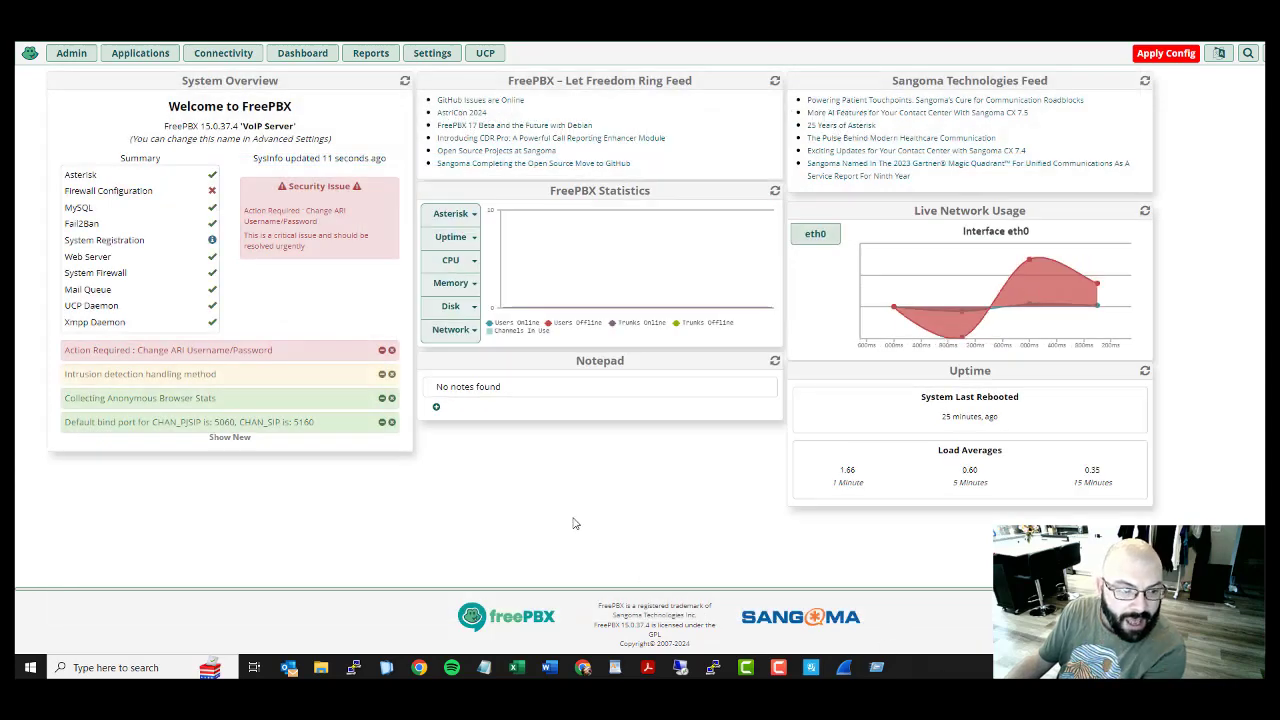
Step: Auto-detect the external address and local network in SIP Settings, then return to the Dashboard
left_click(432, 53)
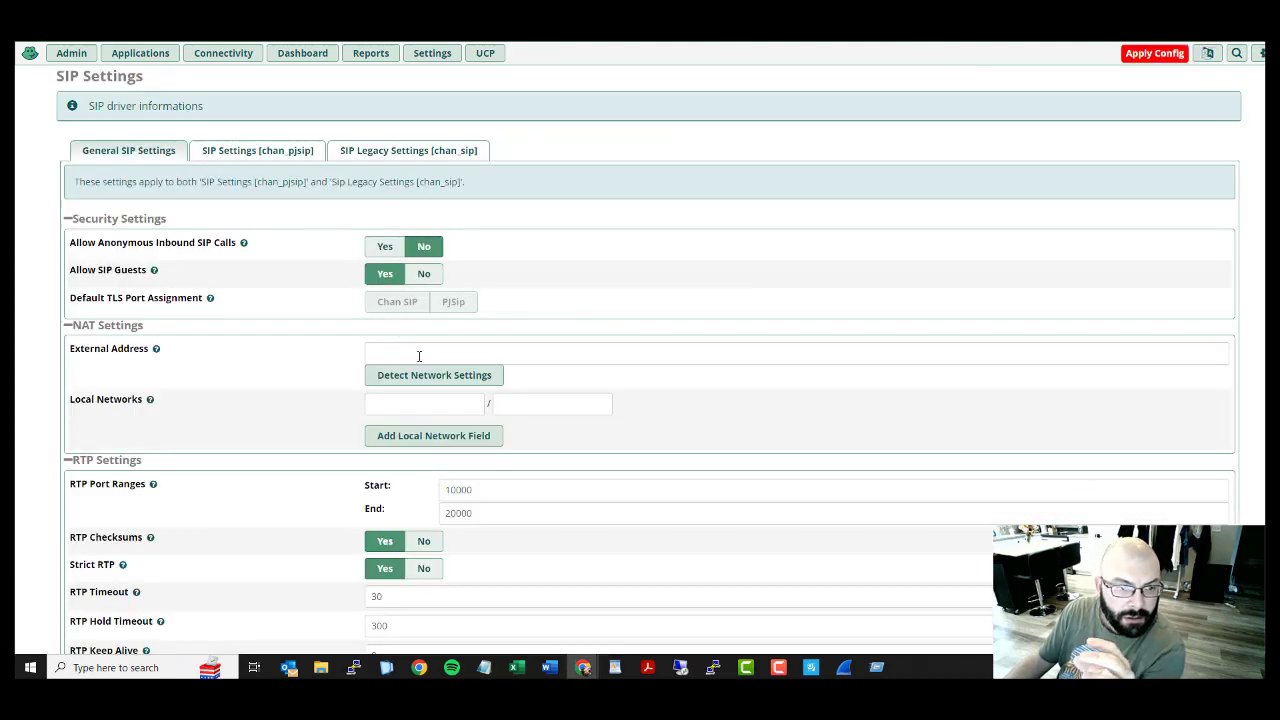
left_click(434, 374)
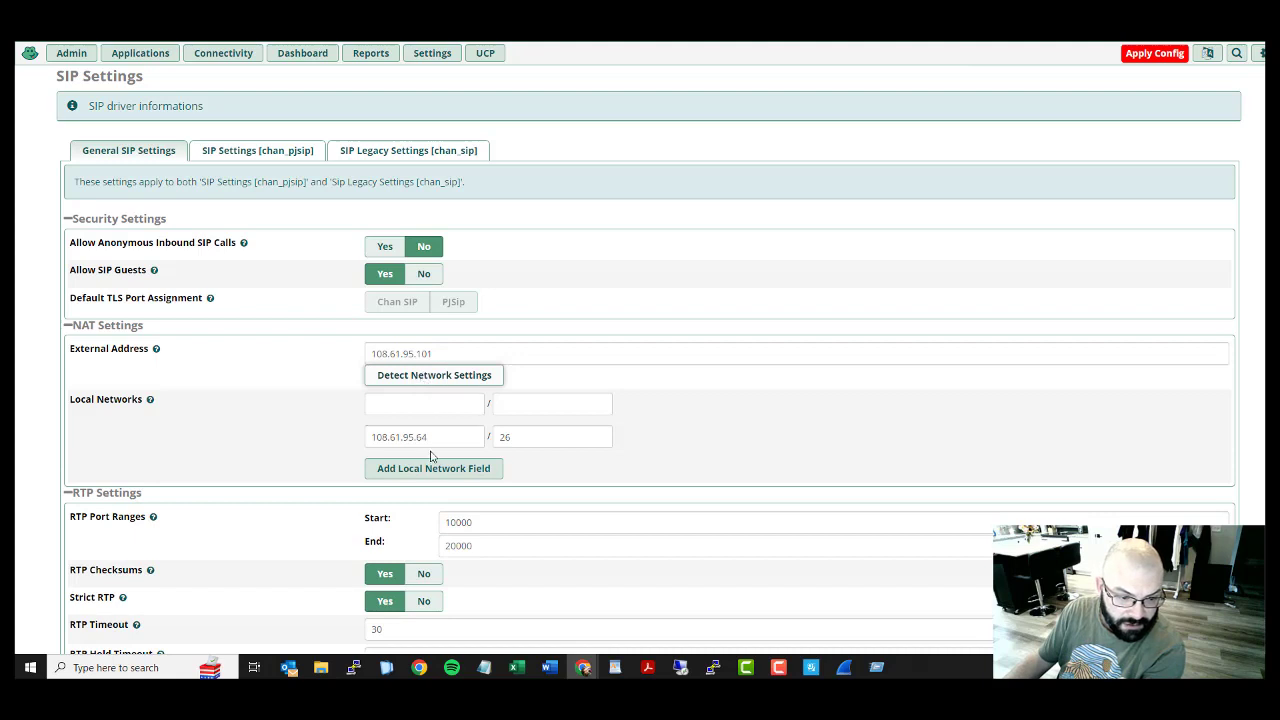
left_click(433, 468)
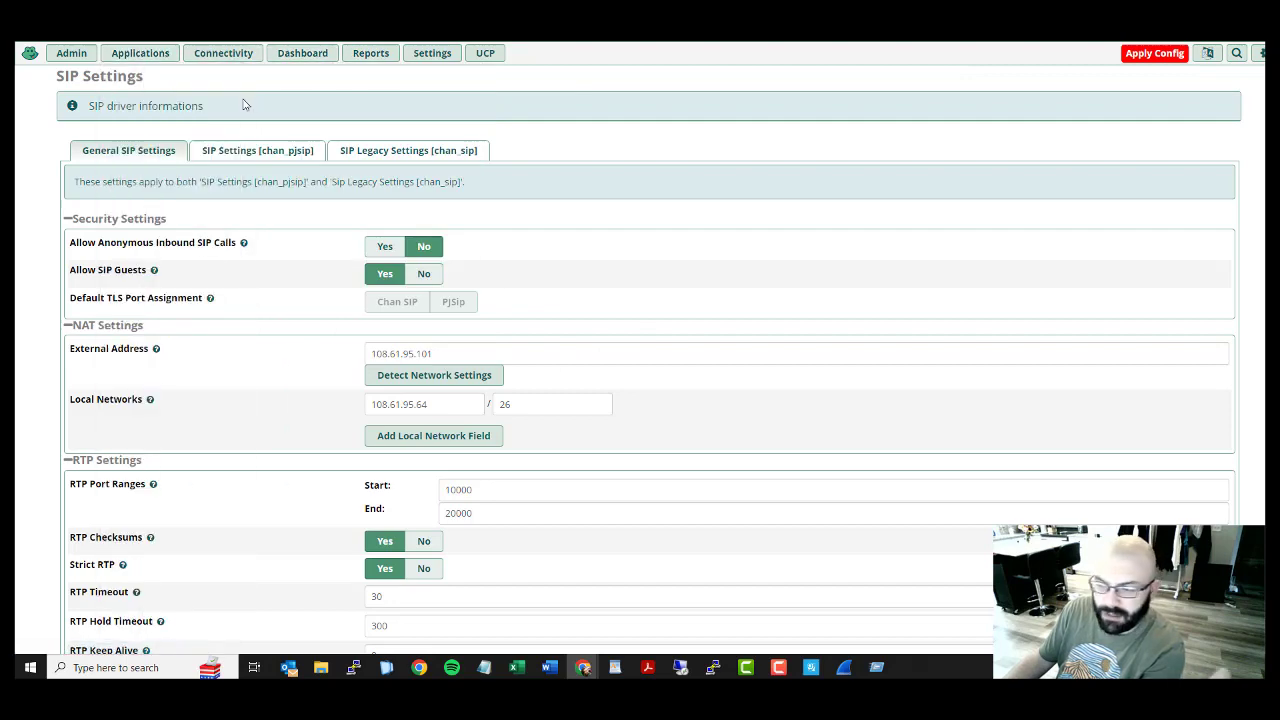
left_click(71, 53)
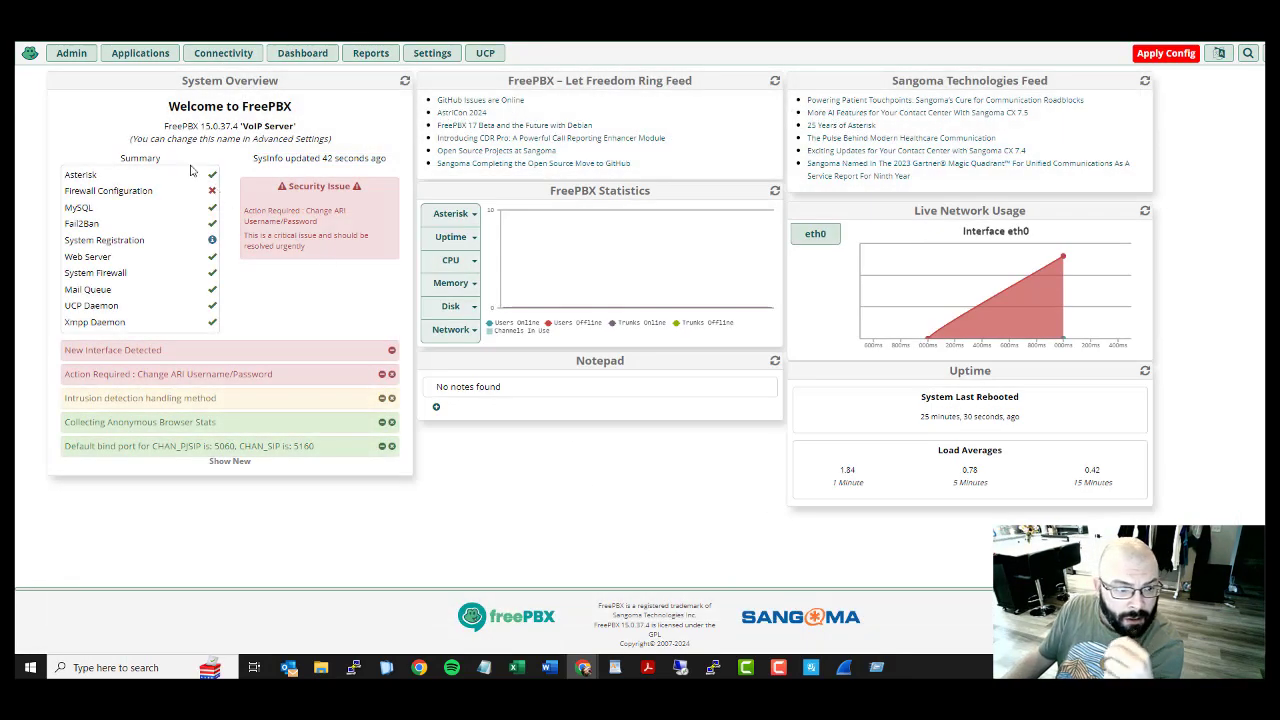
Step: On the Firewall page, turn the system firewall off and back on
left_click(71, 53)
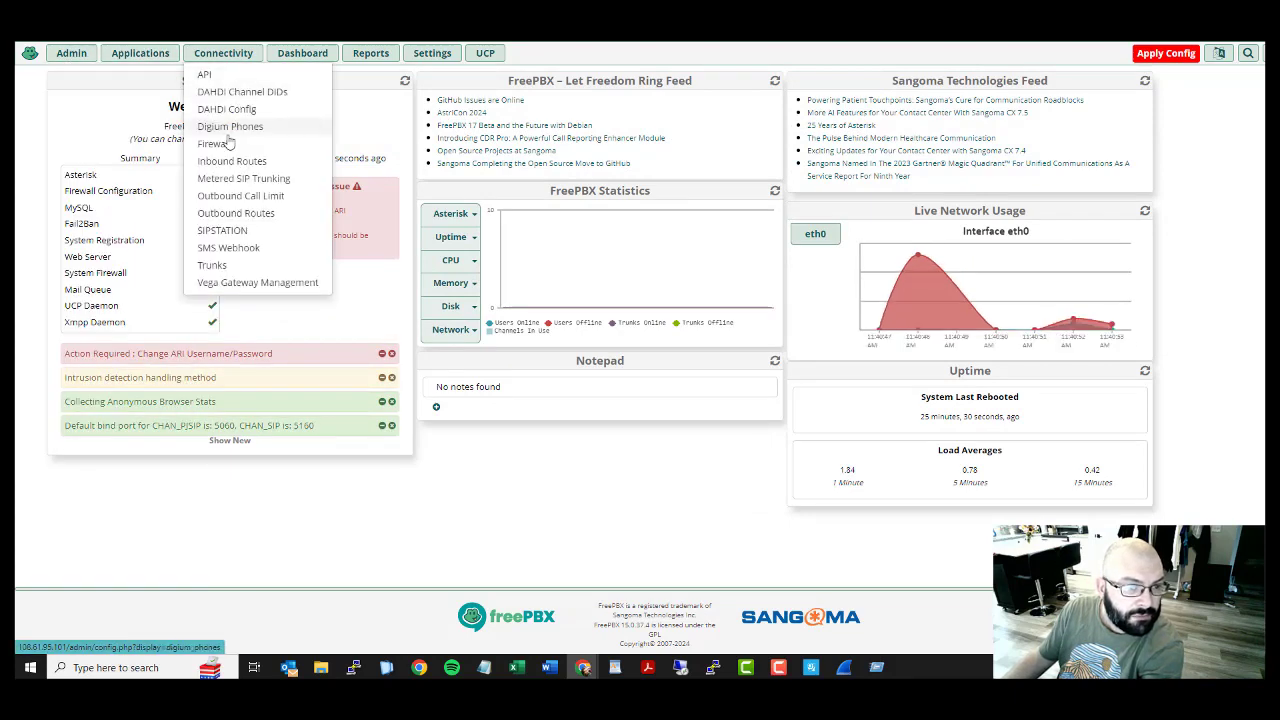
left_click(213, 143)
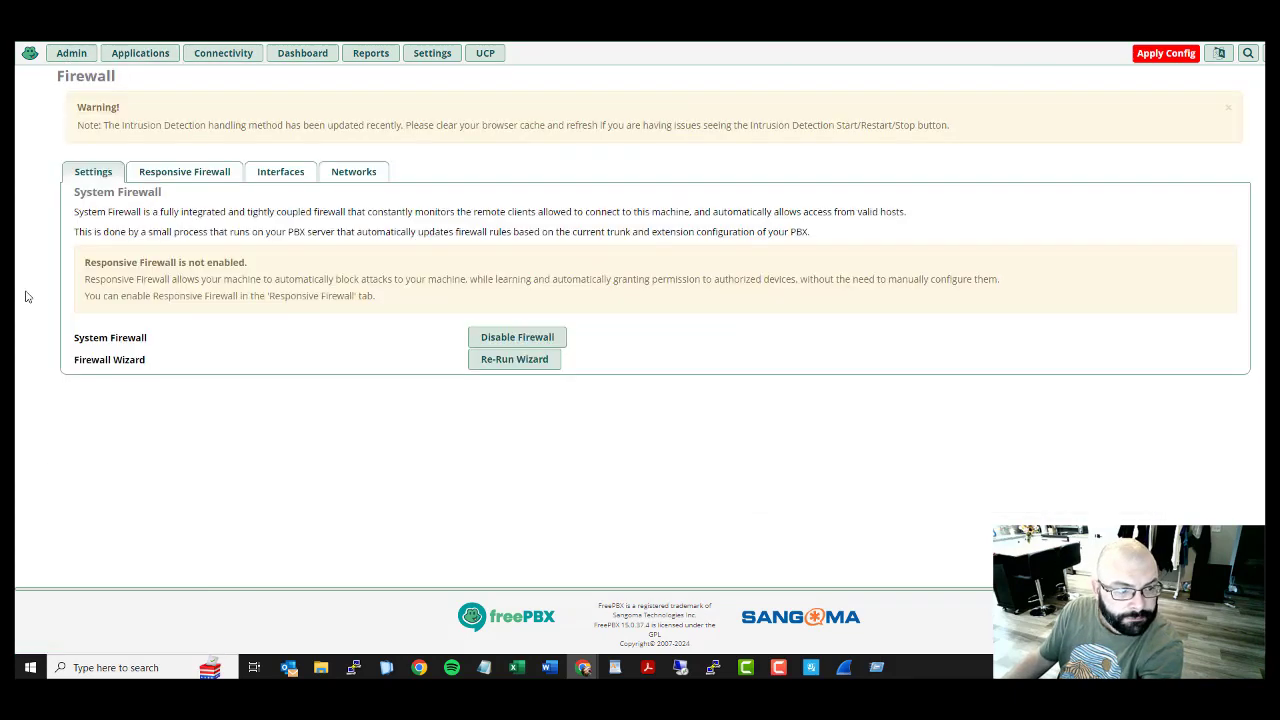
left_click(850, 137)
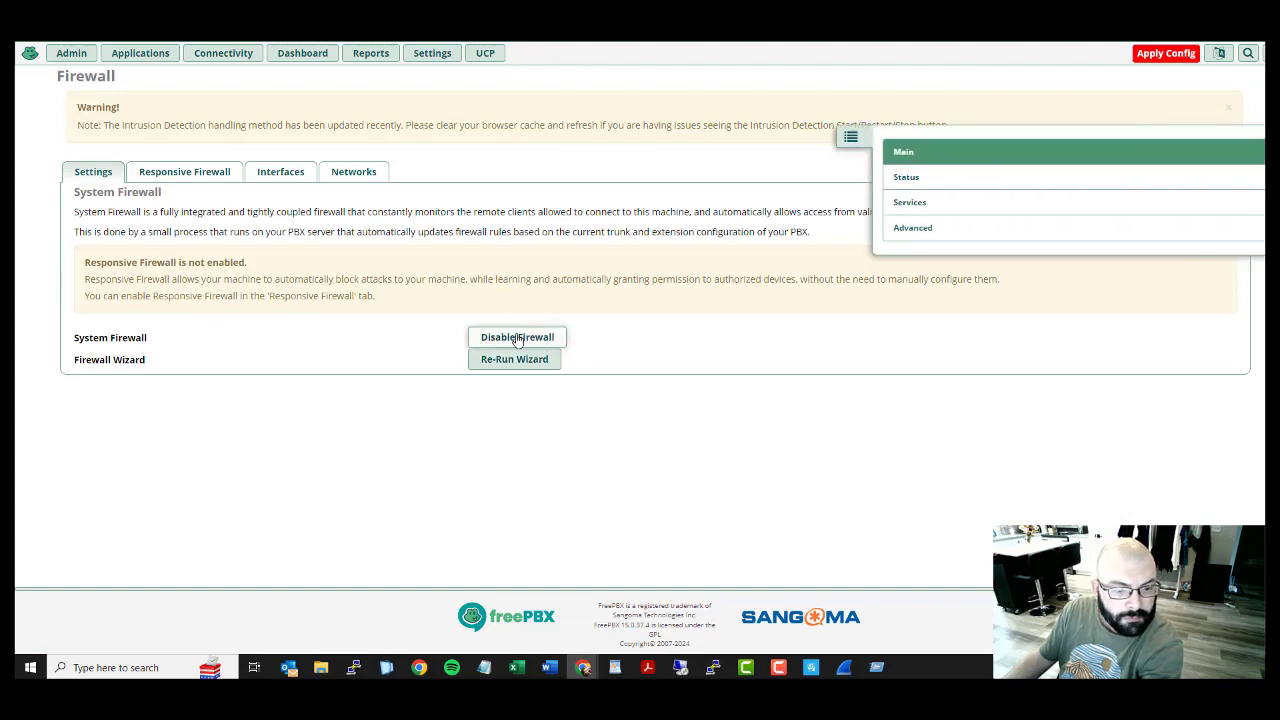
left_click(517, 337)
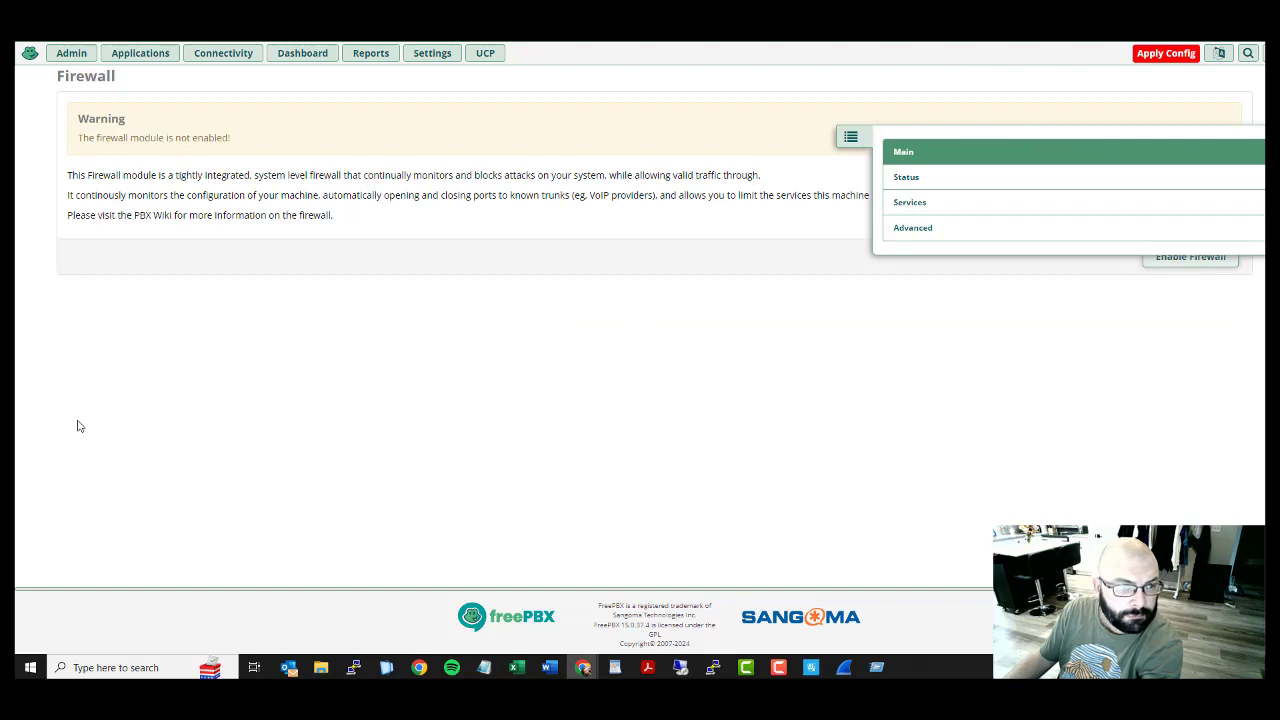
left_click(1190, 256)
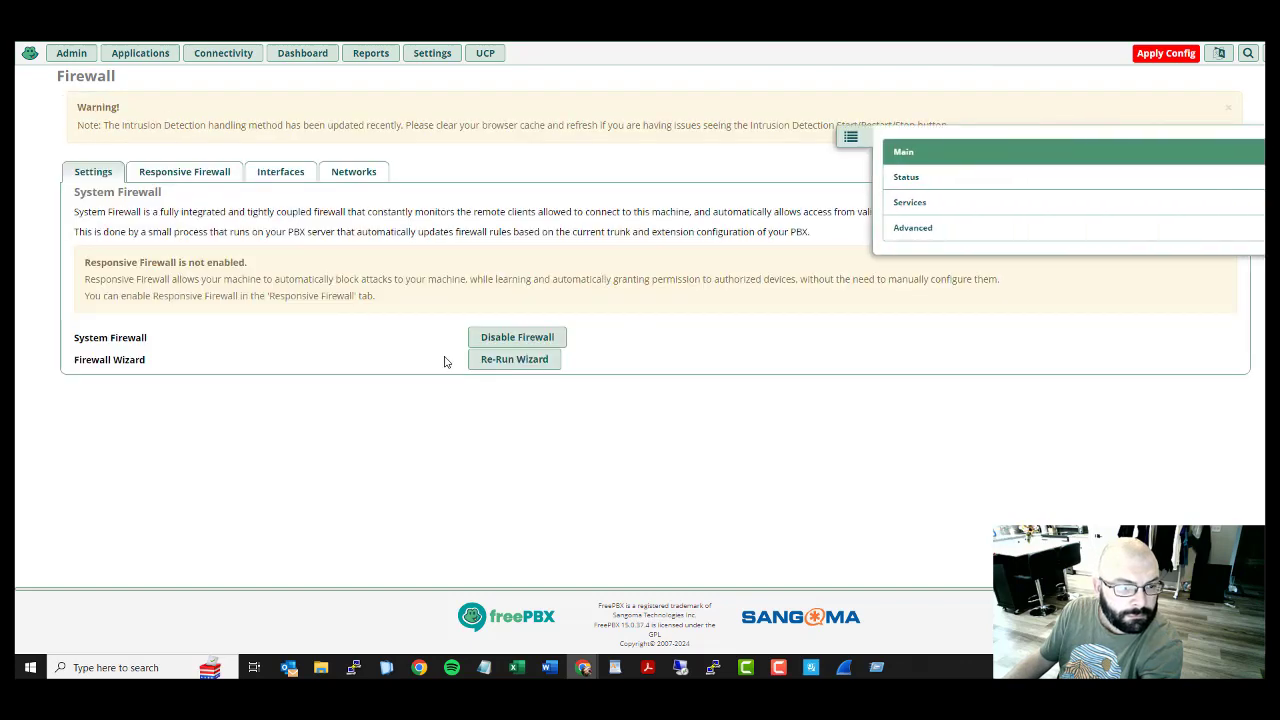
Step: Enable Responsive Firewall and allow Legacy SIP (chan_sip) through it
left_click(184, 171)
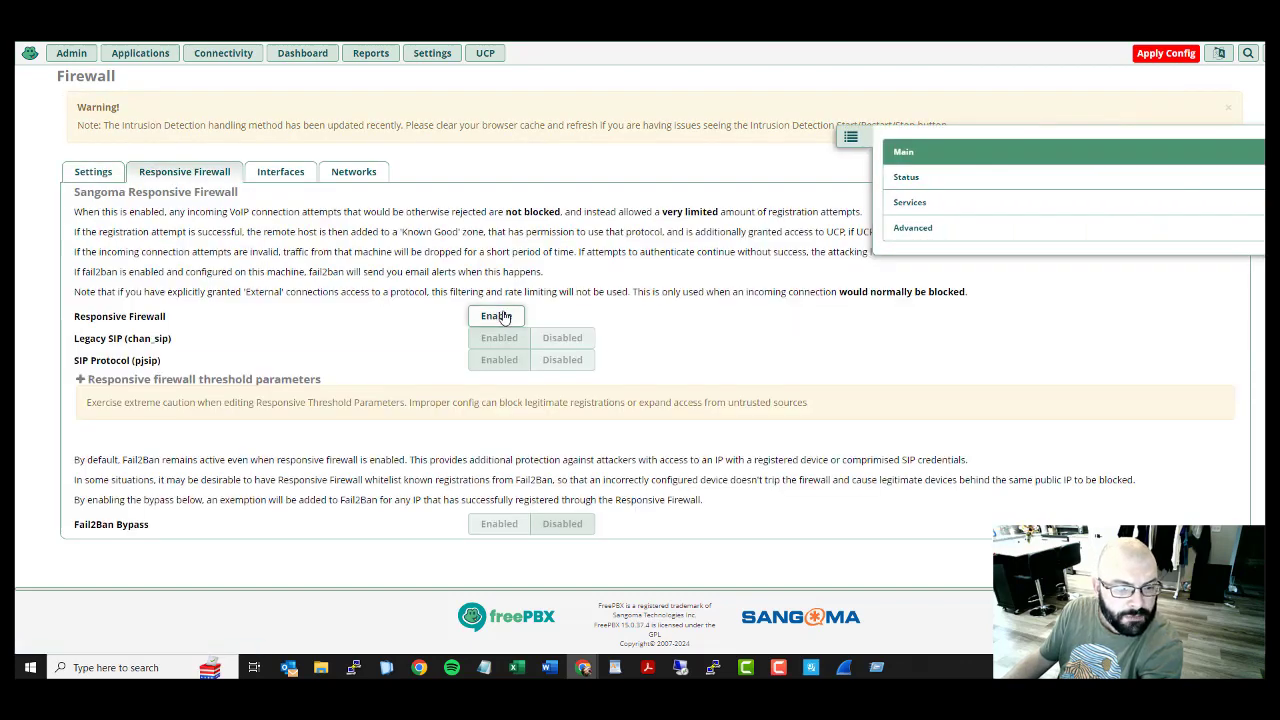
left_click(497, 316)
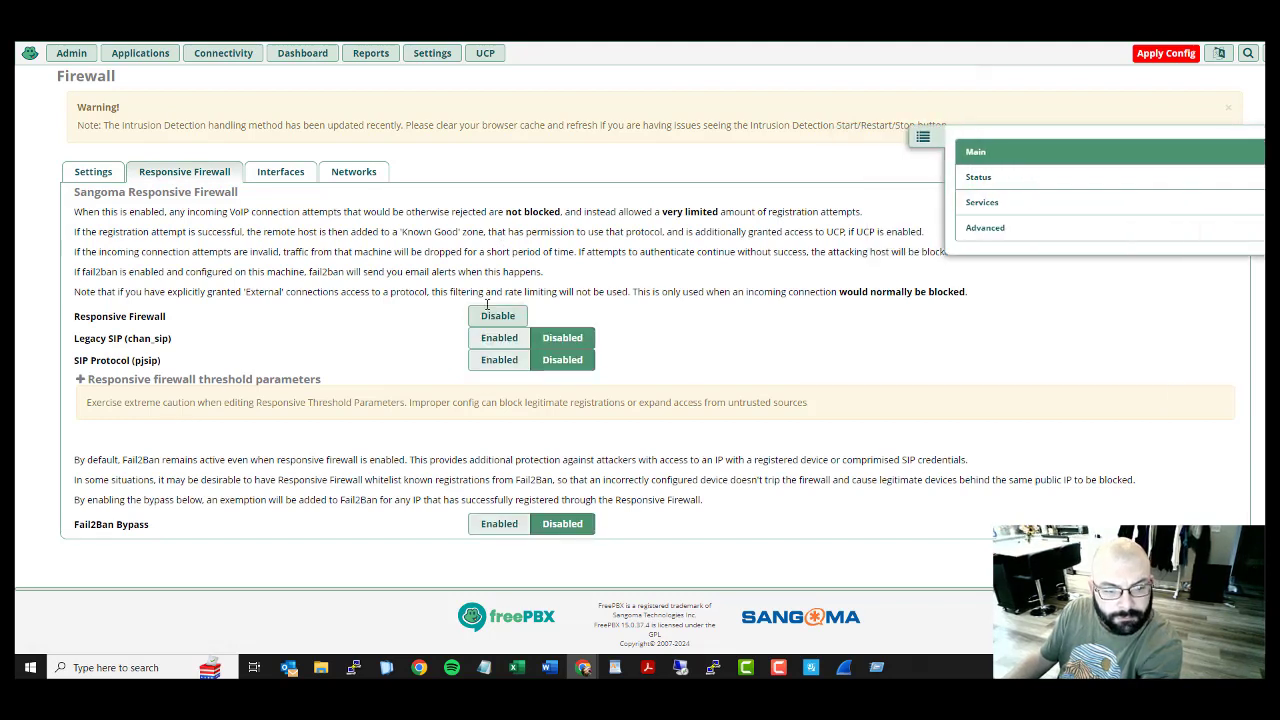
left_click(498, 337)
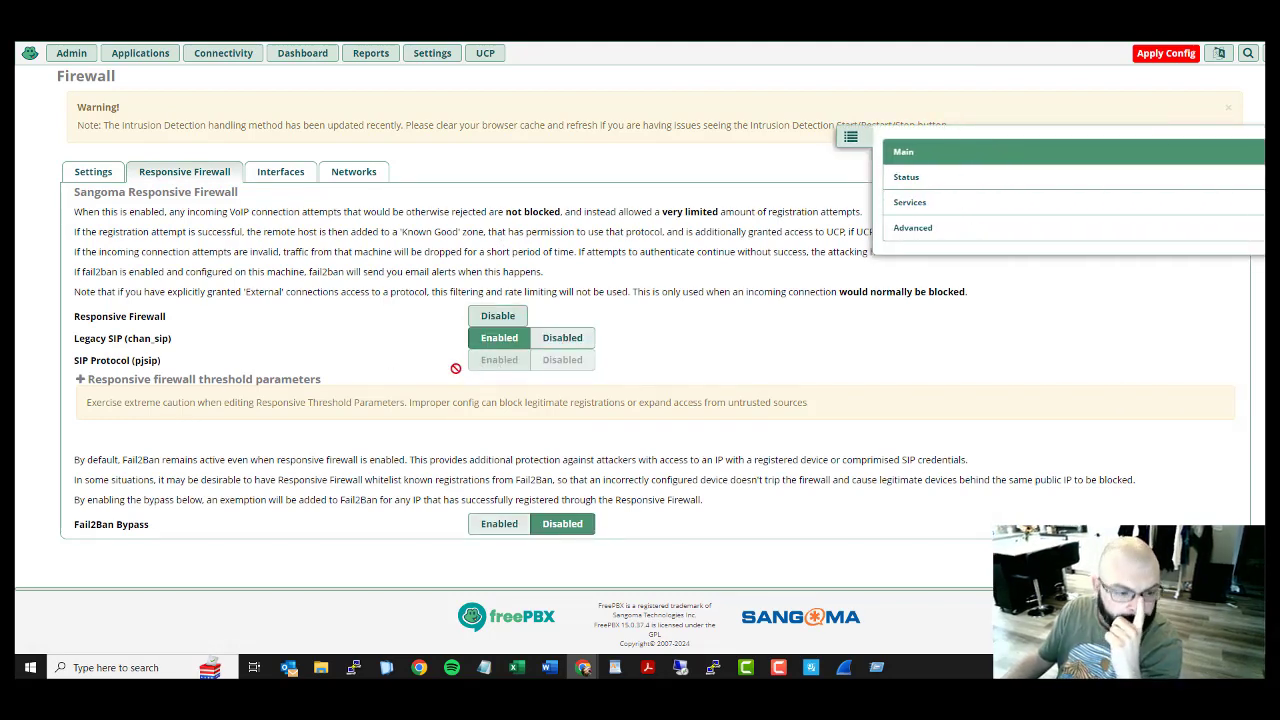
left_click(281, 171)
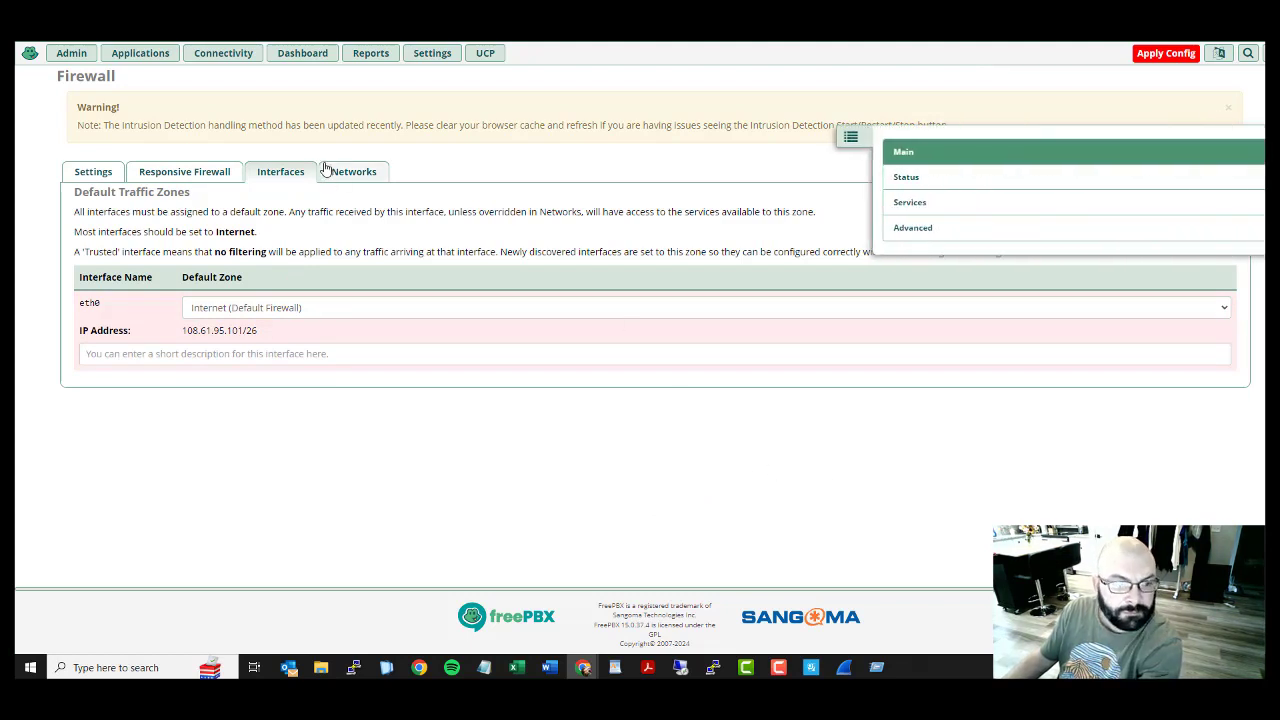
Step: Add a trusted network described as 'Home' to the firewall's Known Network Definitions
left_click(353, 171)
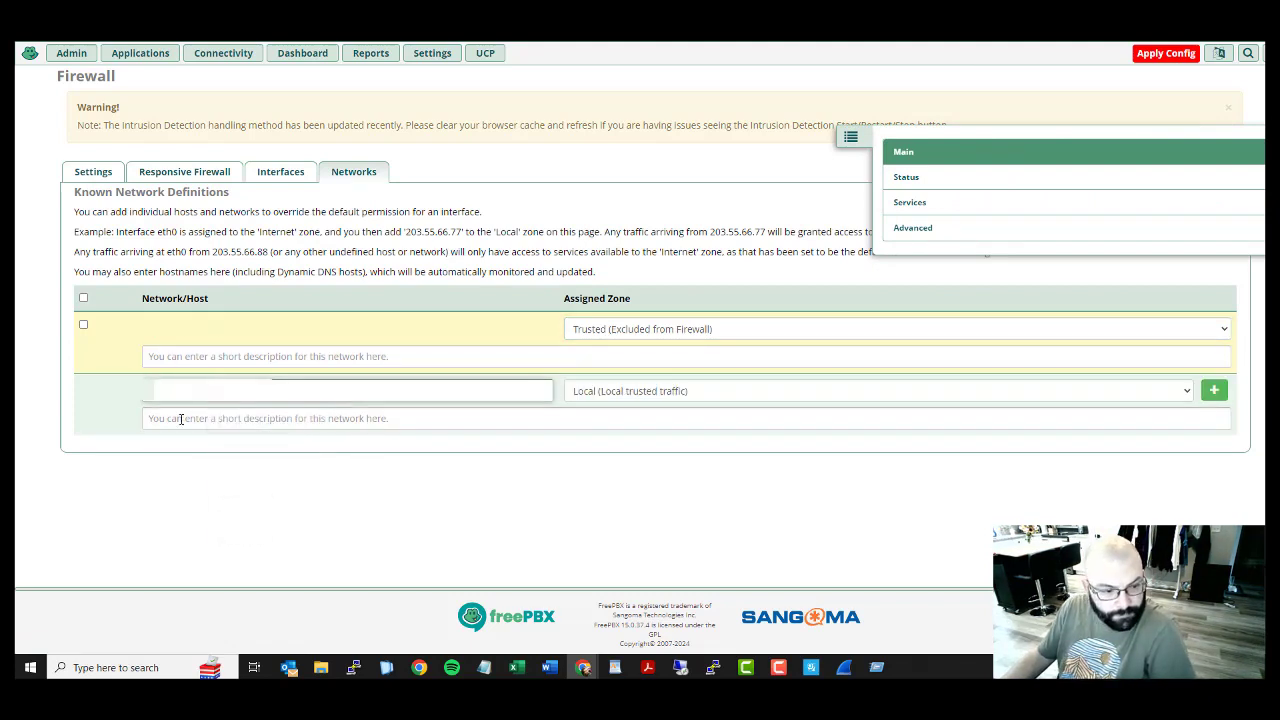
type("Home")
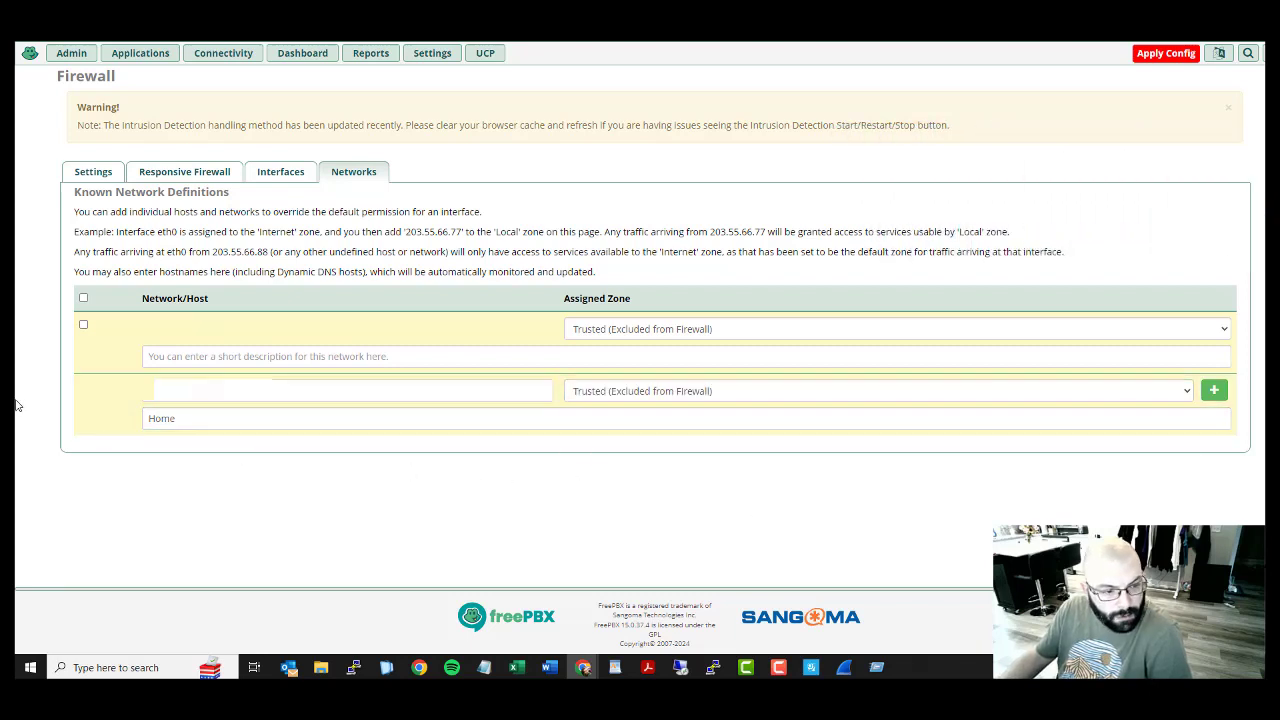
left_click(1213, 390)
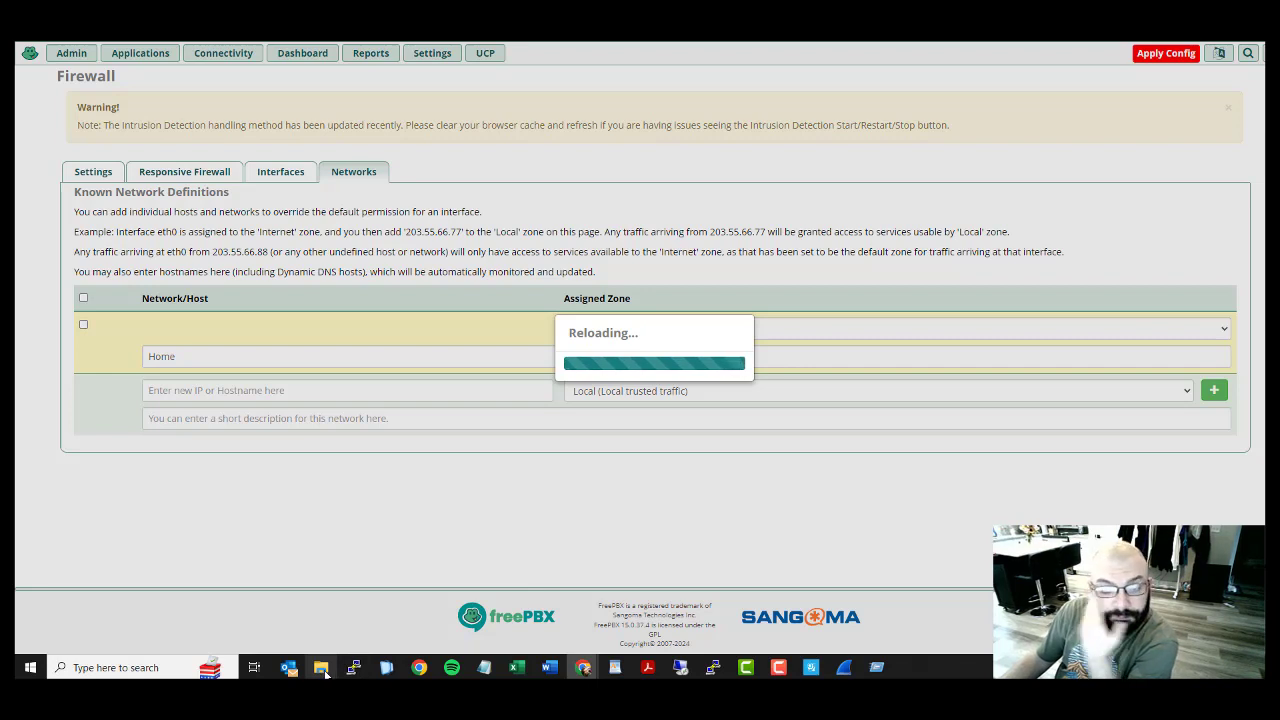
mouse_move(322, 667)
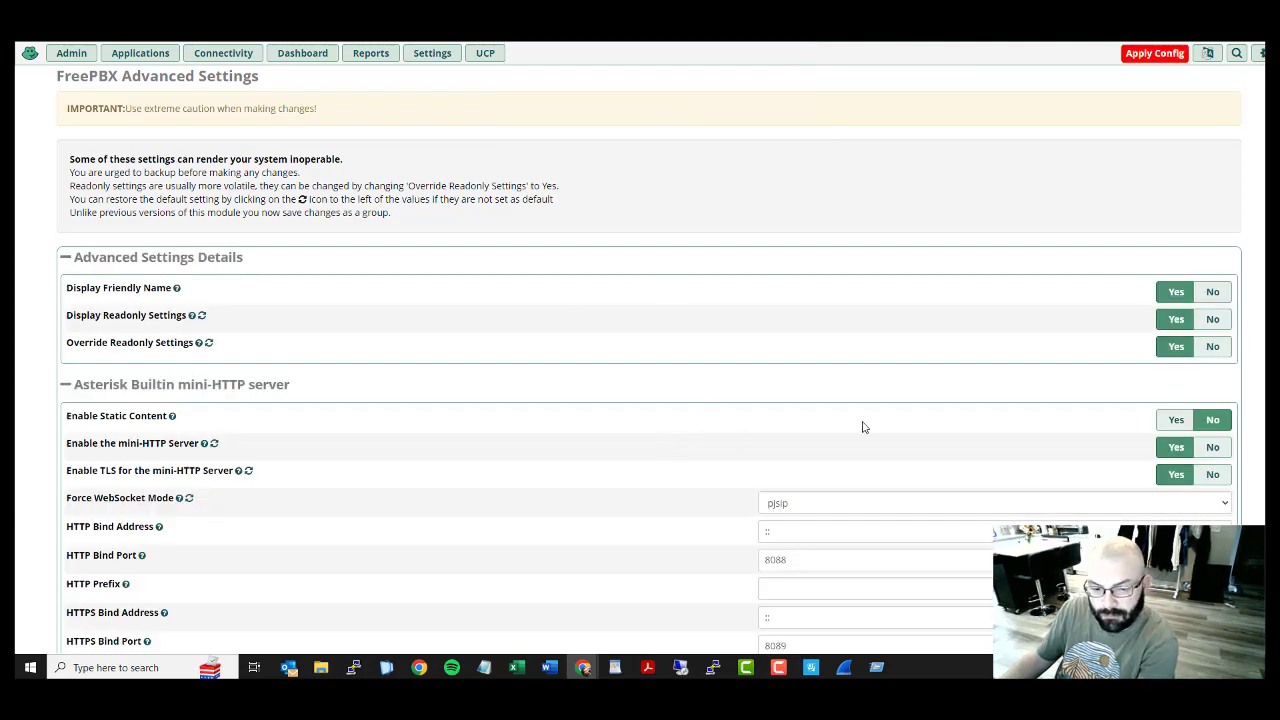
Step: Scroll to Asterisk REST Interface and select the ARI Username value to replace it
scroll("down", 3)
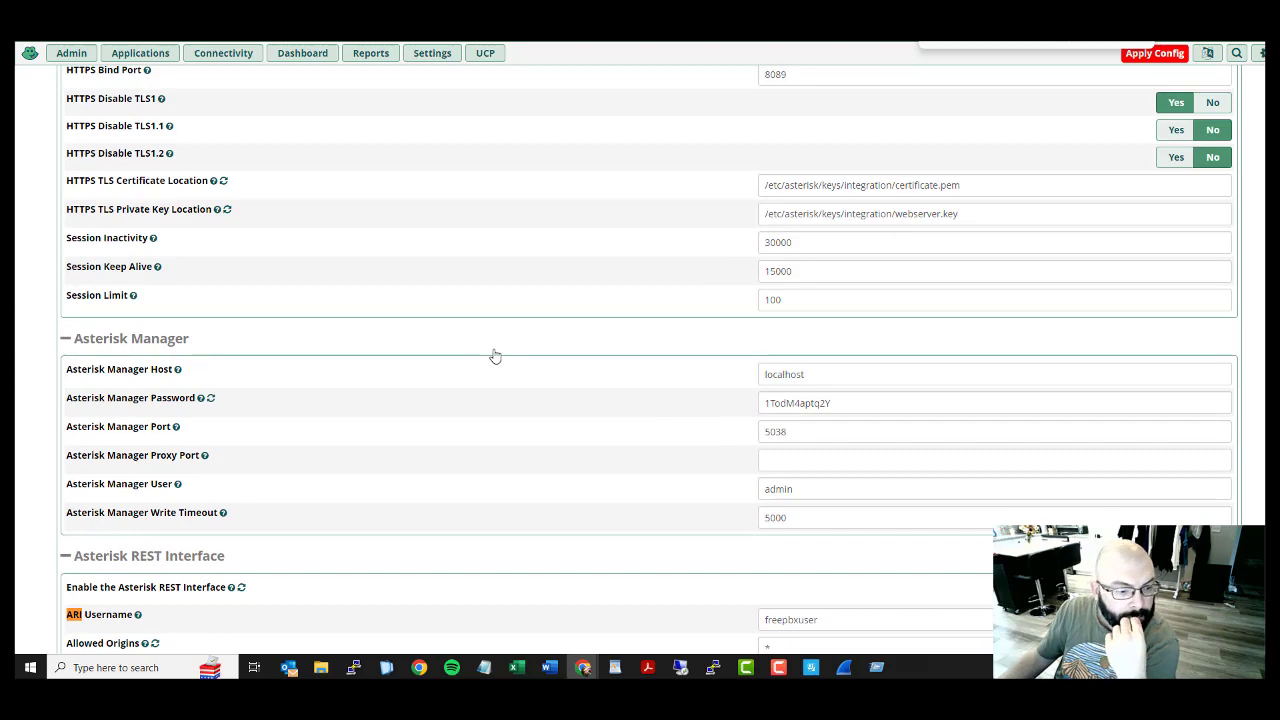
scroll("down", 3)
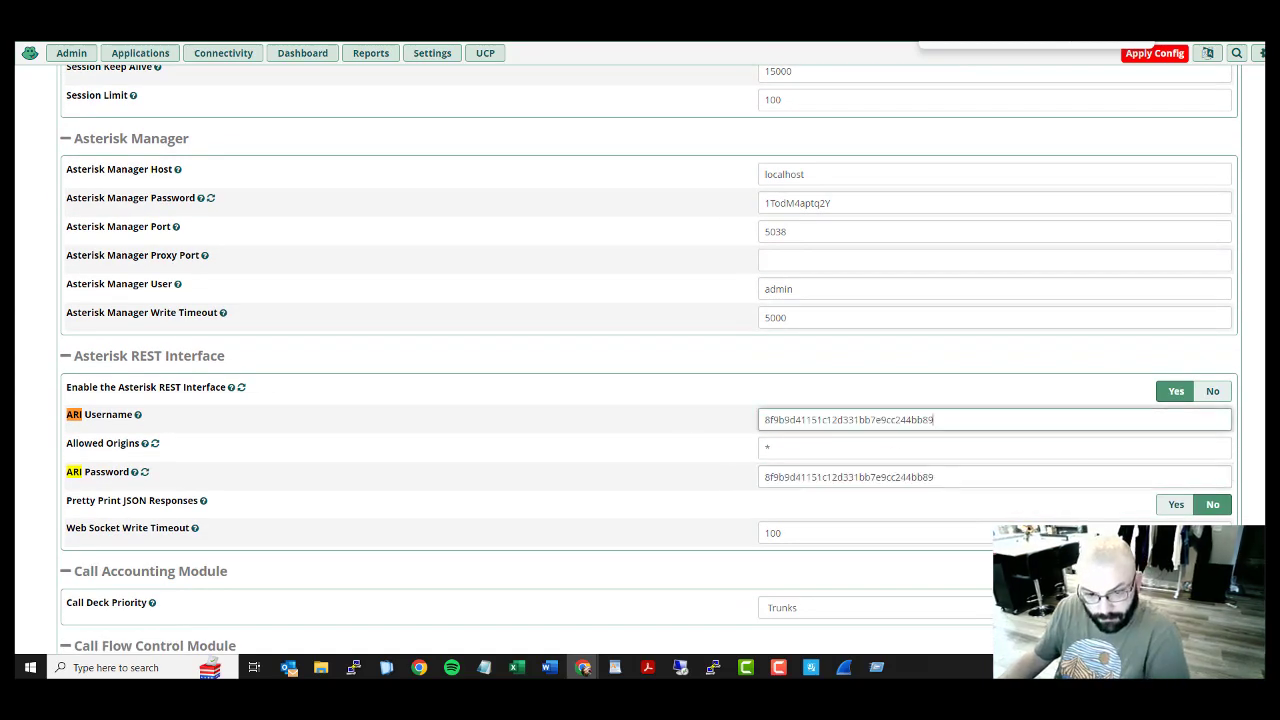
left_click(870, 419)
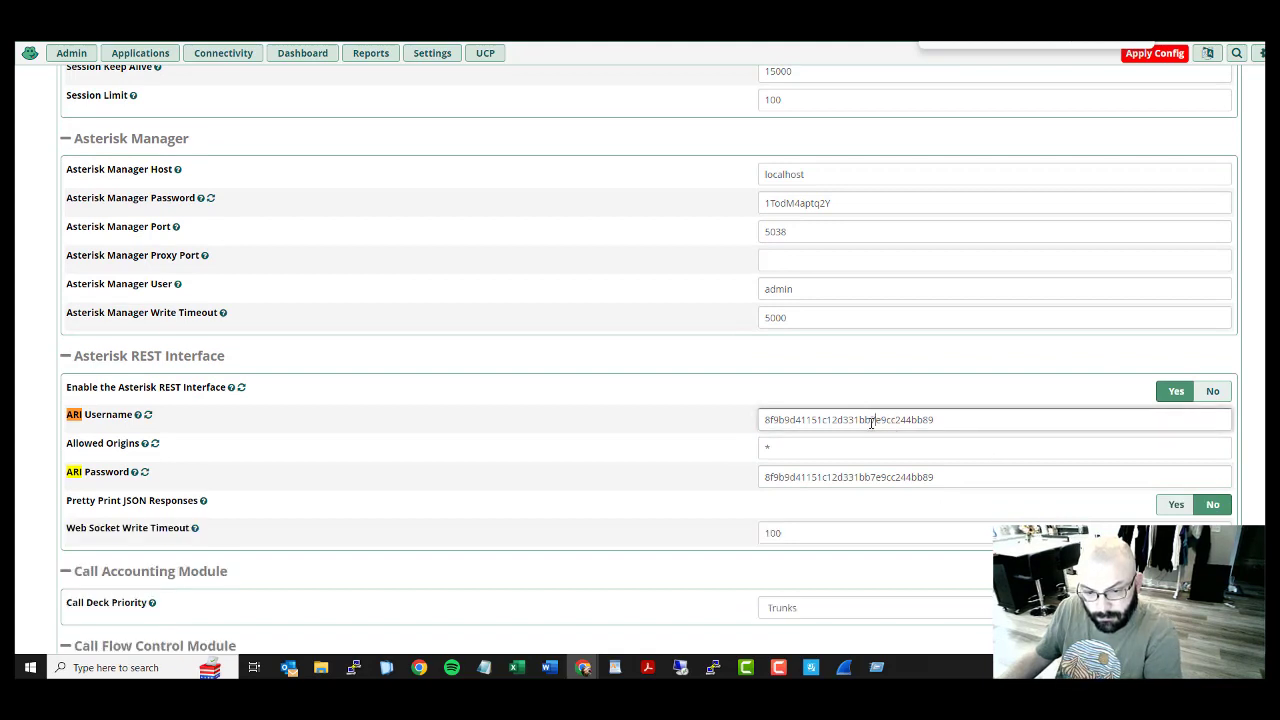
double_click(810, 419)
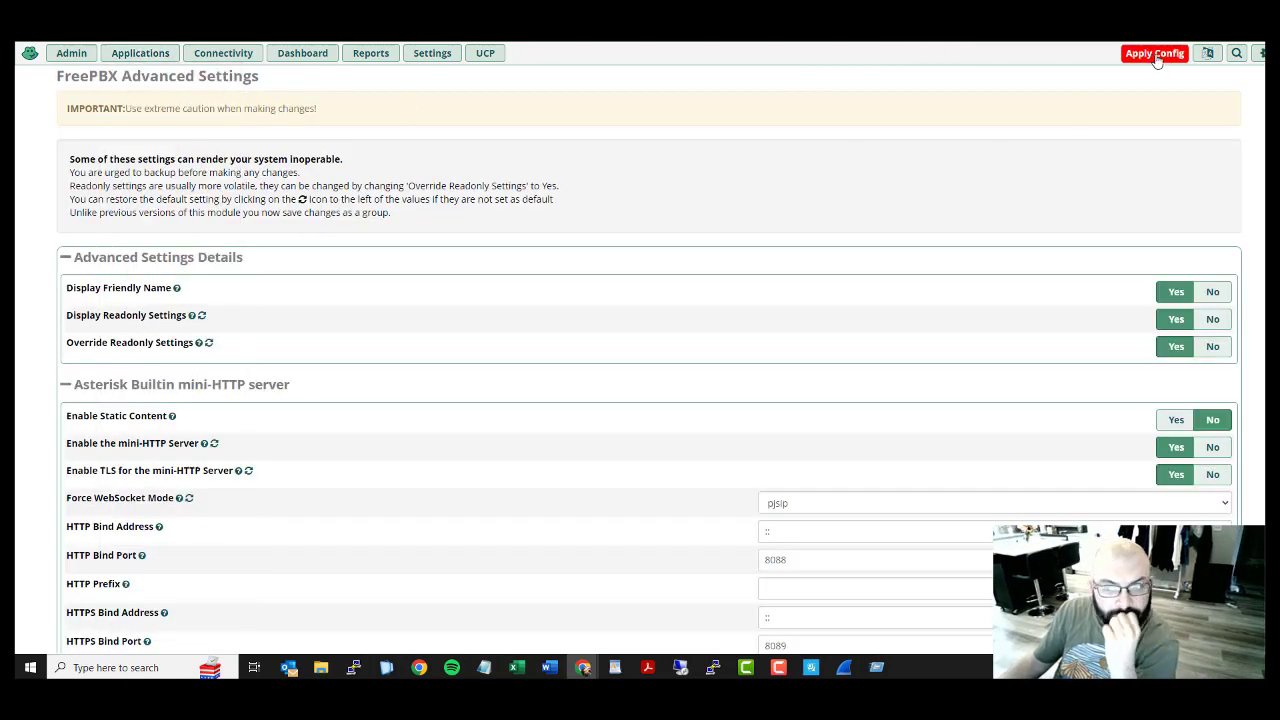
Step: Scroll through Advanced Settings and review the SIP Channel Driver choices
scroll("down", 3)
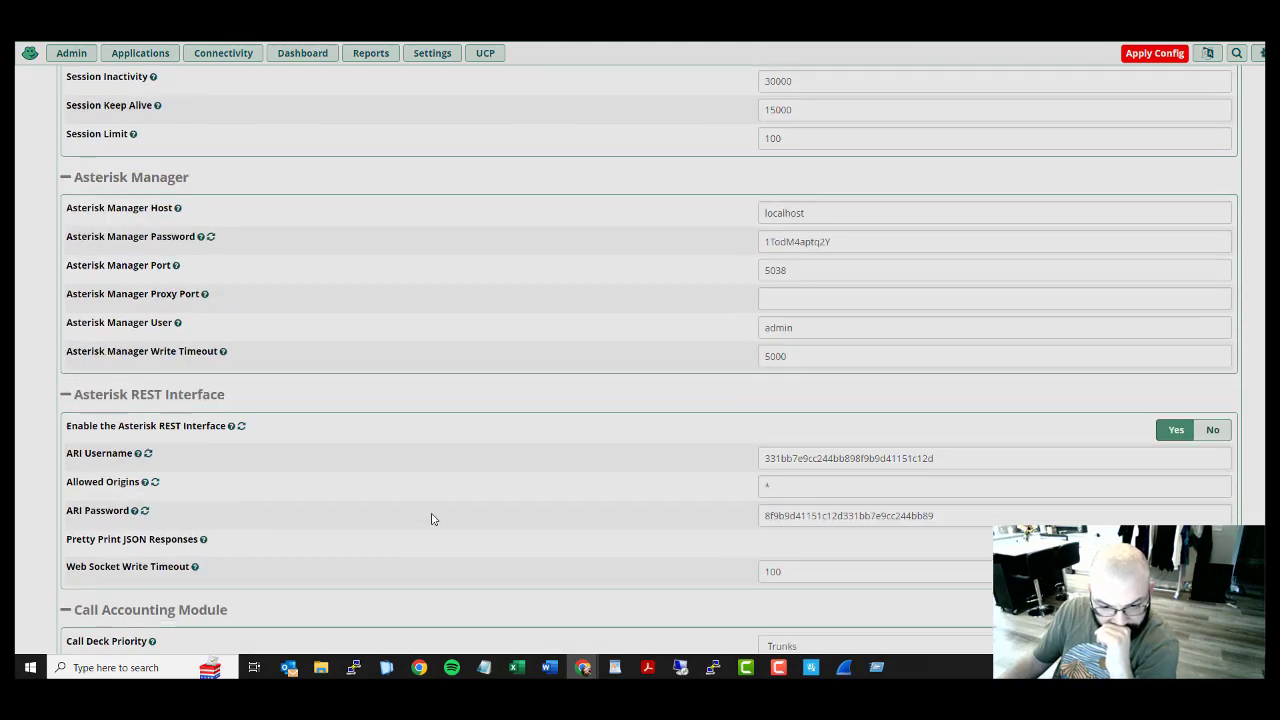
scroll("down", 3)
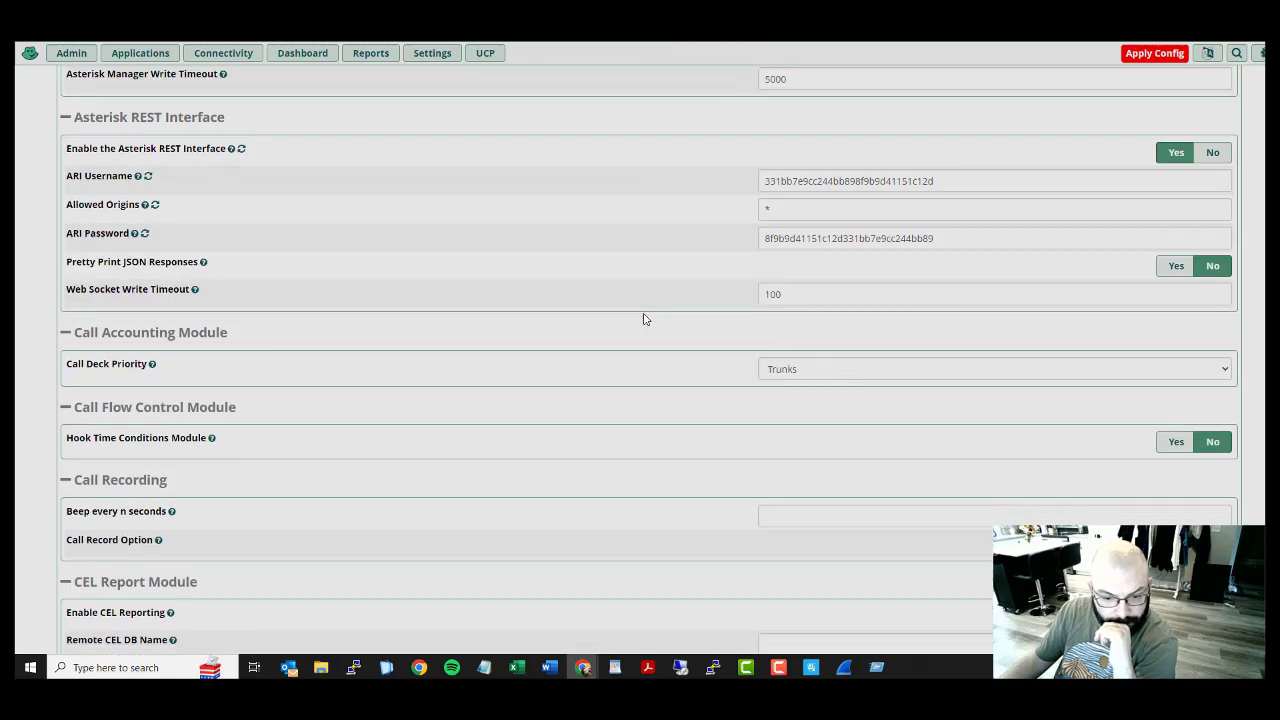
scroll("down", 3)
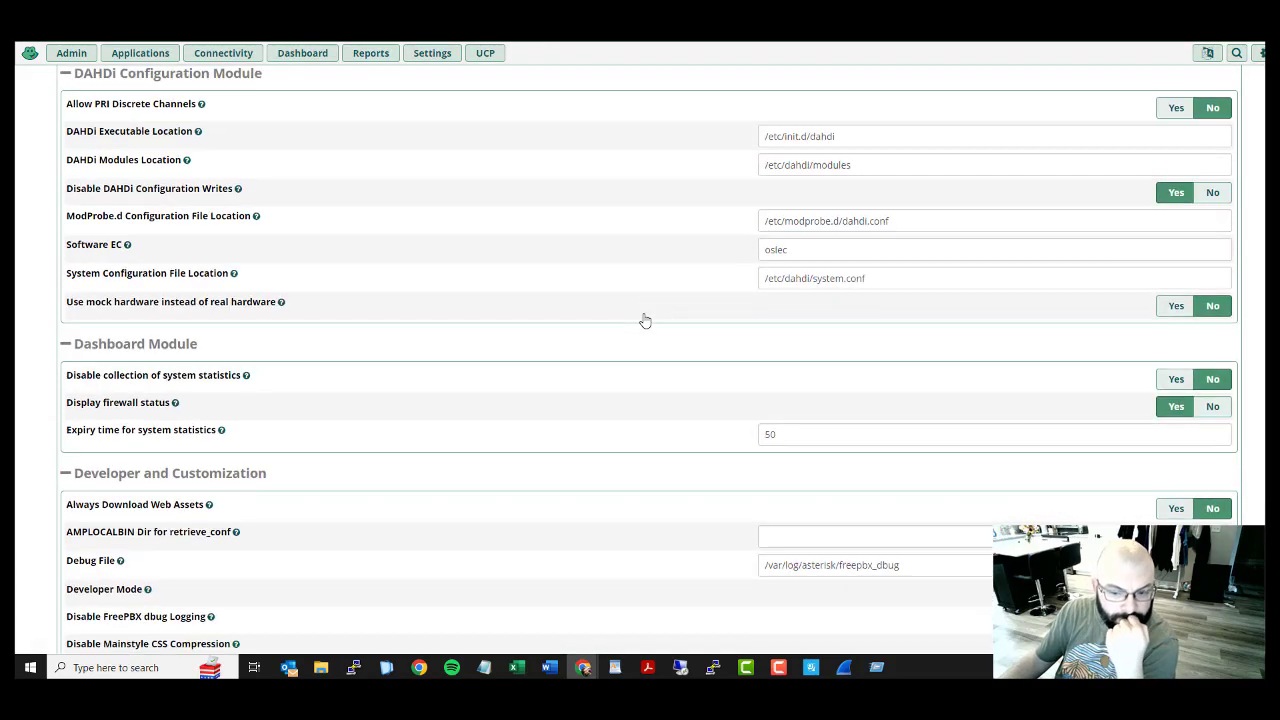
scroll("down", 3)
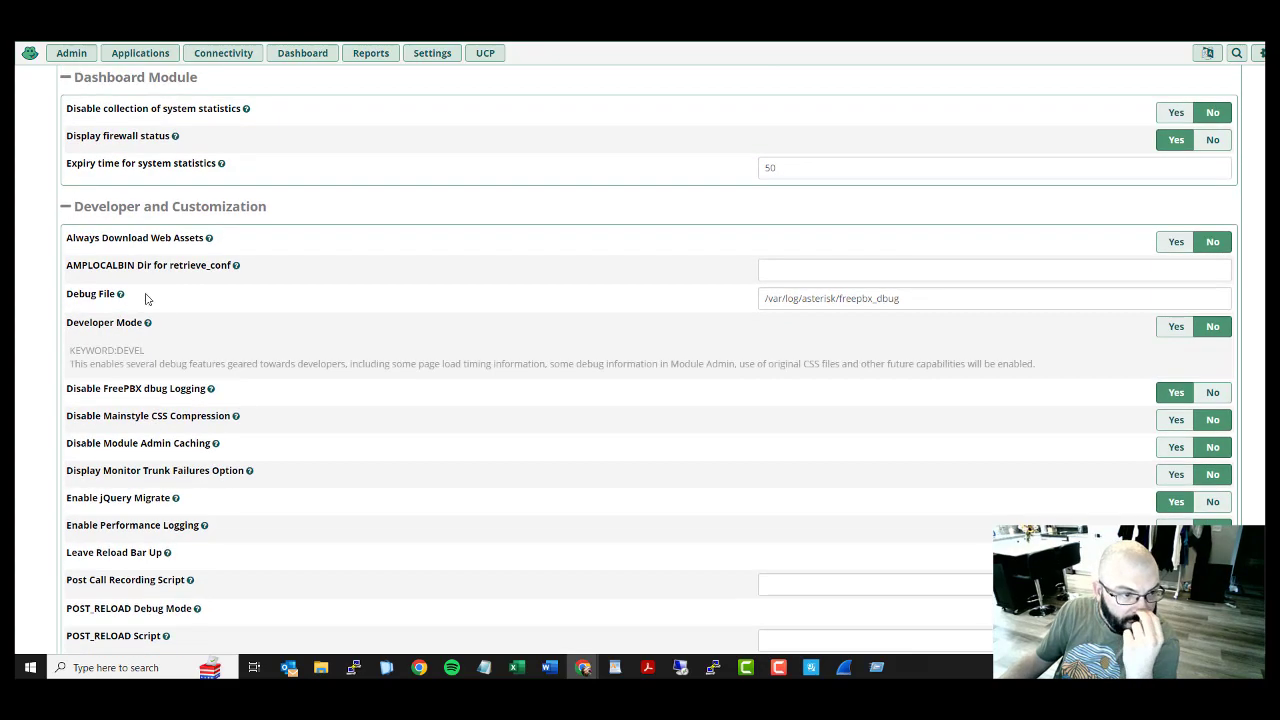
scroll("down", 3)
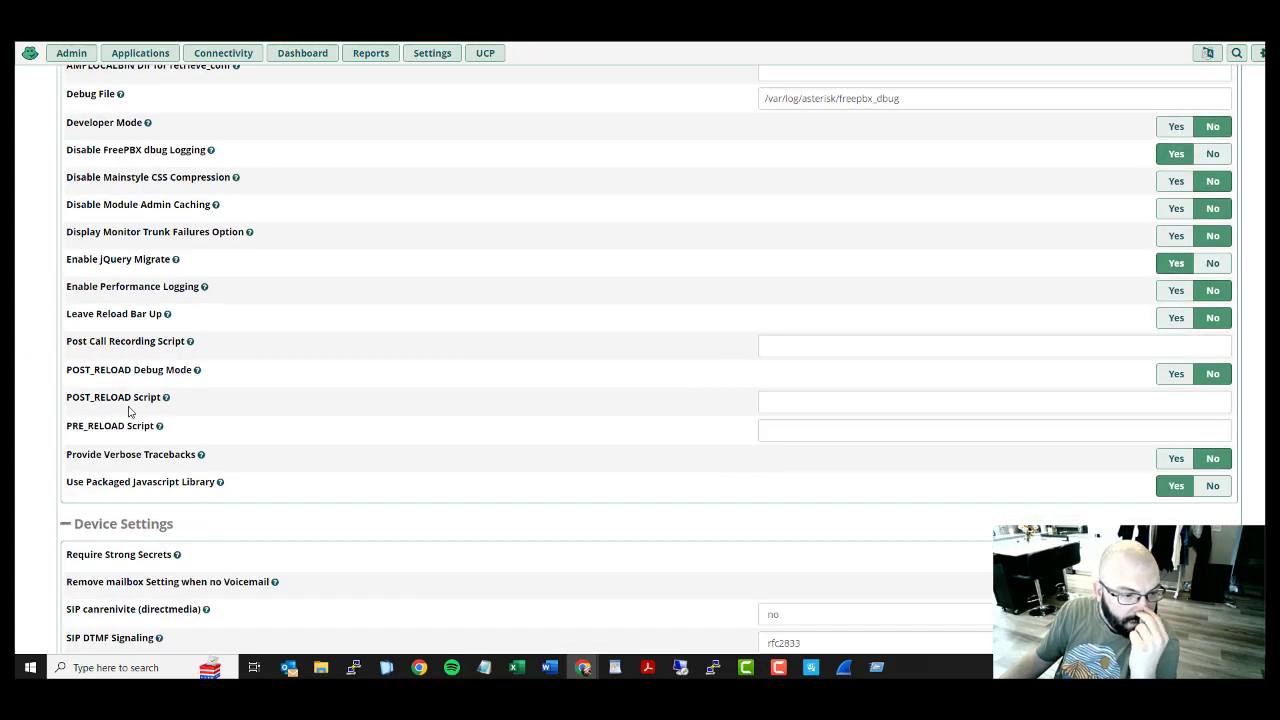
scroll("down", 3)
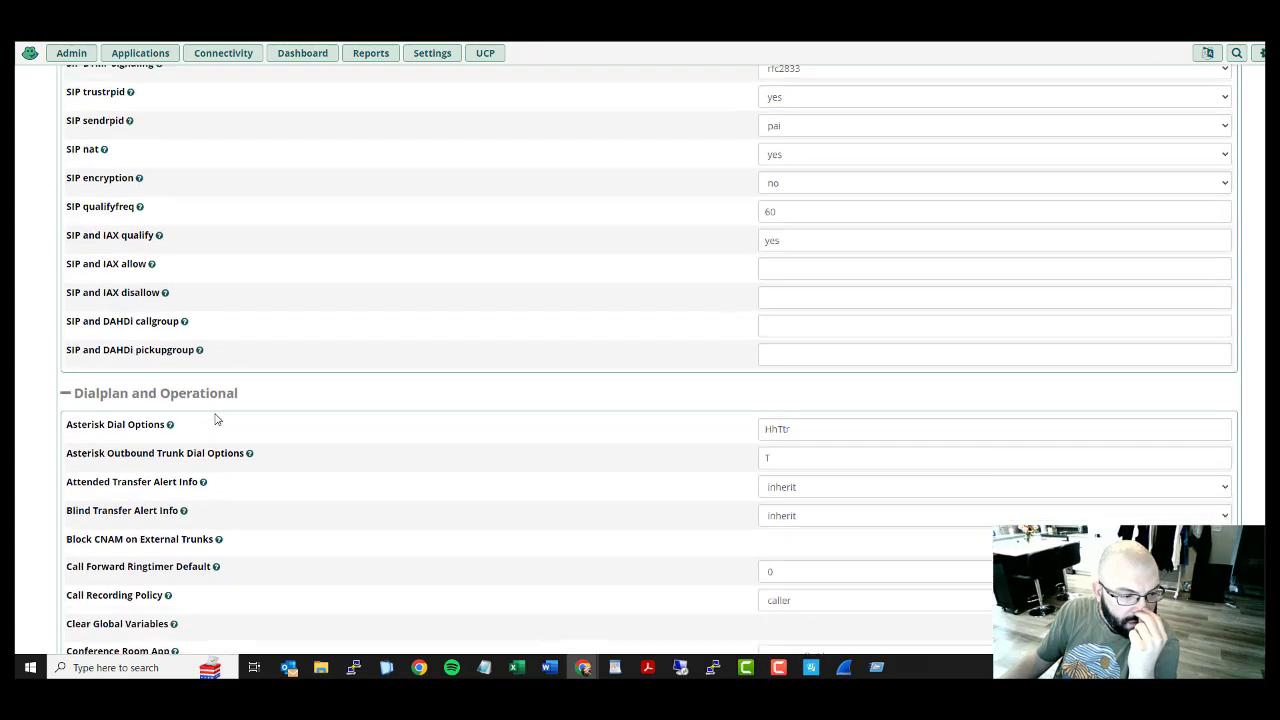
scroll("down", 3)
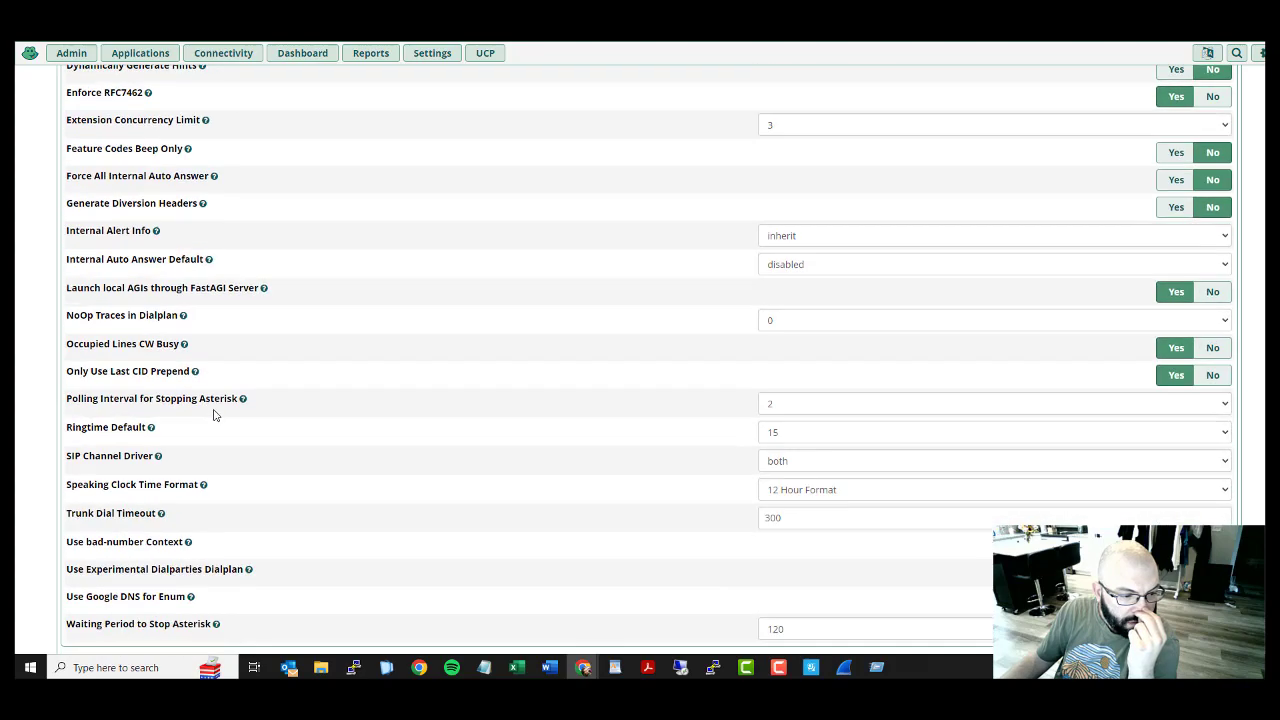
left_click(995, 460)
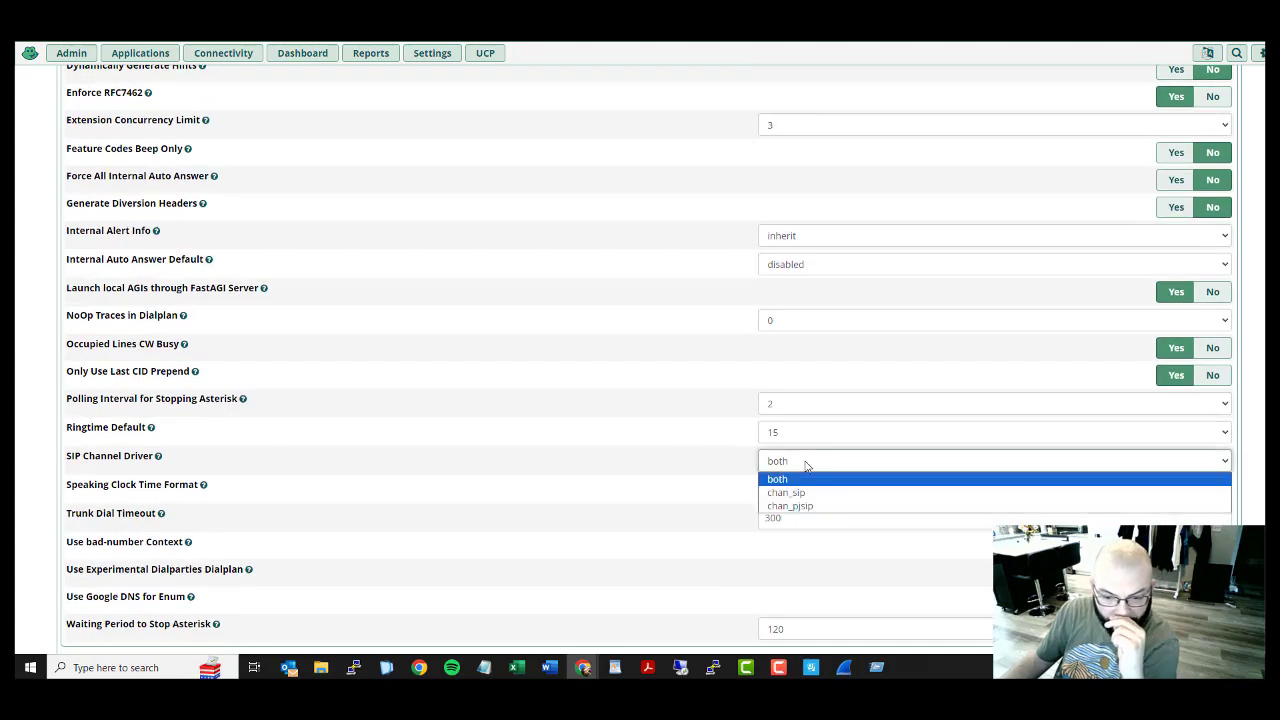
Step: Set Include Server Name in Browser to Yes and submit the advanced settings
scroll("down", 3)
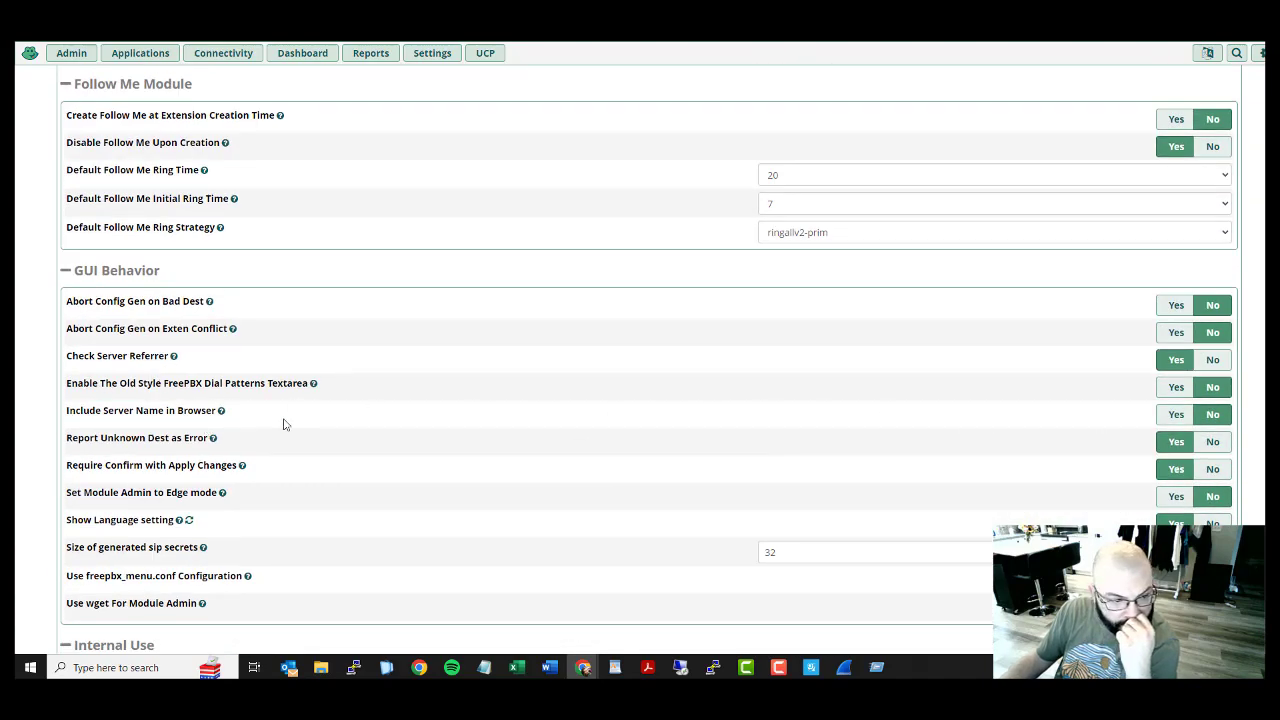
left_click(1176, 414)
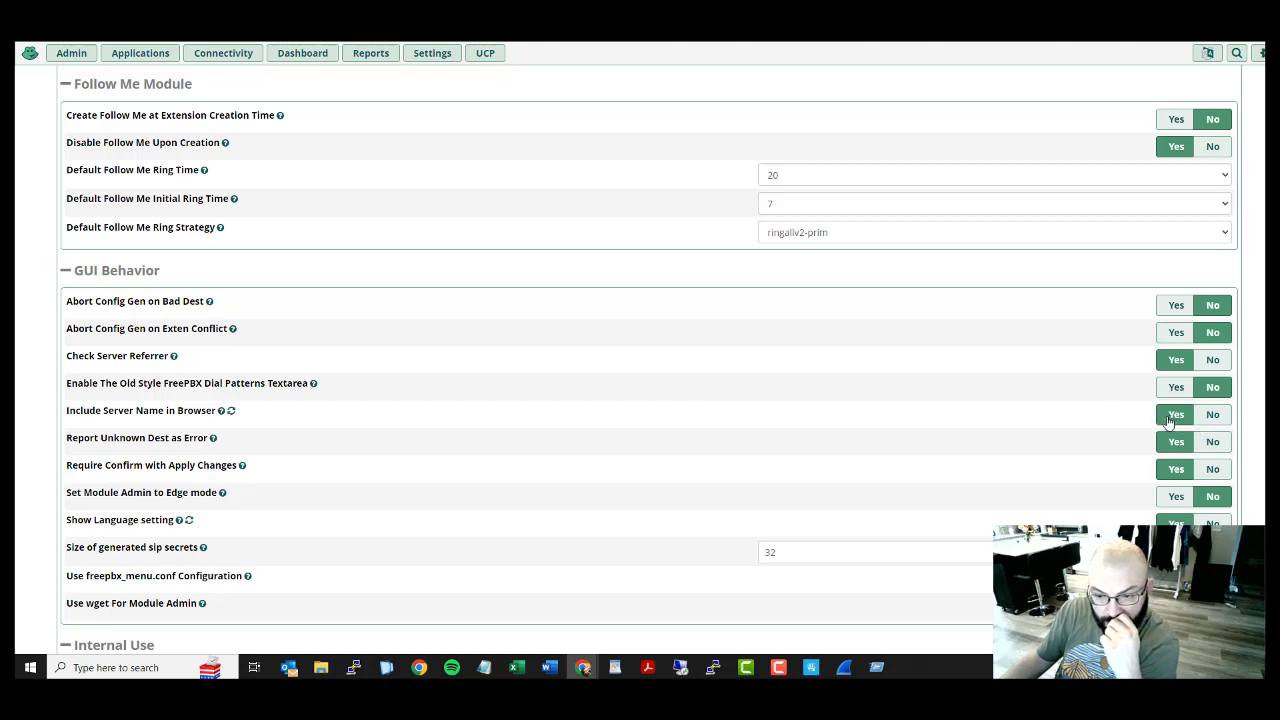
scroll("down", 3)
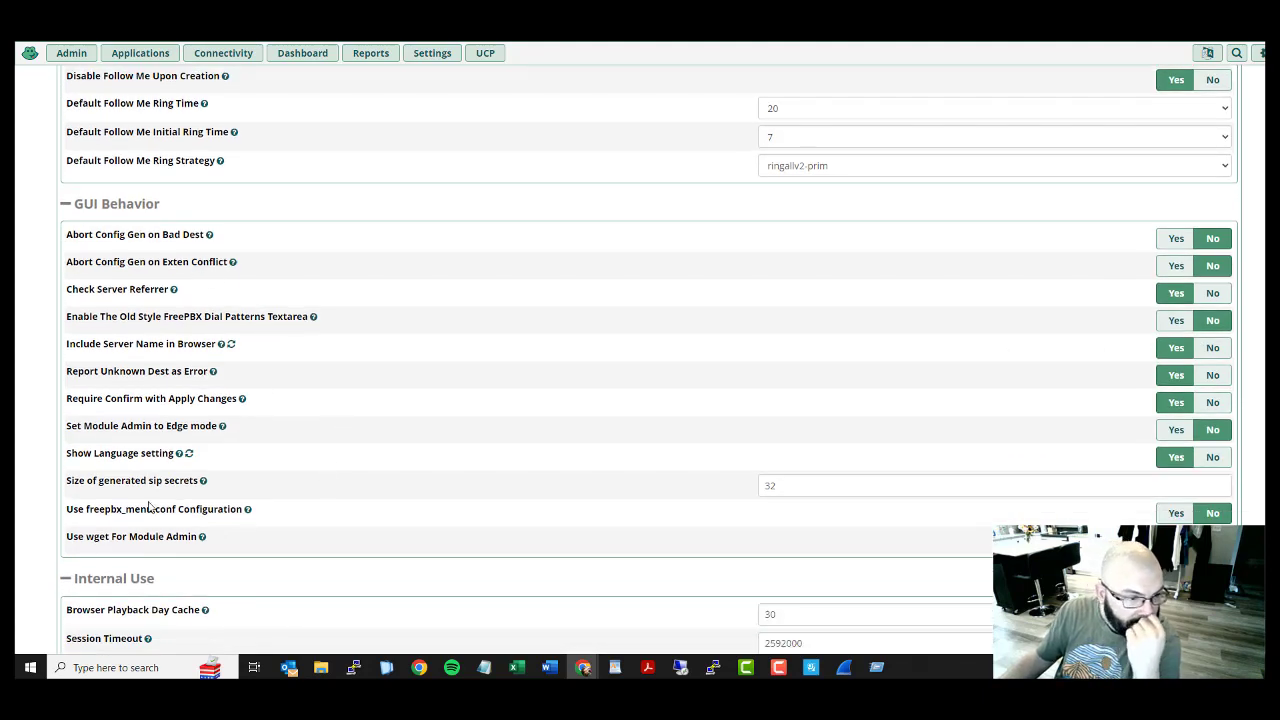
mouse_move(360, 517)
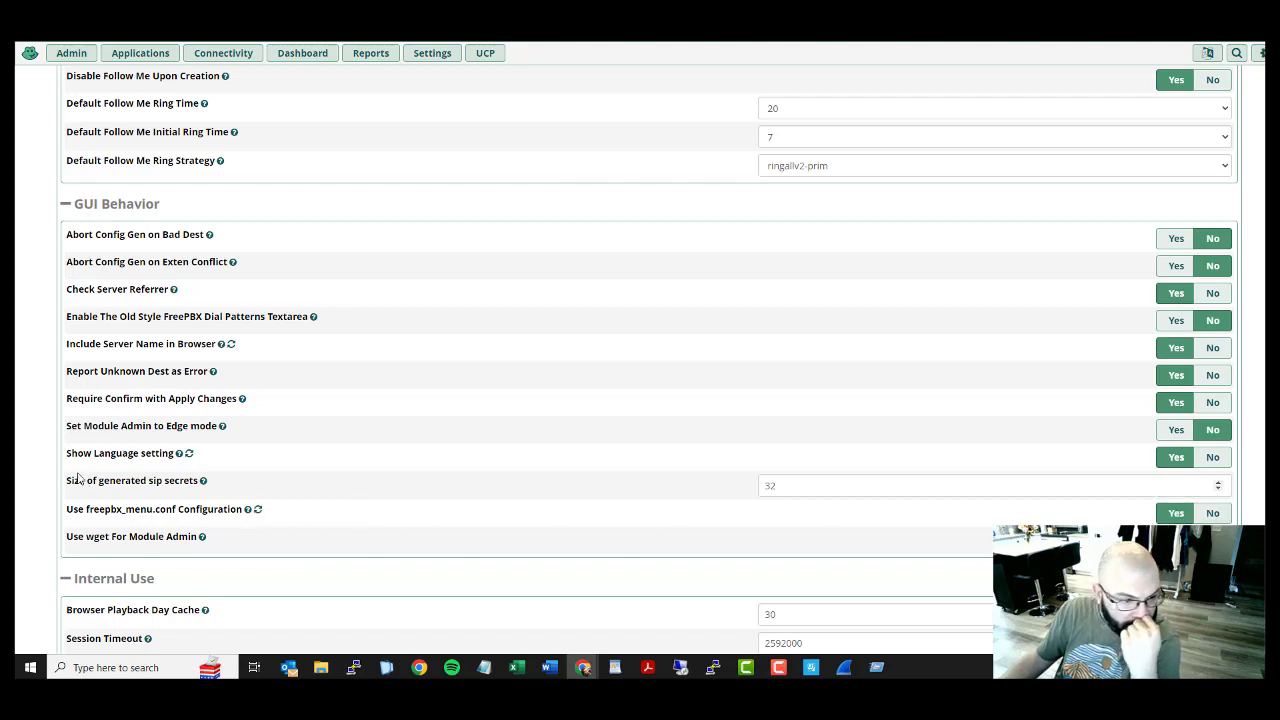
left_click(1212, 457)
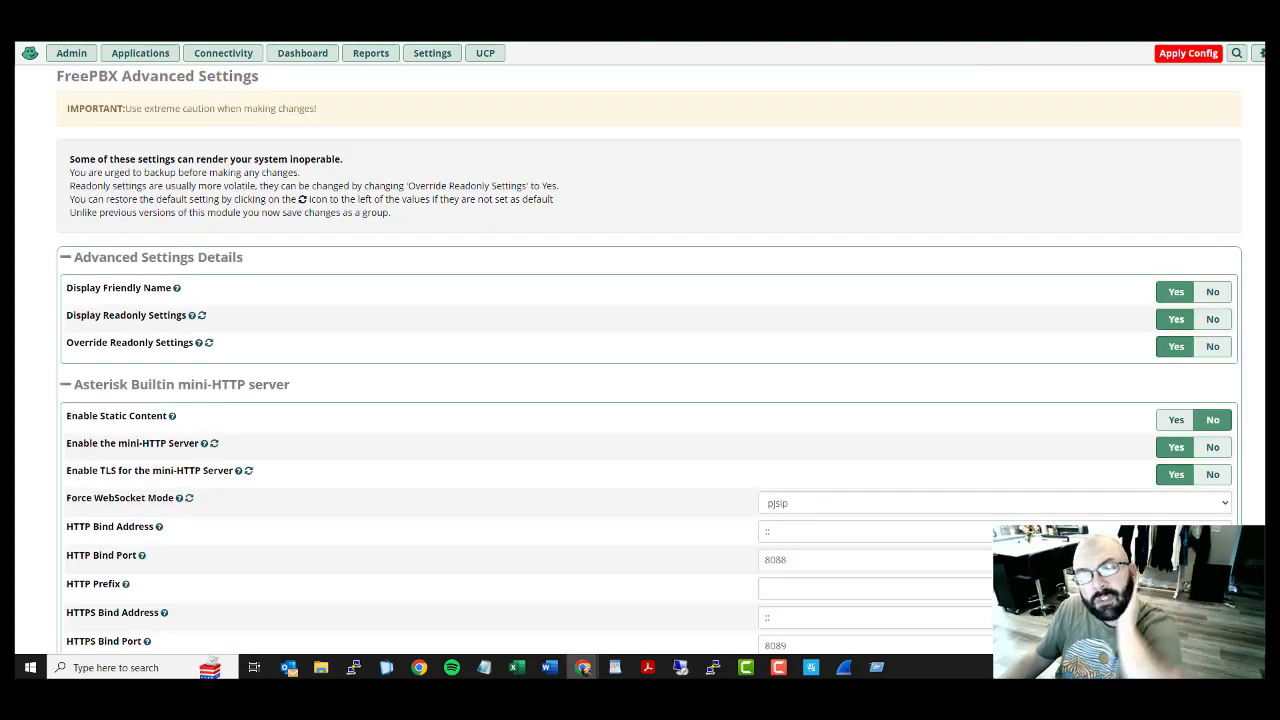
Step: Apply the configuration and dismiss the intrusion detection and default bind port notices
left_click(1188, 53)
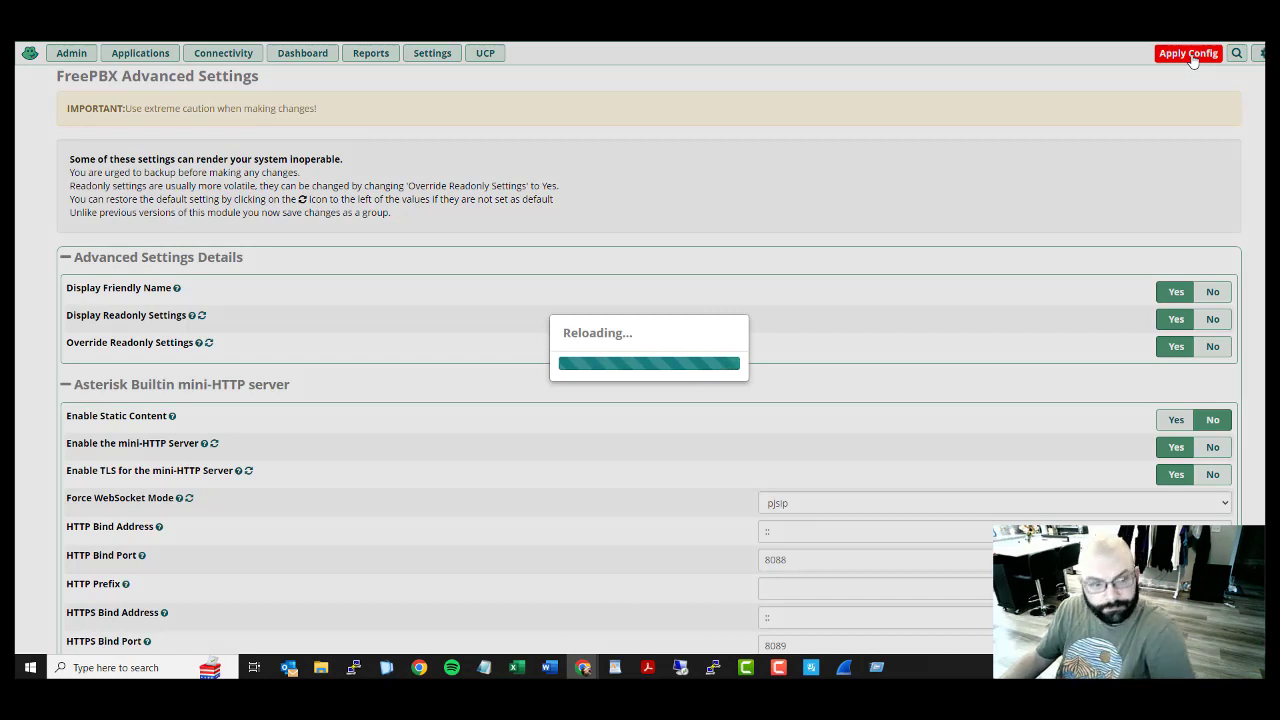
left_click(1188, 53)
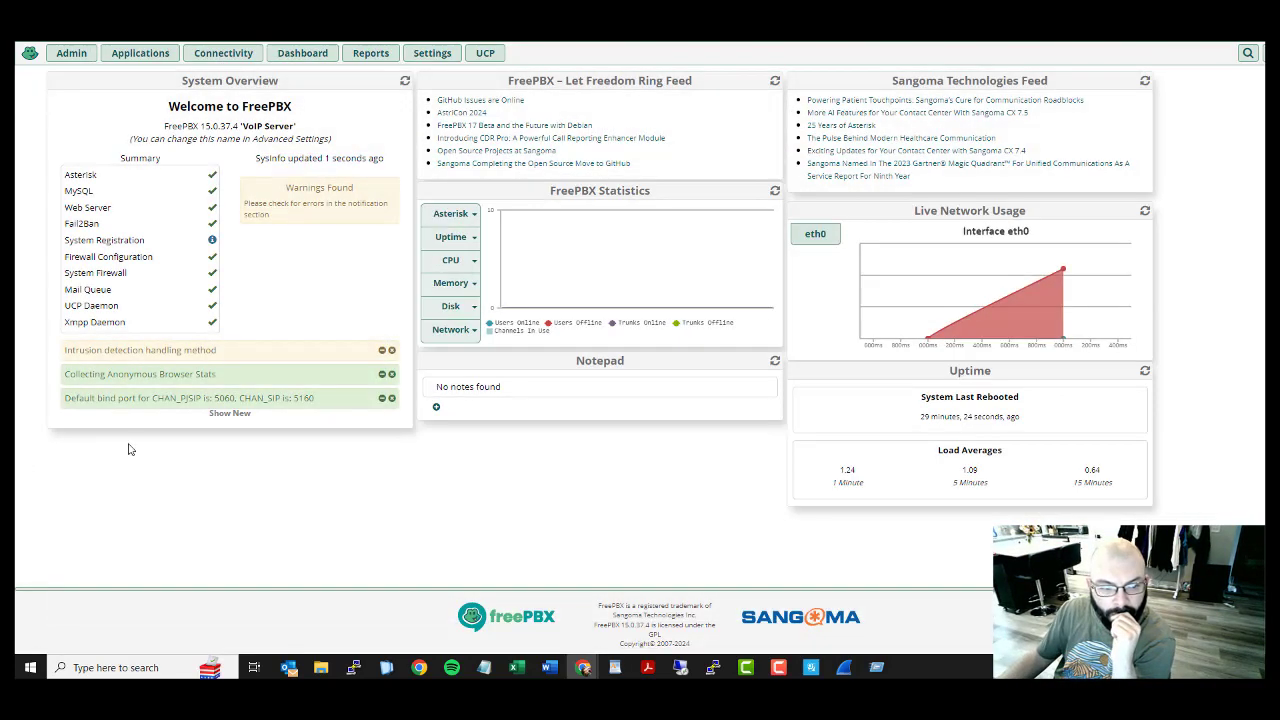
left_click(391, 398)
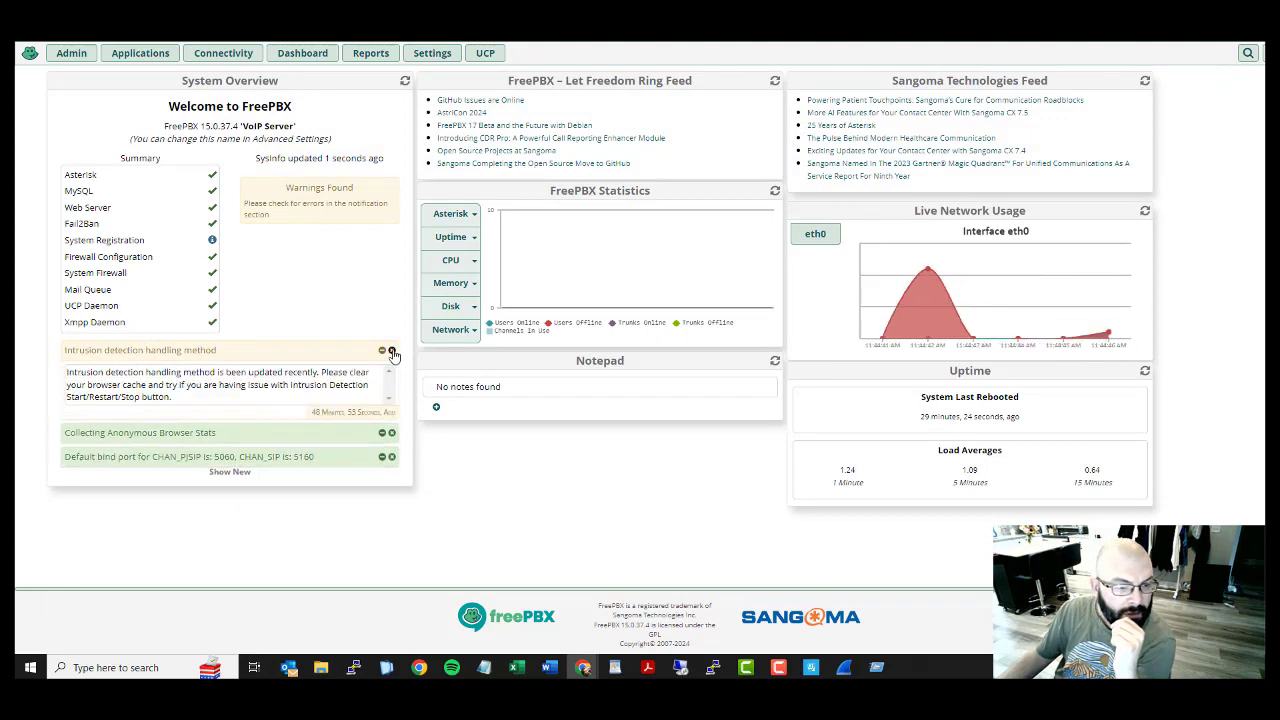
left_click(391, 350)
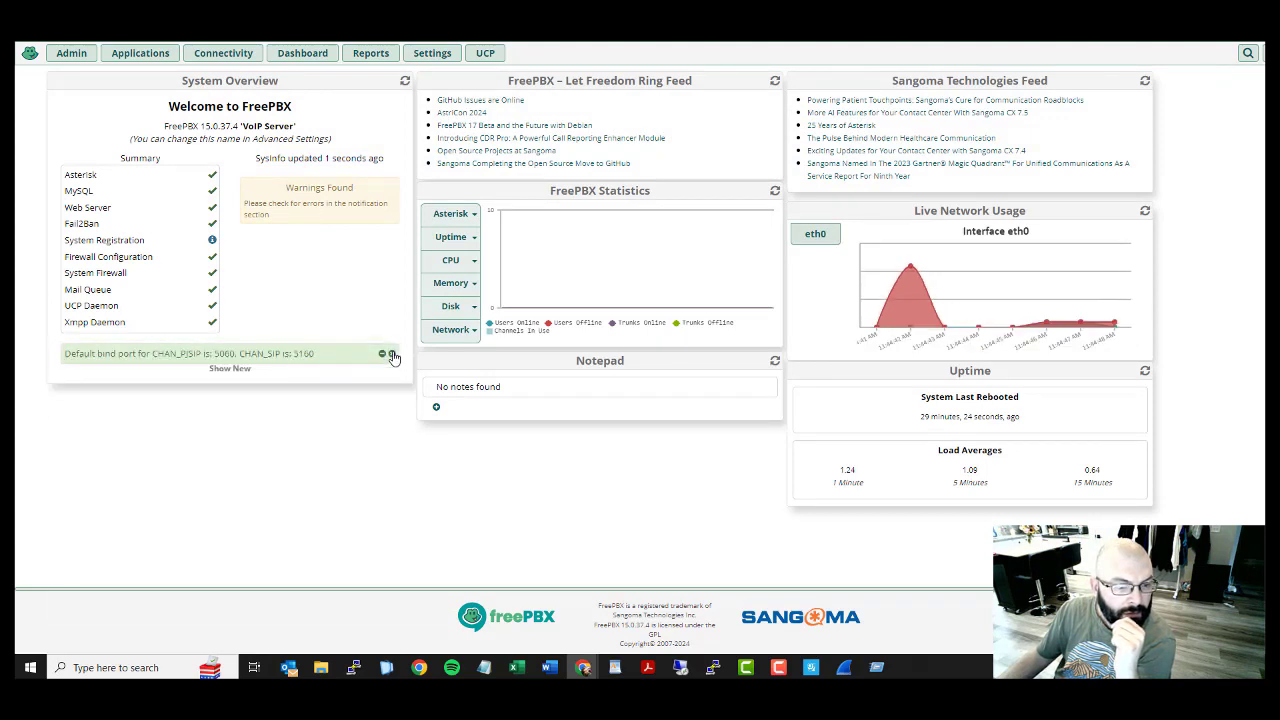
left_click(392, 354)
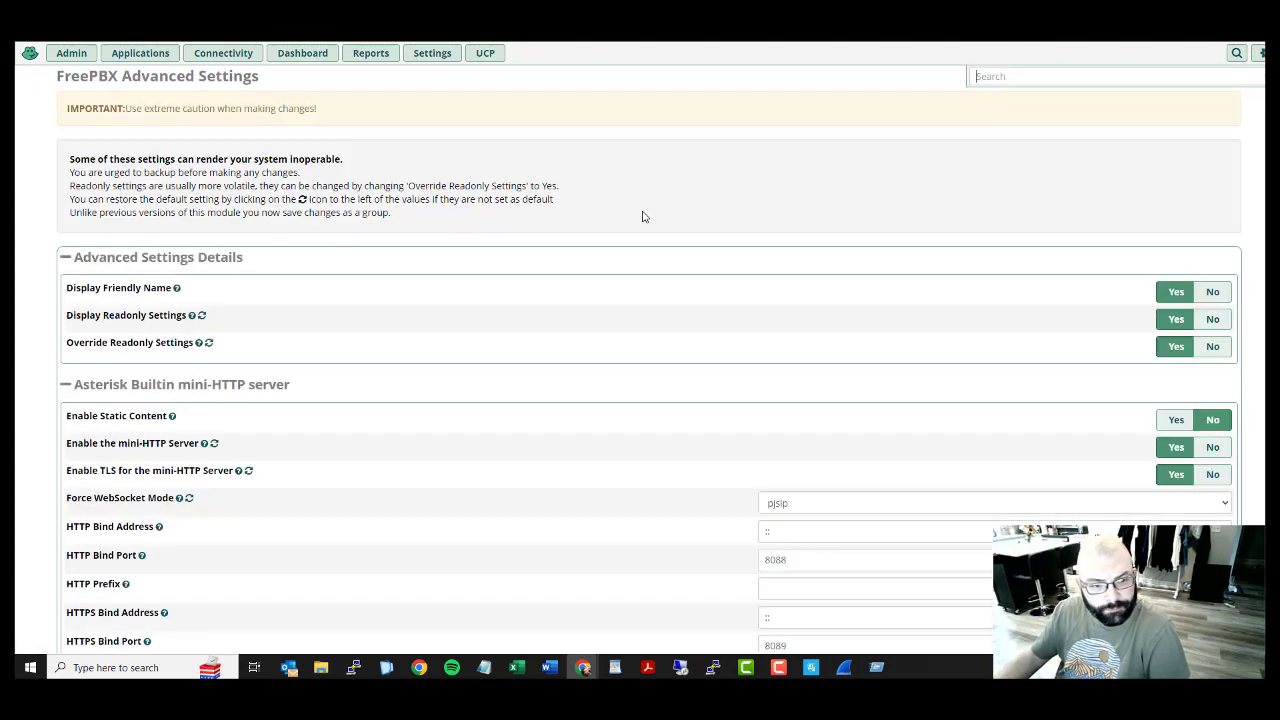
Step: Scroll the dashboard to confirm 'Home VoIP Server' shows with no critical issues
scroll("down", 3)
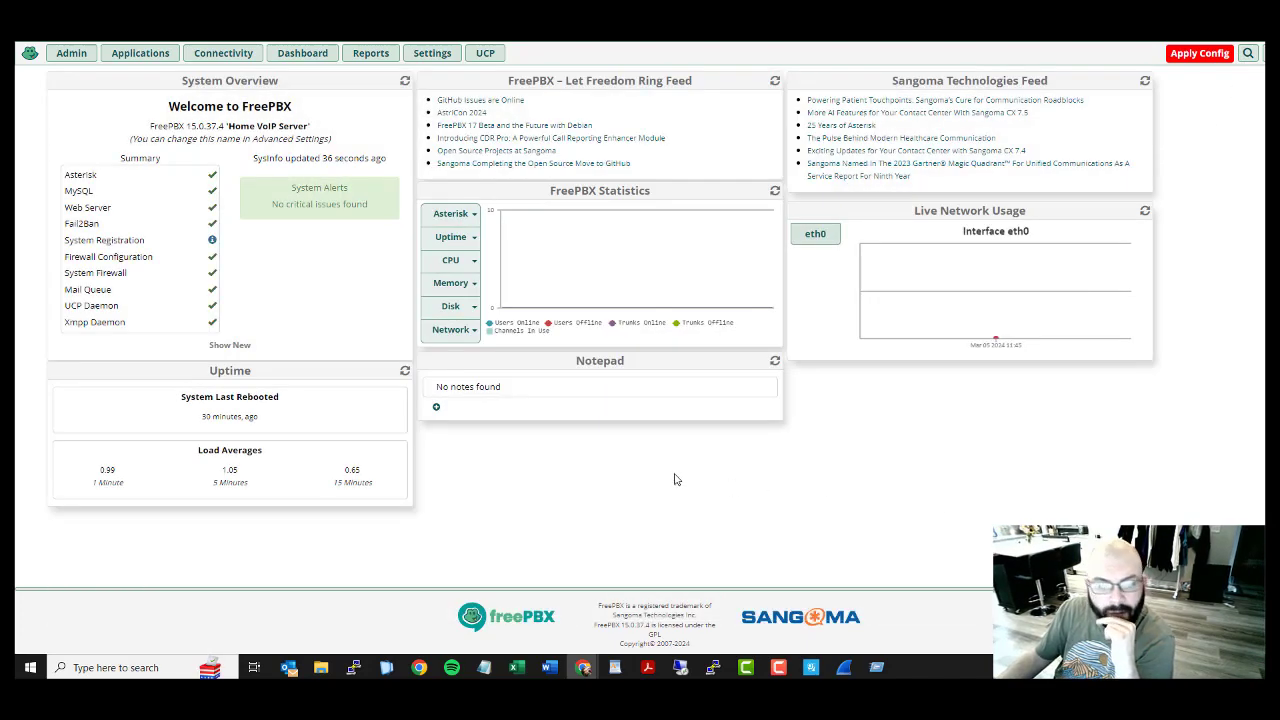
mouse_move(760, 470)
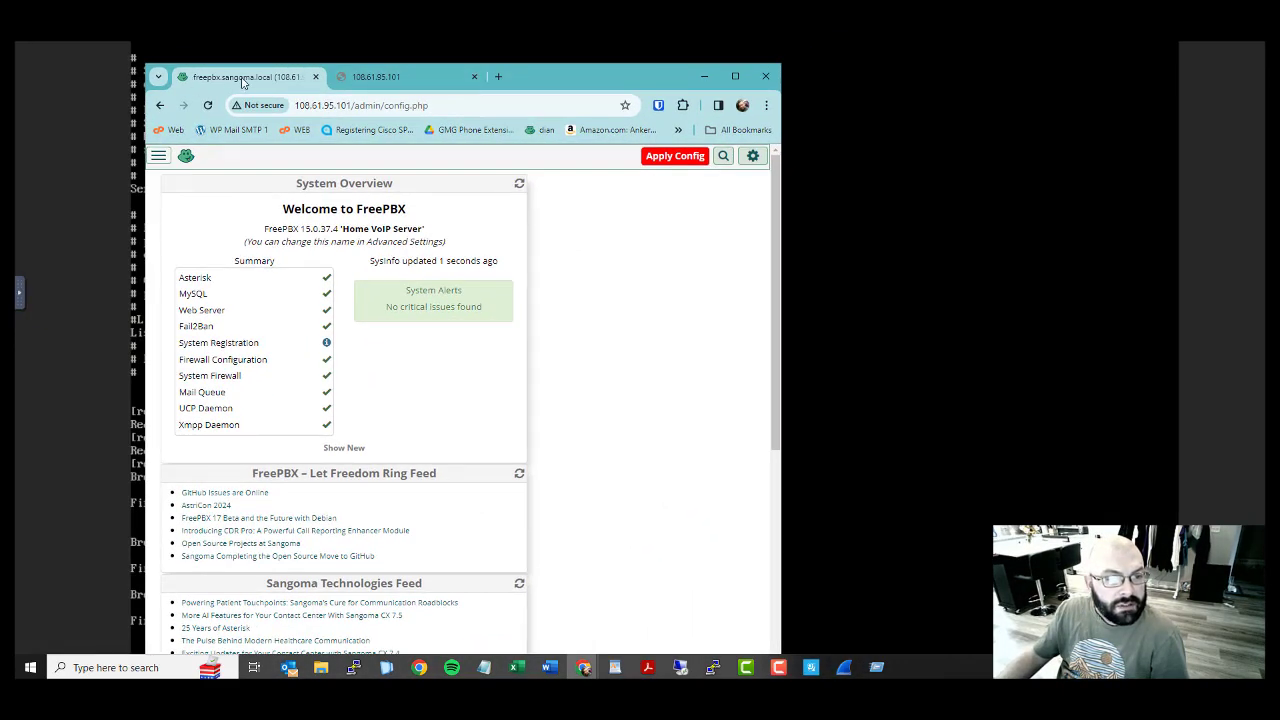
mouse_move(245, 76)
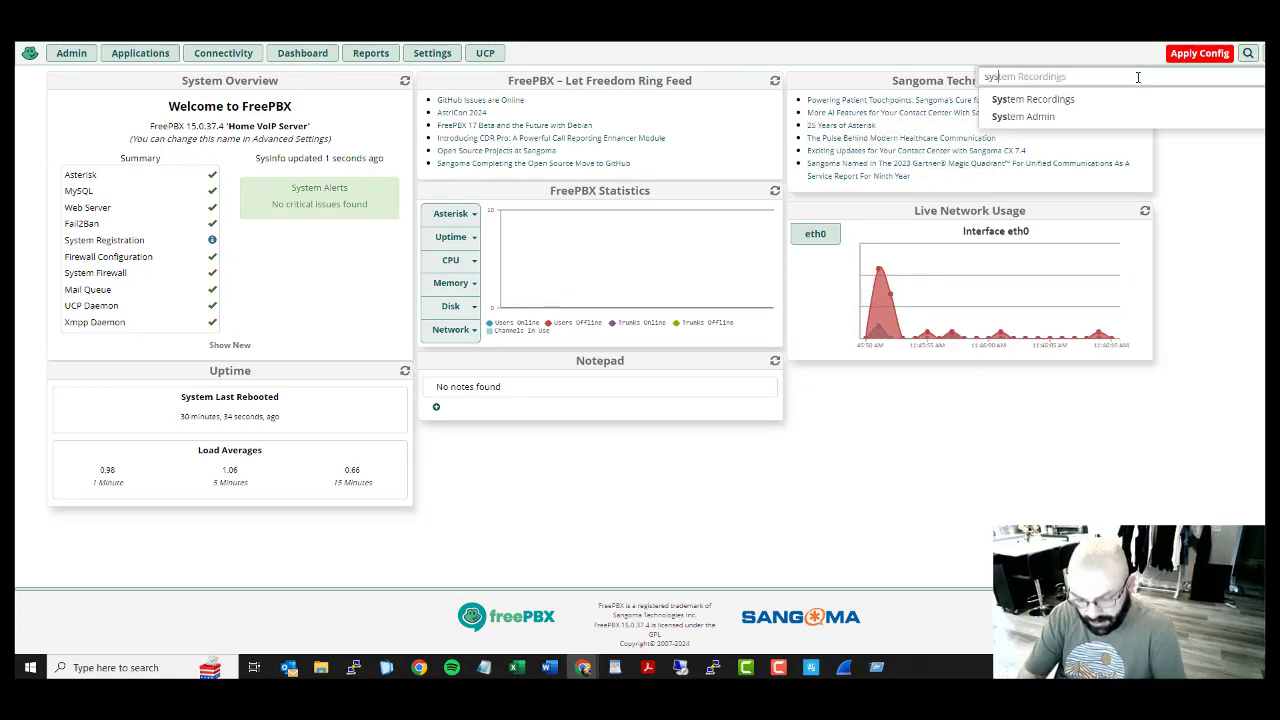
Step: Open the System Admin module and start activating this machine
left_click(1023, 116)
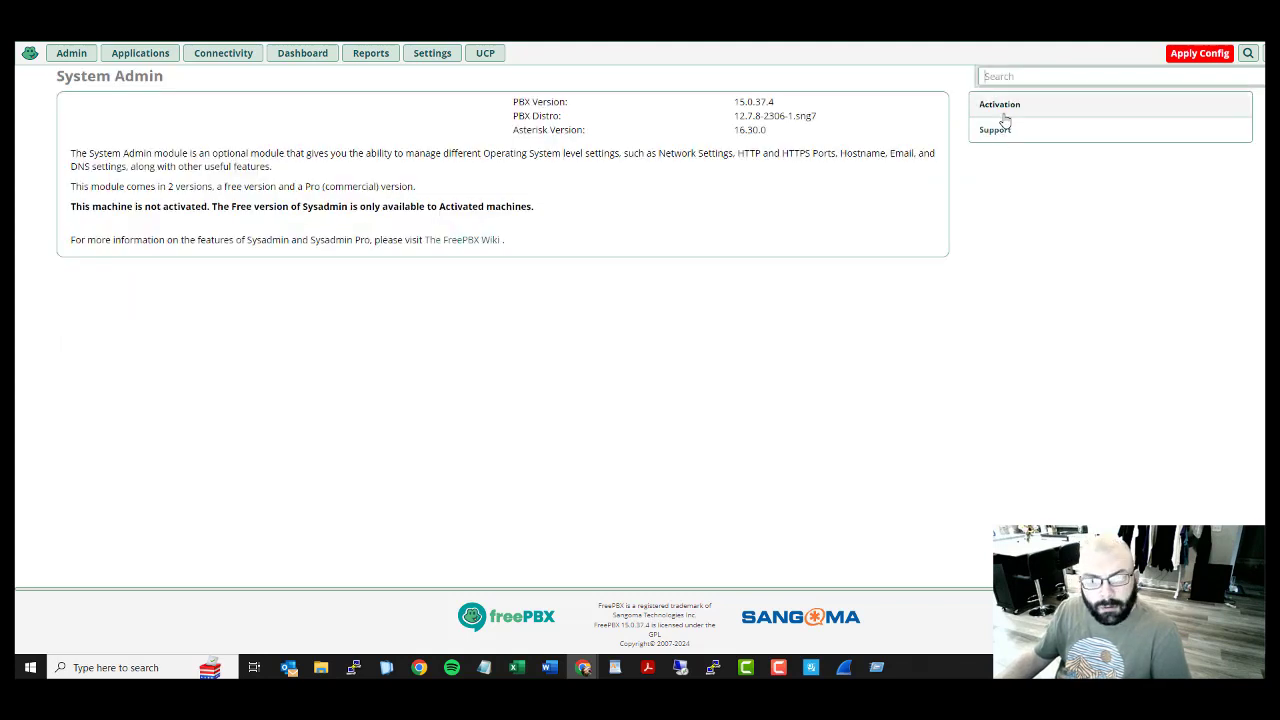
left_click(999, 104)
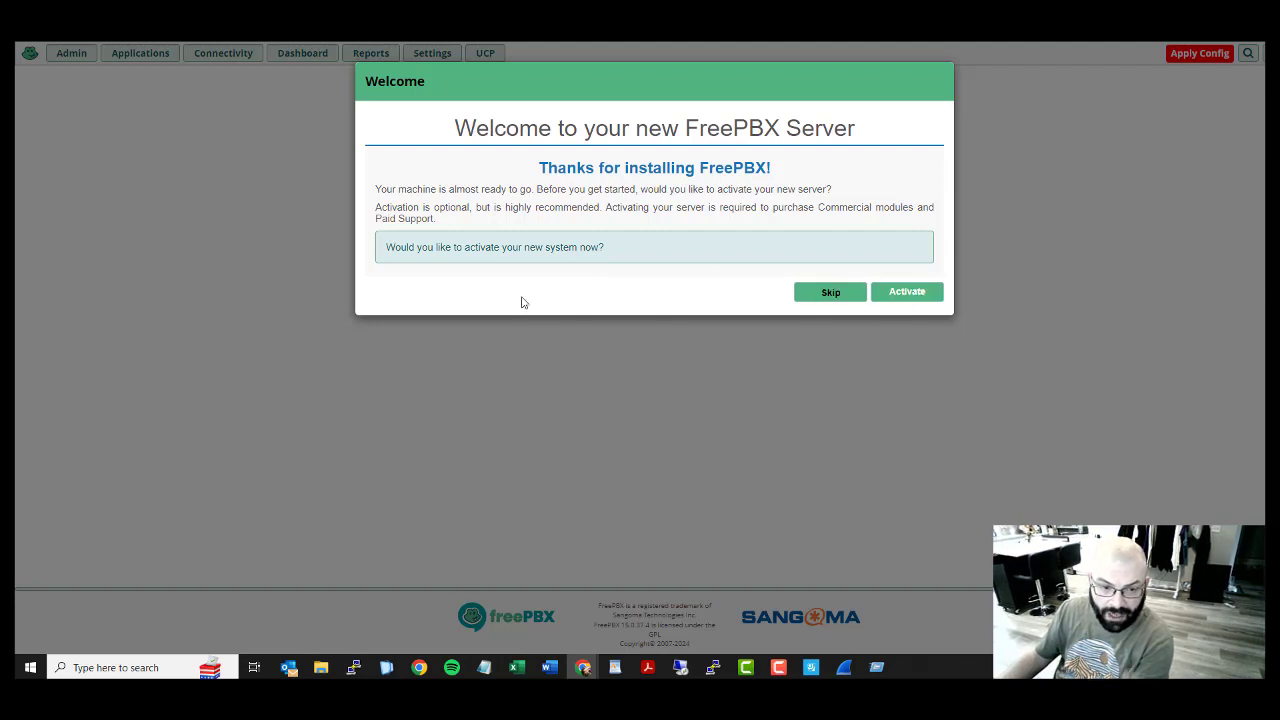
left_click(905, 291)
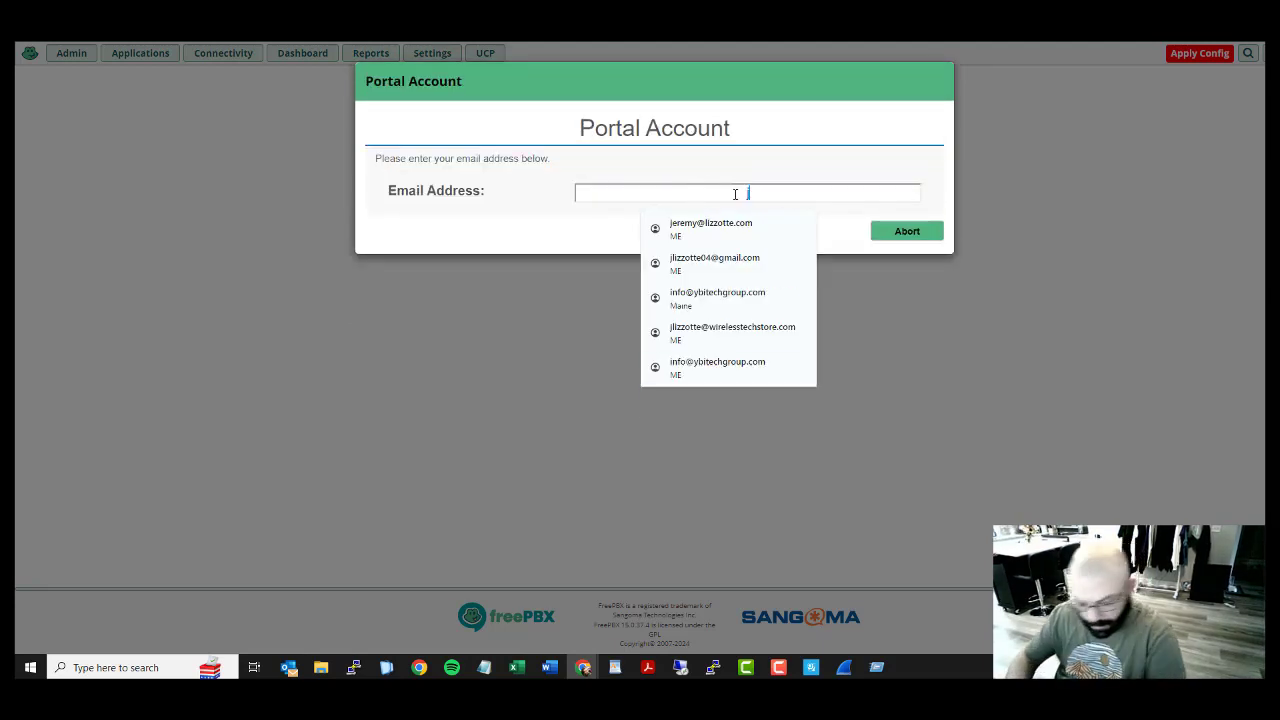
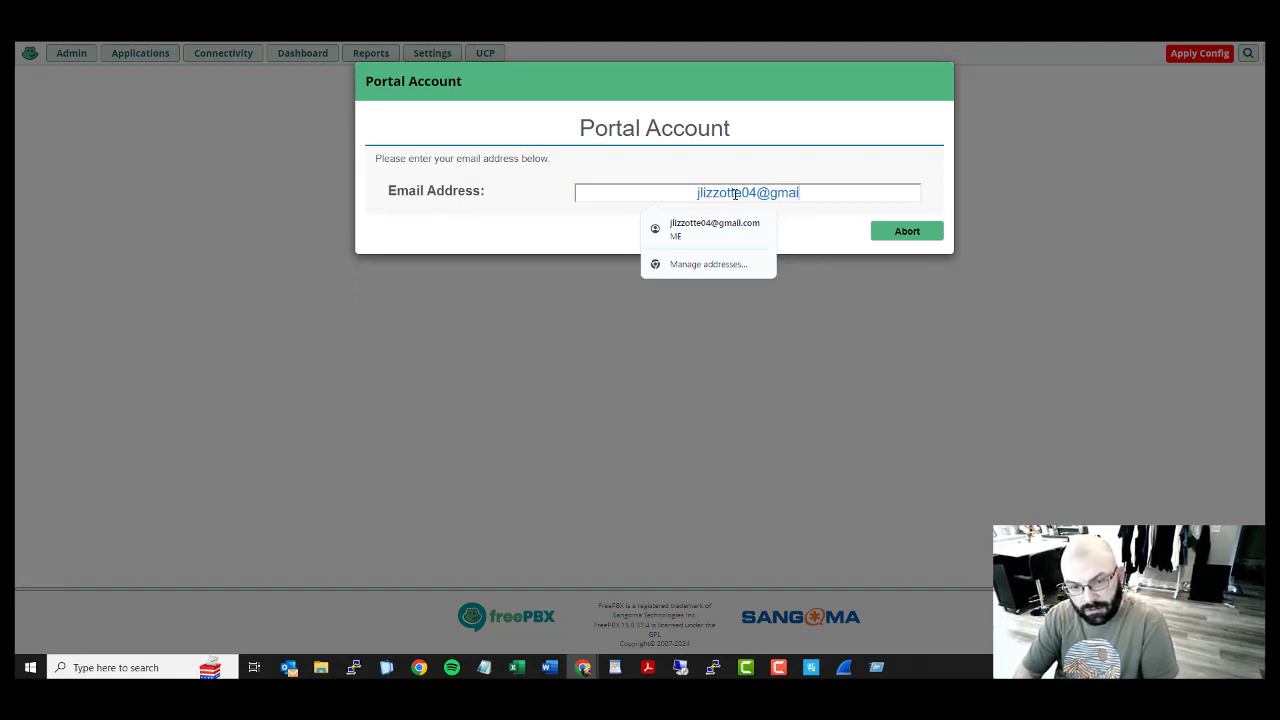
left_click(714, 228)
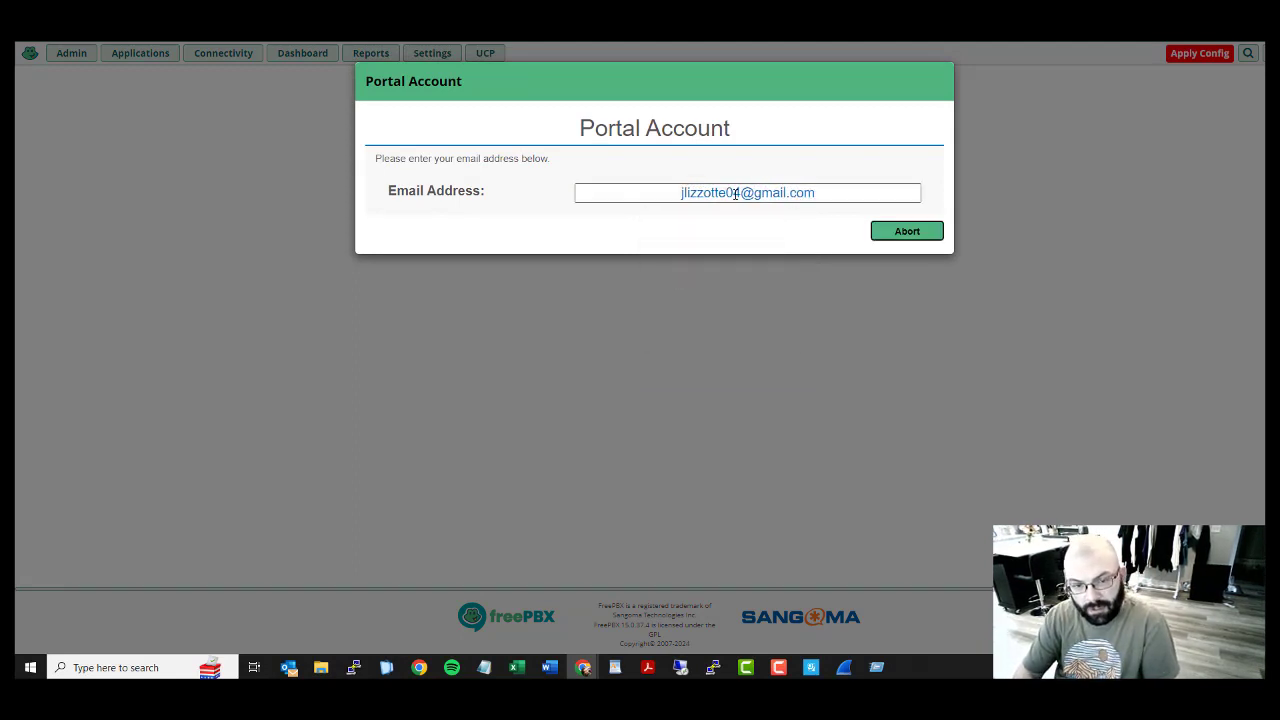
type("••••••••••")
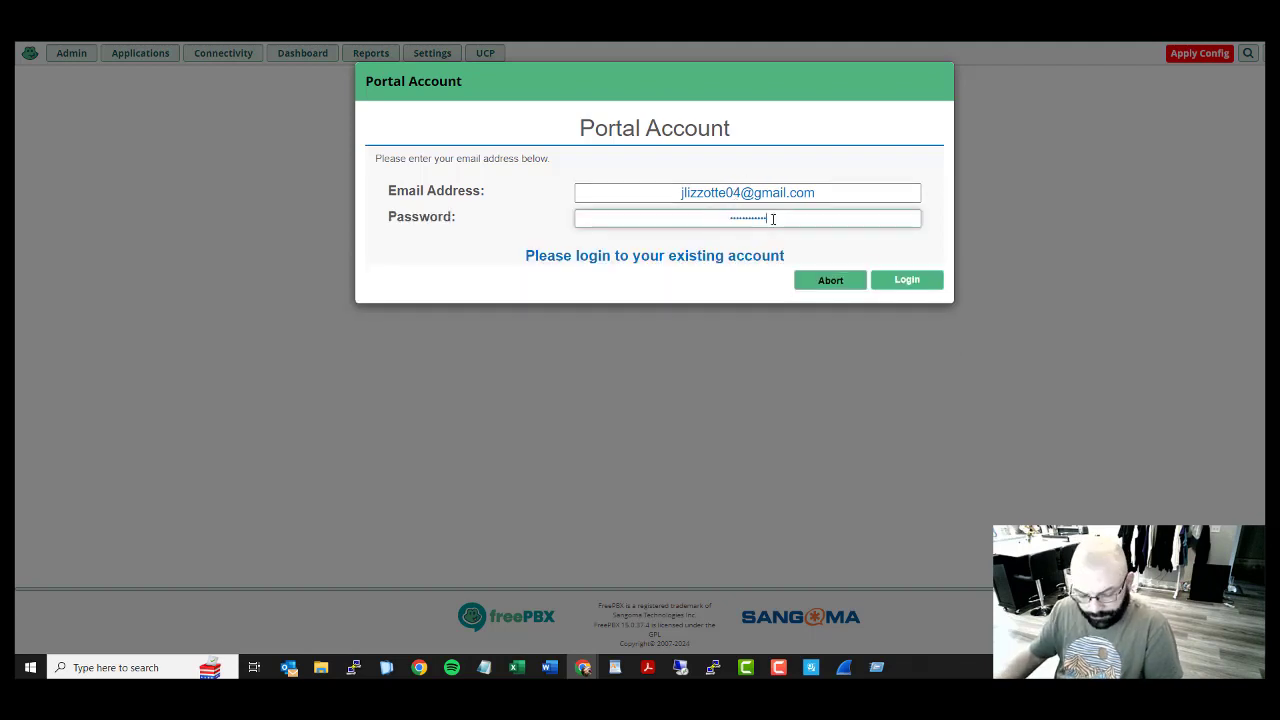
left_click(905, 279)
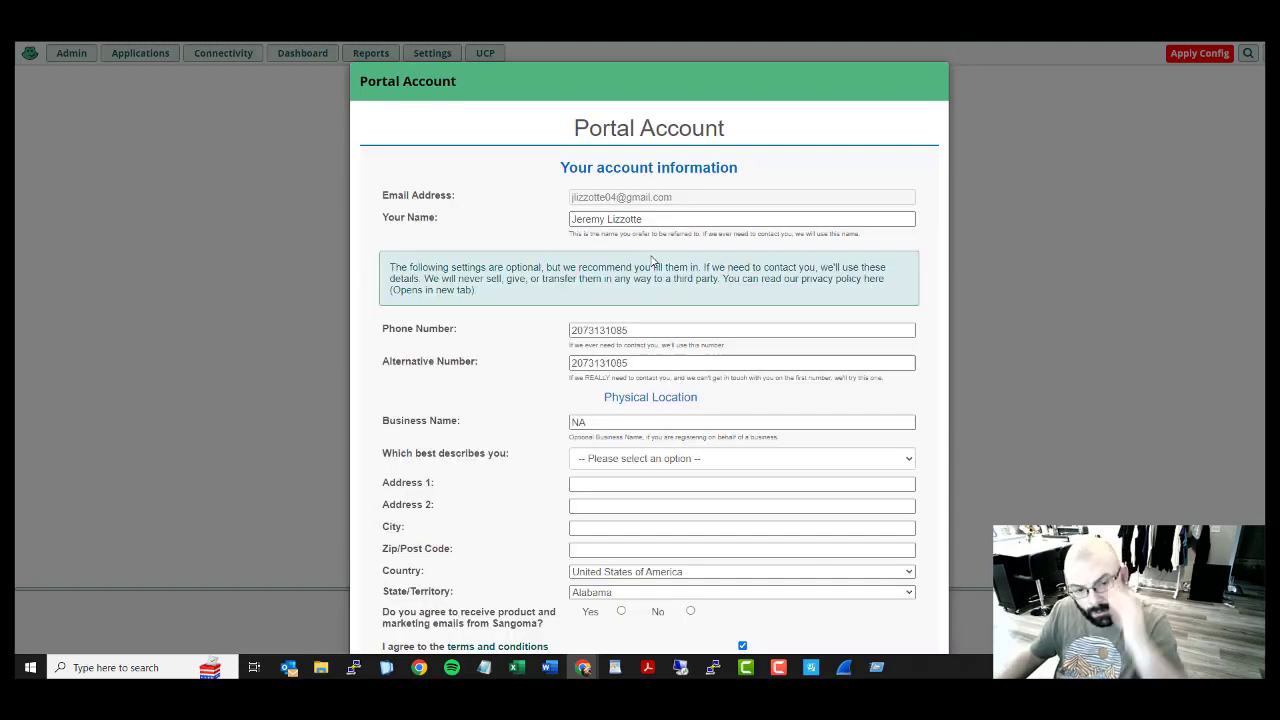
Step: Continue past the account details, enter a location name, and submit activation
scroll("down", 3)
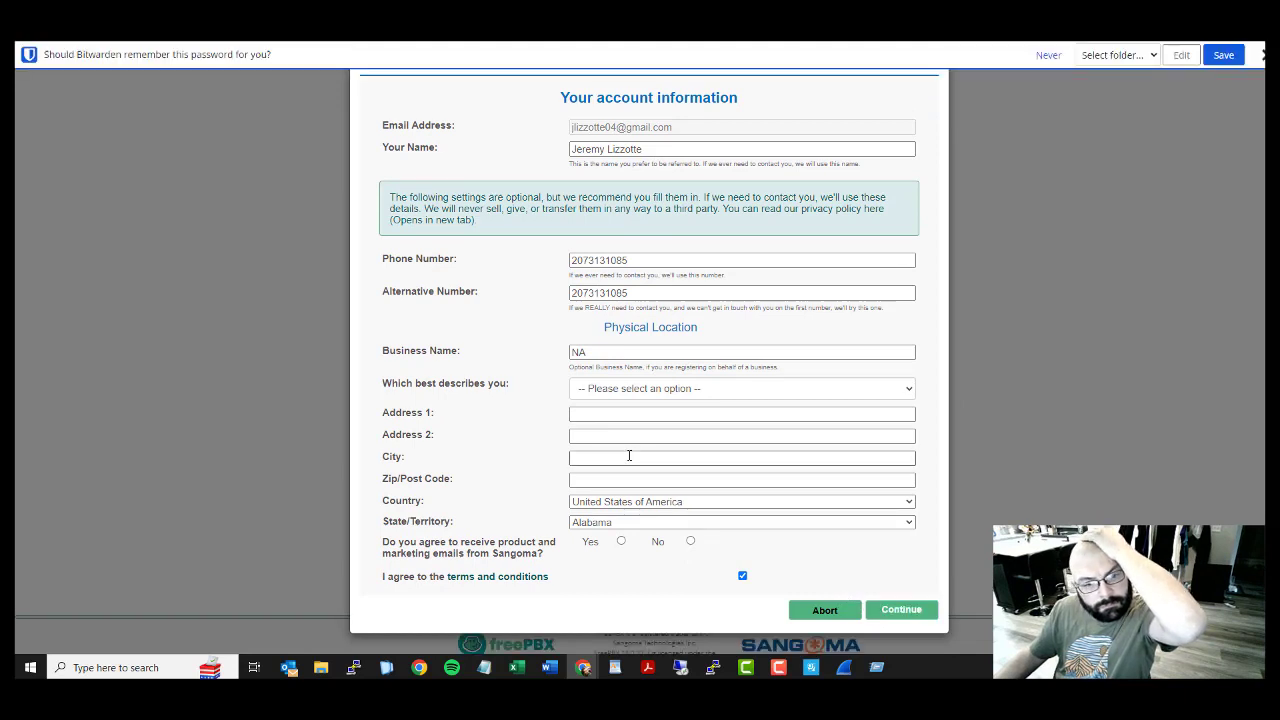
left_click(900, 609)
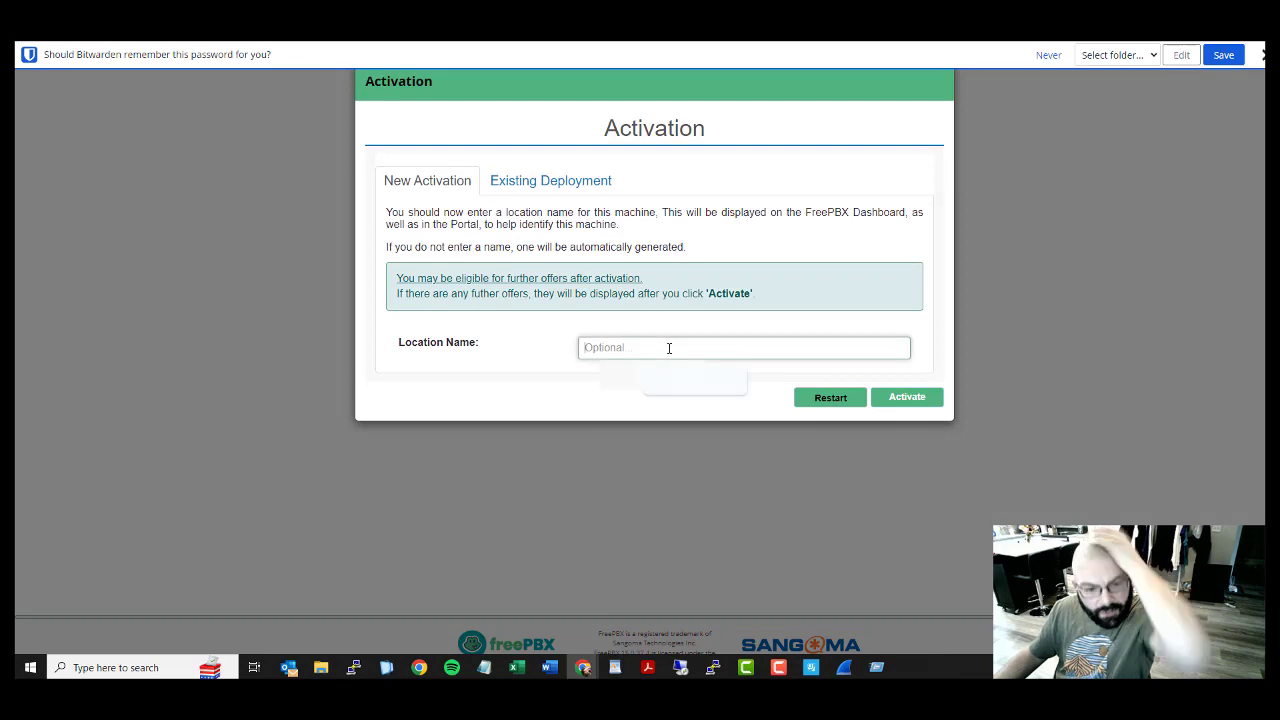
type("Video PB")
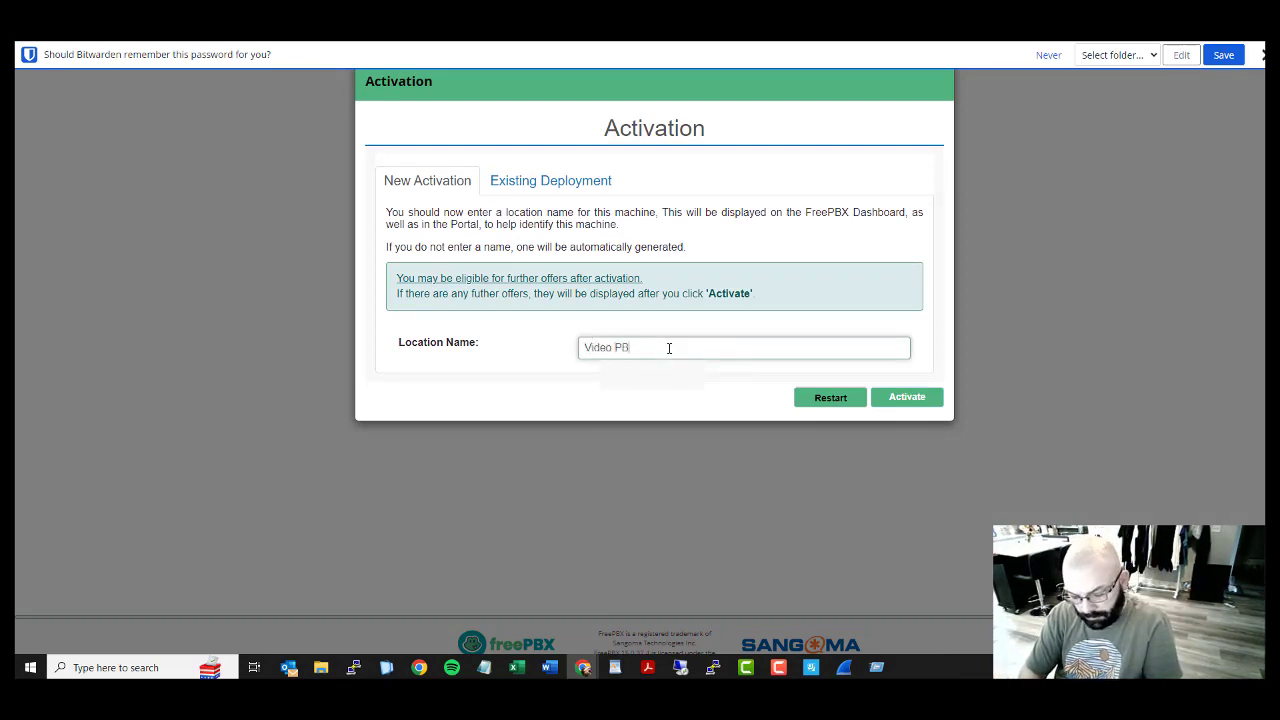
left_click(906, 396)
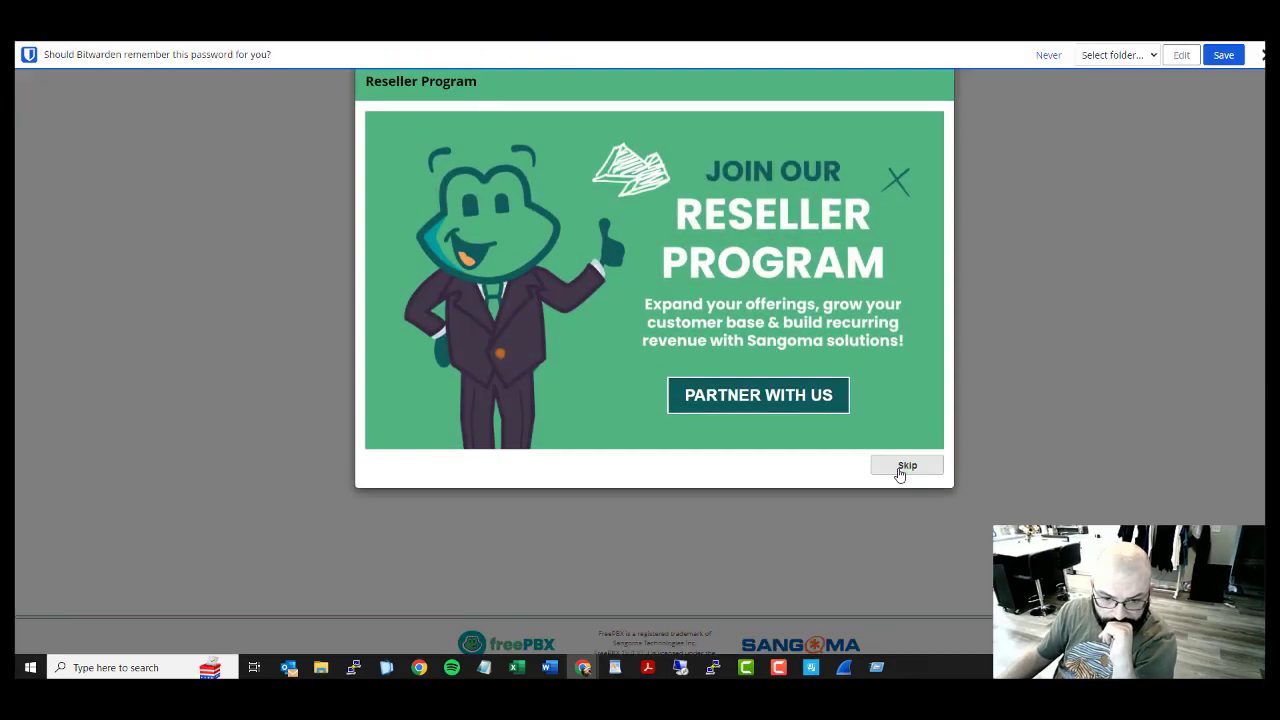
Step: Skip the reseller offer and set DNS servers to 127.0.0.1, 8.8.8.8 and 4.2.2.1
left_click(906, 465)
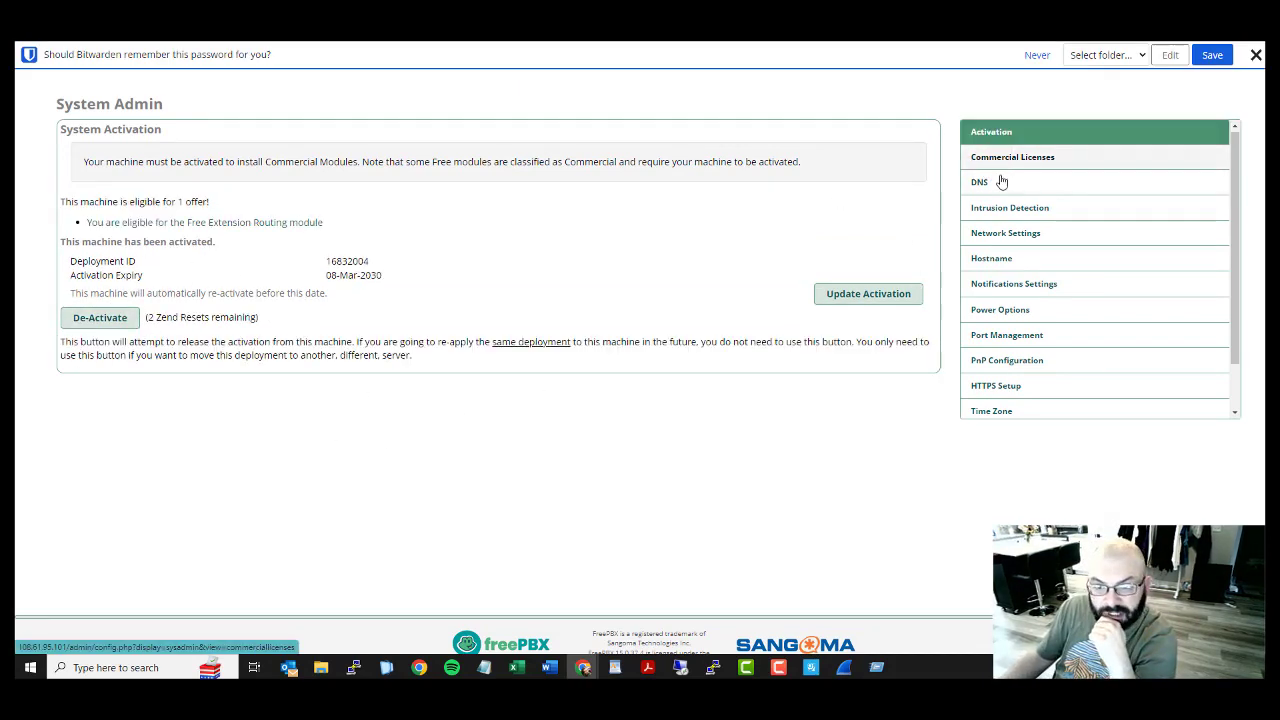
left_click(1012, 157)
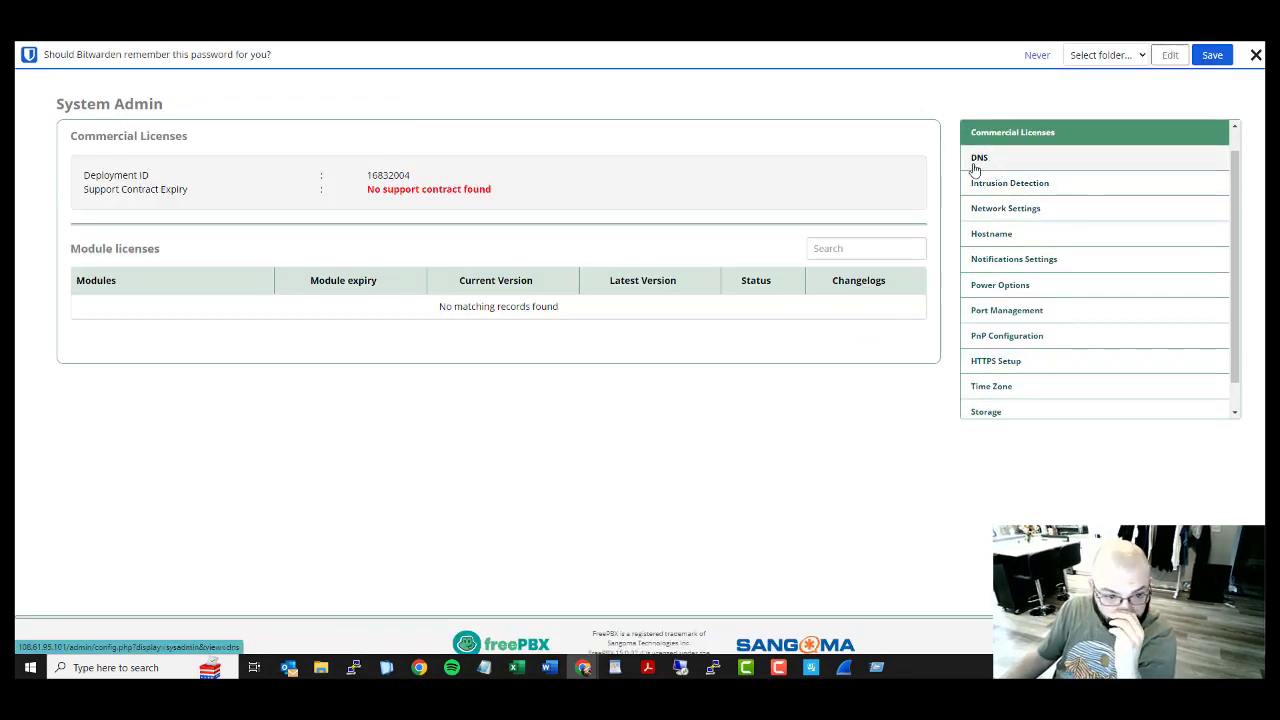
left_click(979, 157)
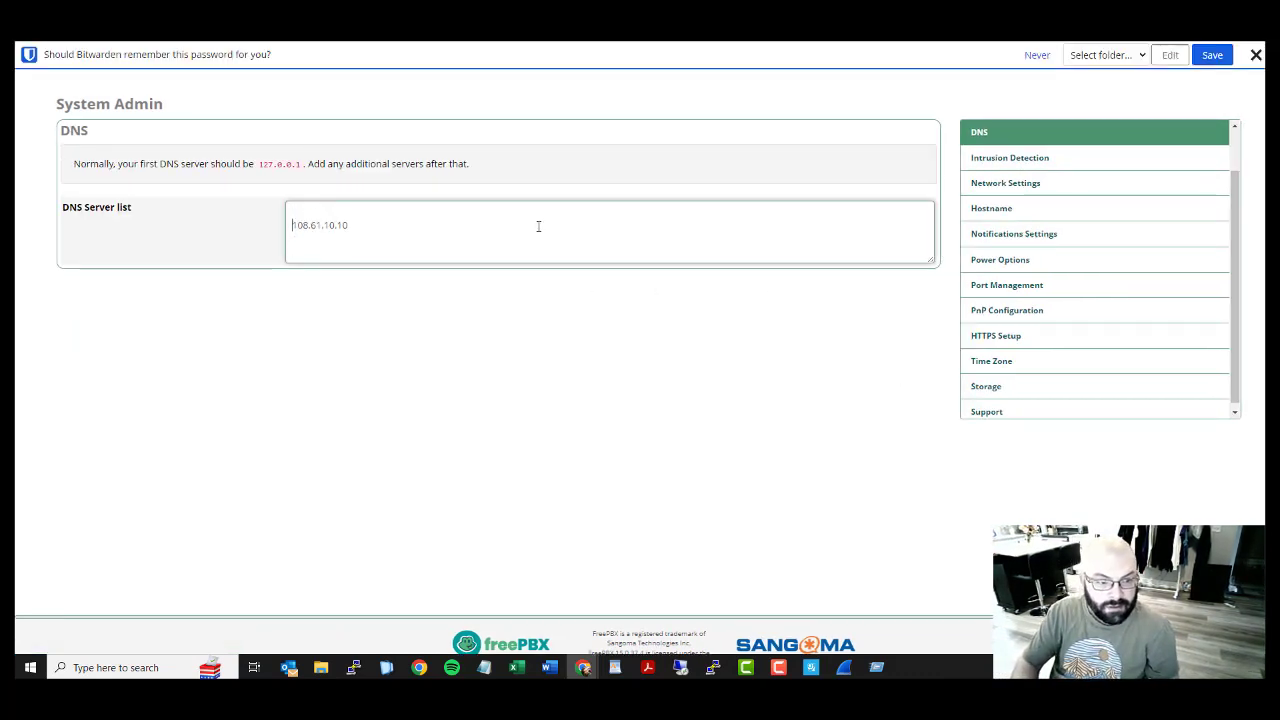
type("127.")
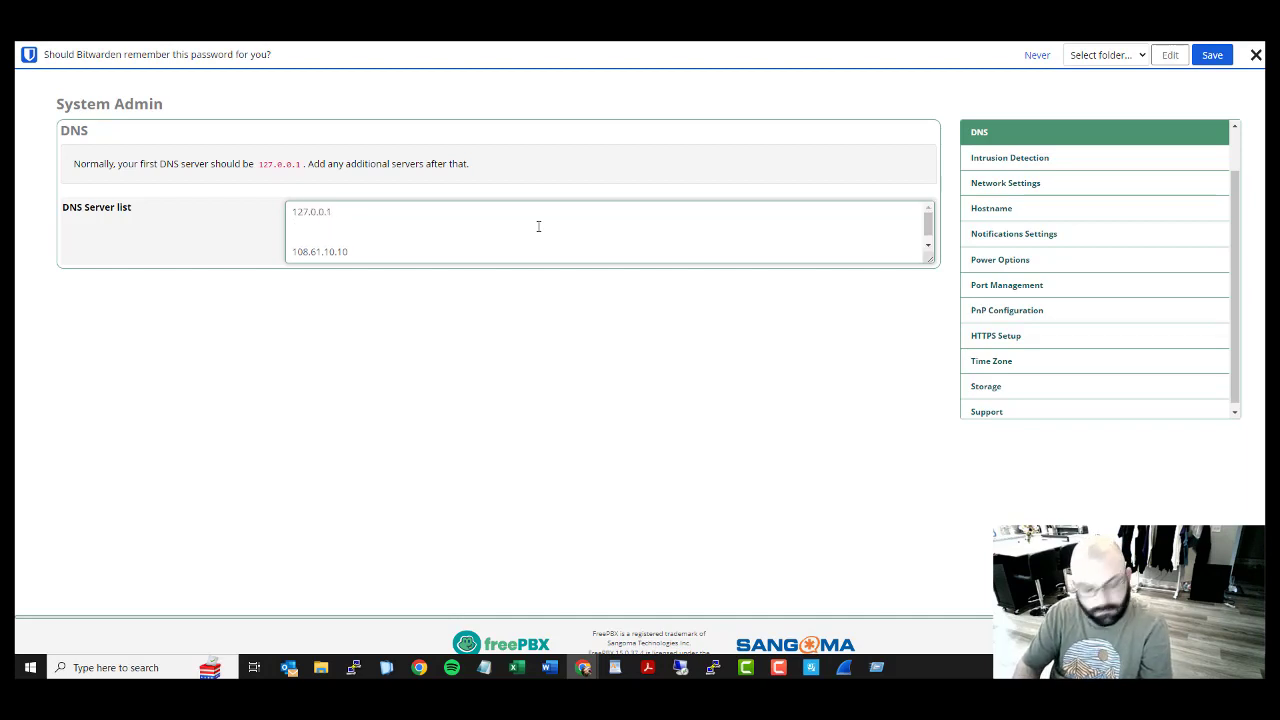
type("8.8.8.8")
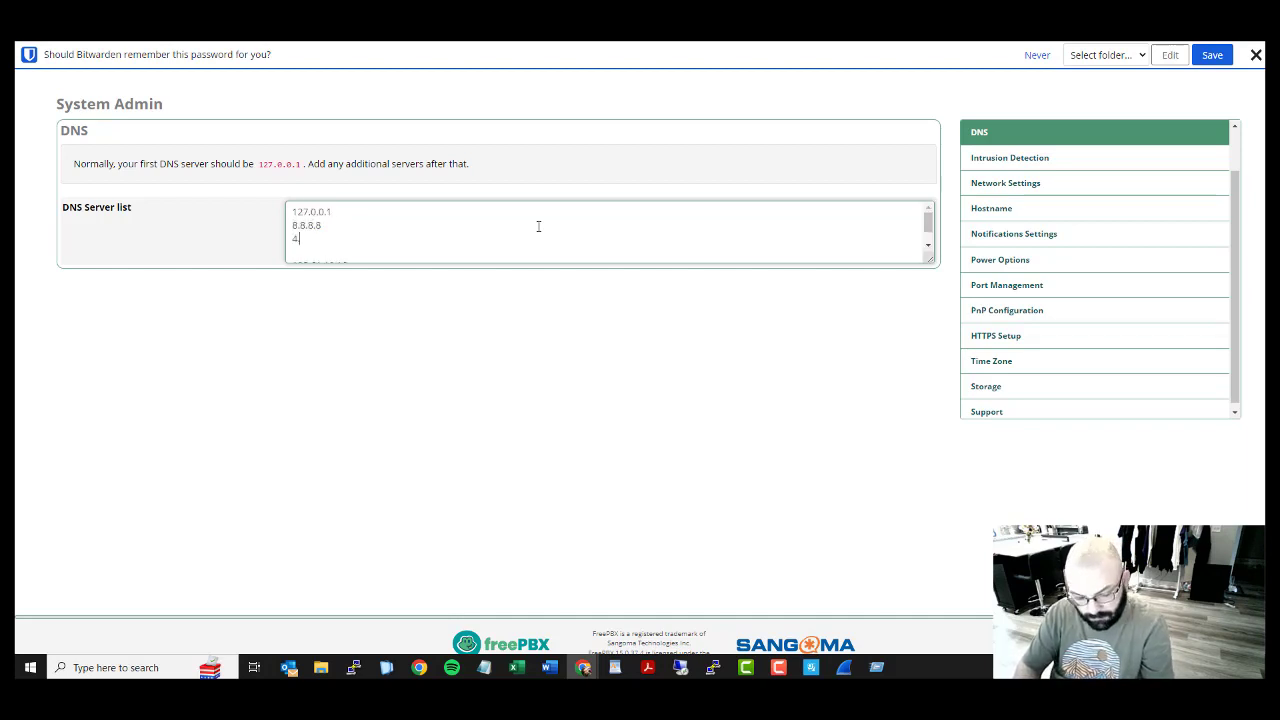
type(".2.2.1")
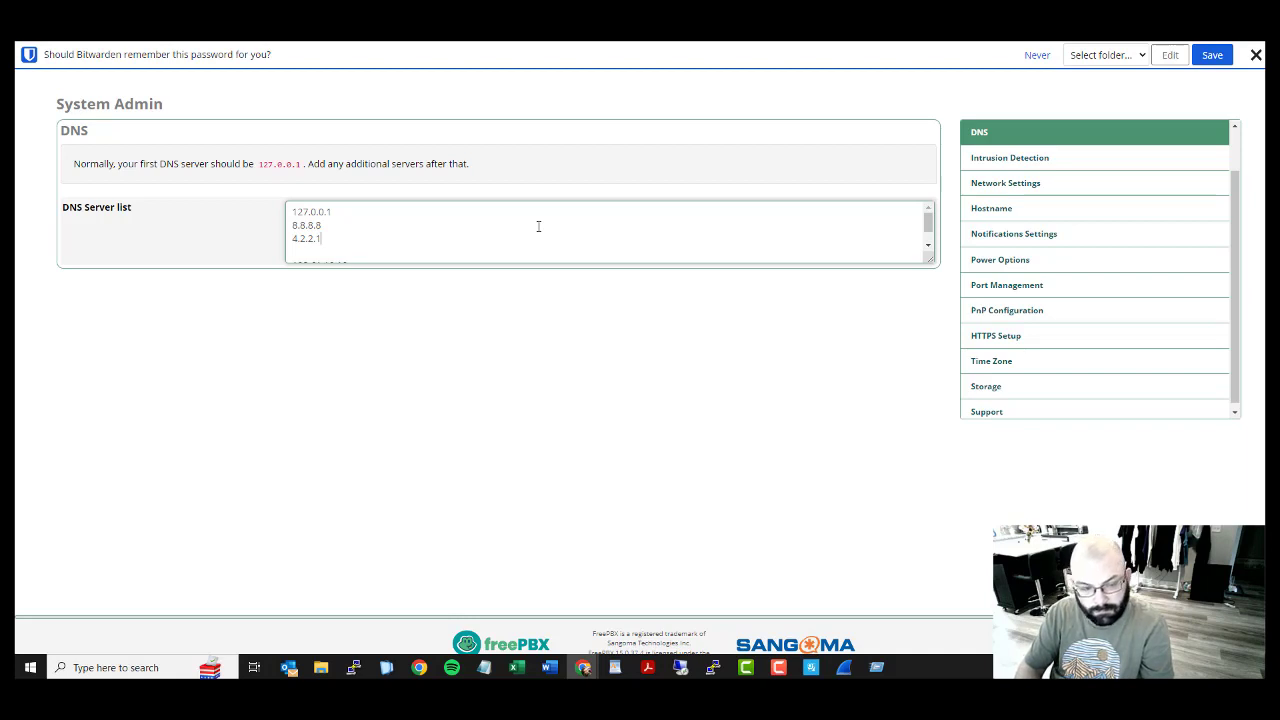
type("108.61.10.10")
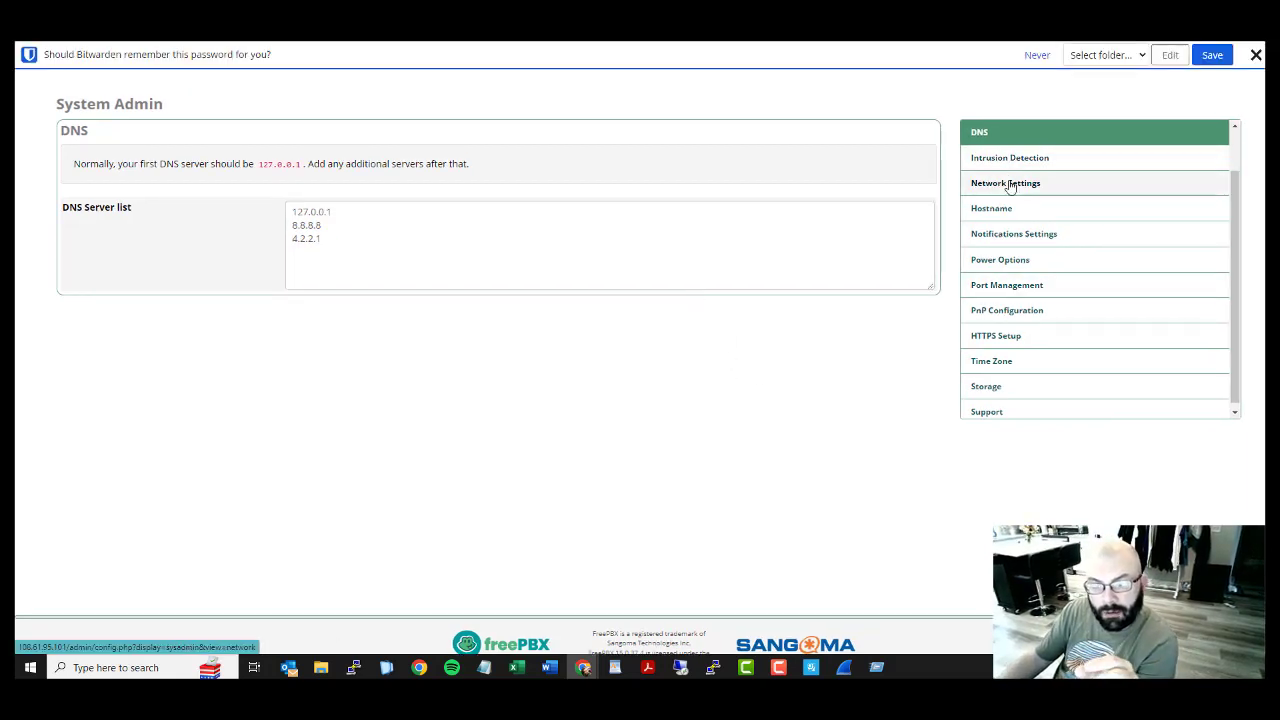
Step: Set the server hostname to home.myurl.com
left_click(1005, 183)
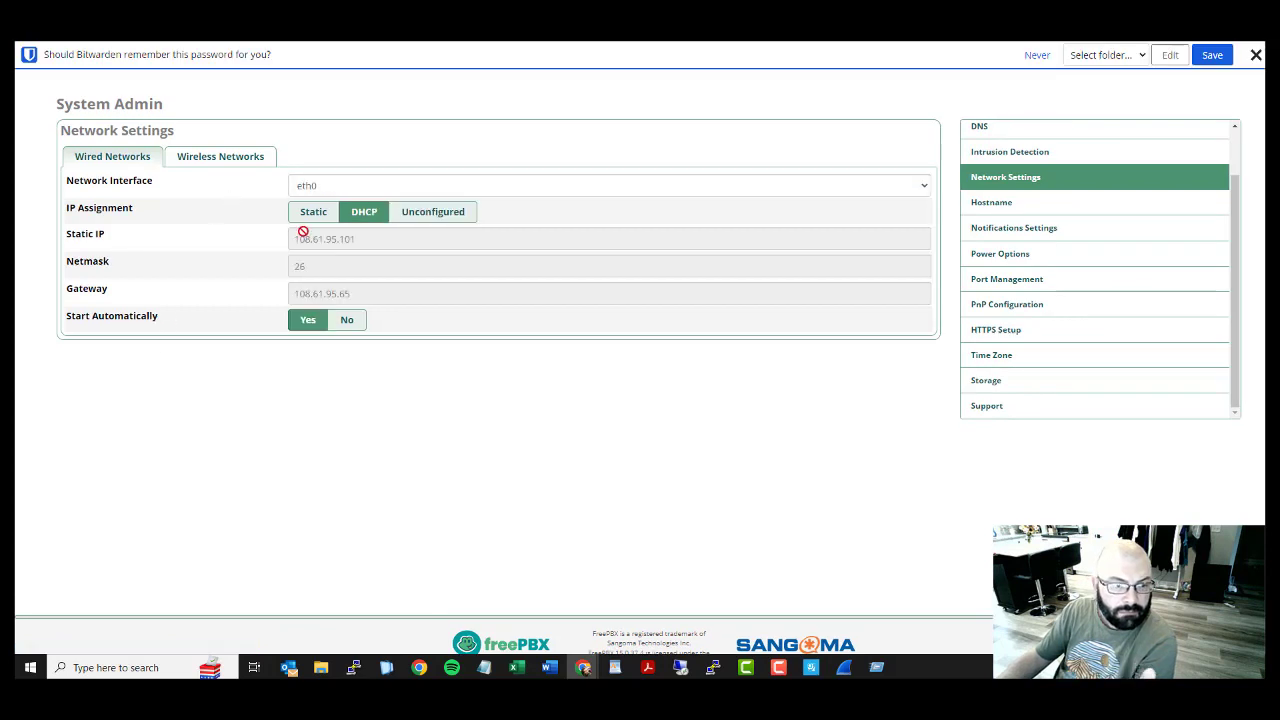
left_click(313, 211)
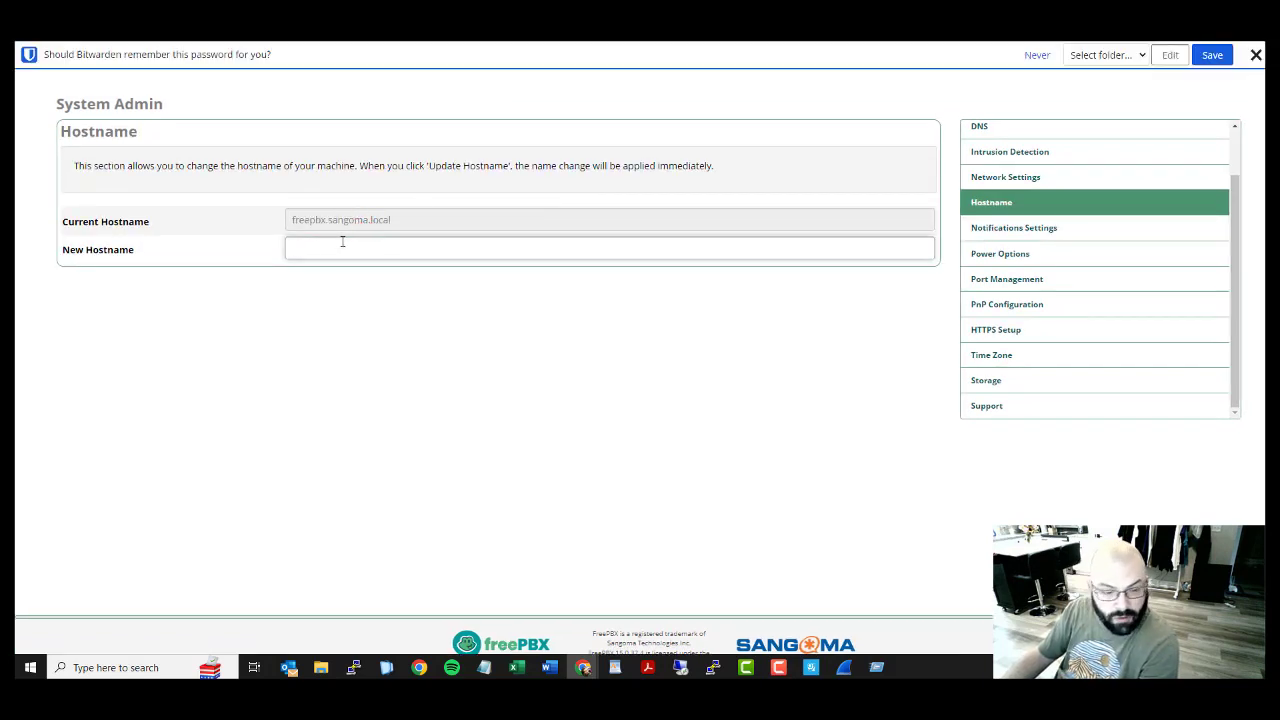
type("home.myurl.com")
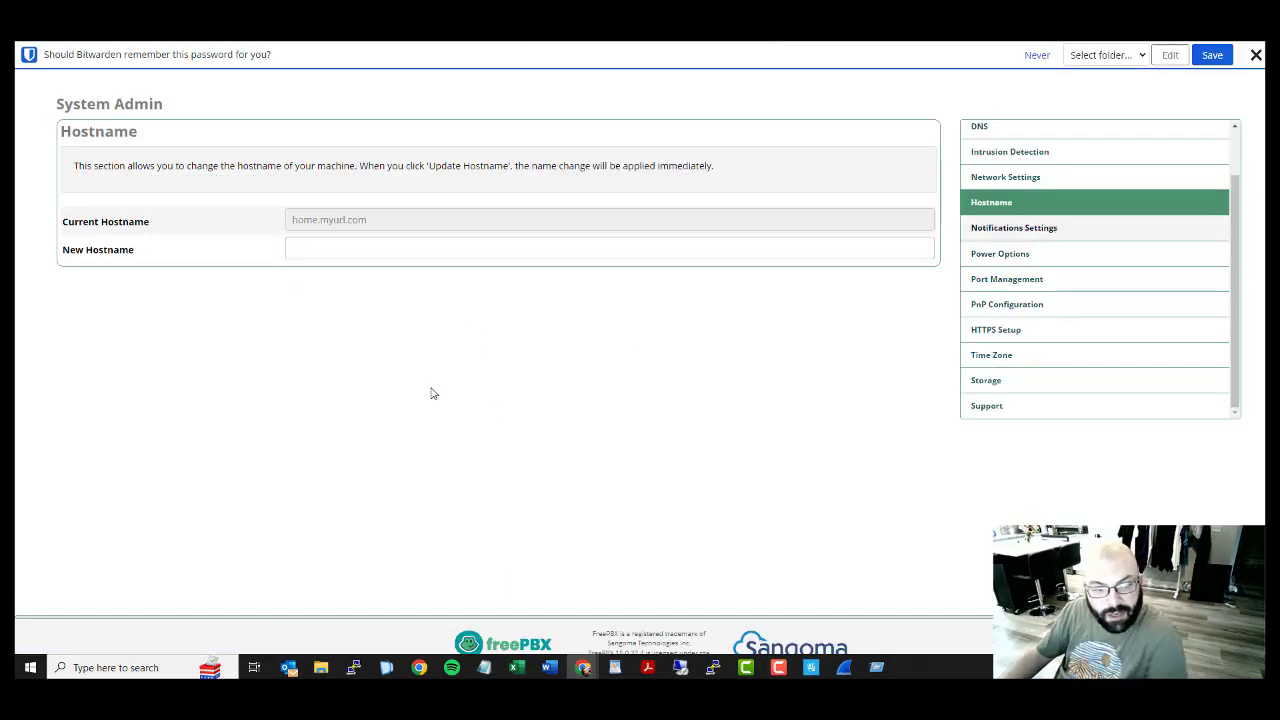
left_click(1013, 227)
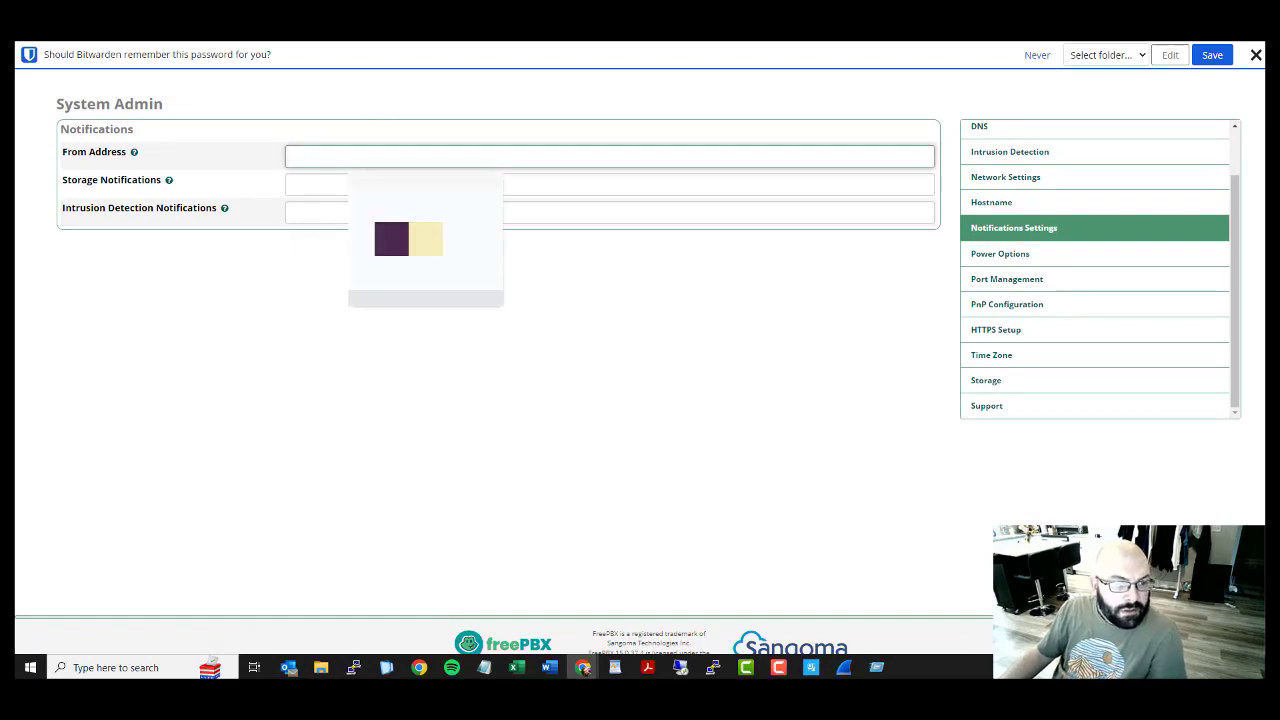
left_click(610, 156)
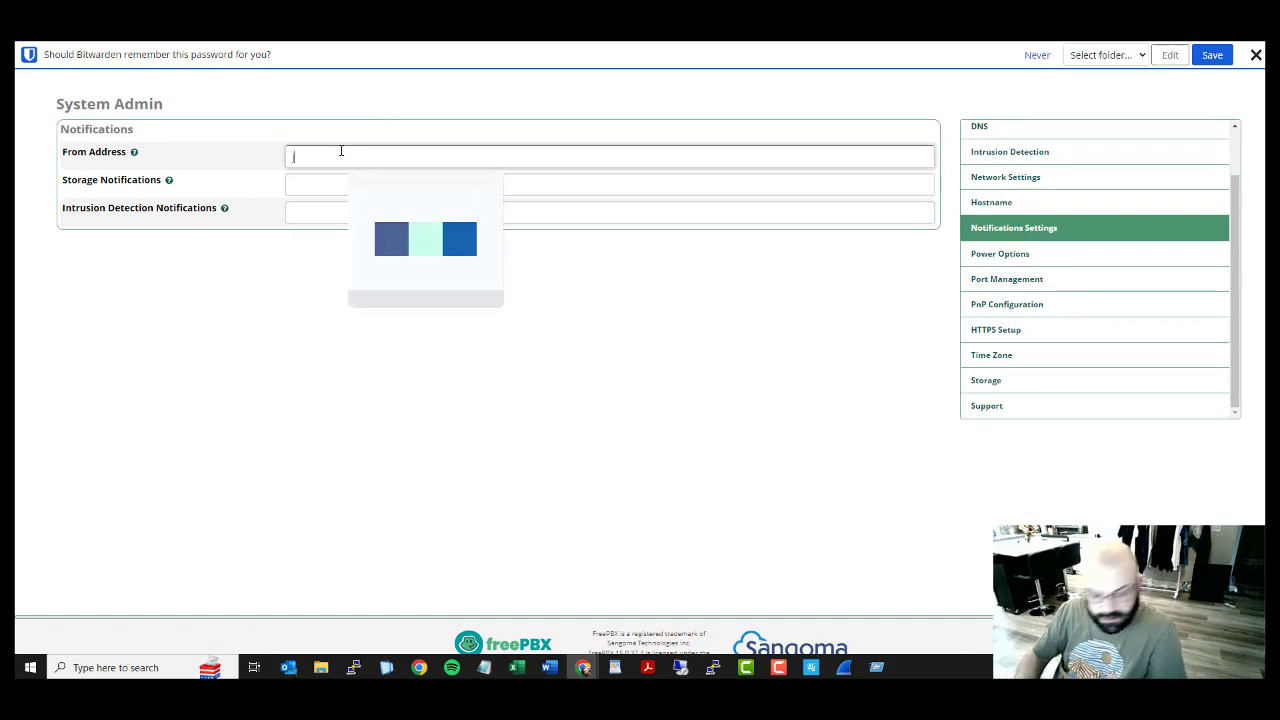
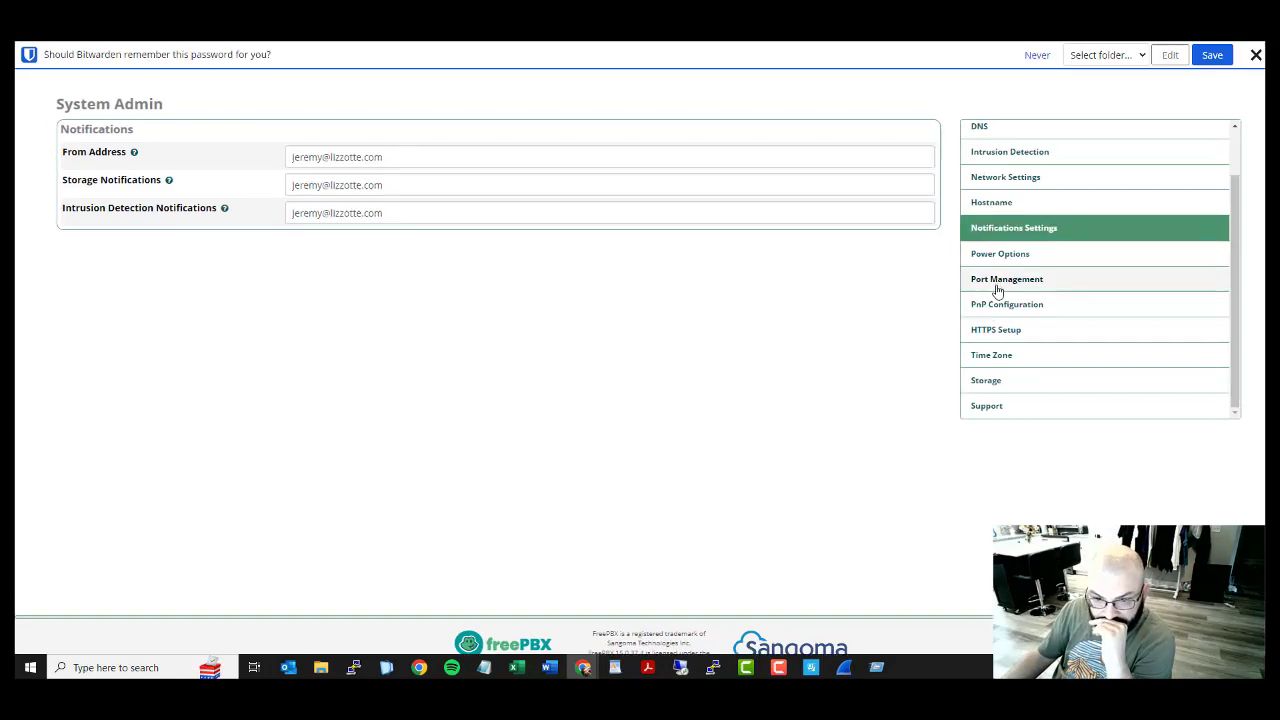
Step: Assign UCP port 81 and HTTP Provisioning port 83 in Port Management, and save
left_click(1007, 279)
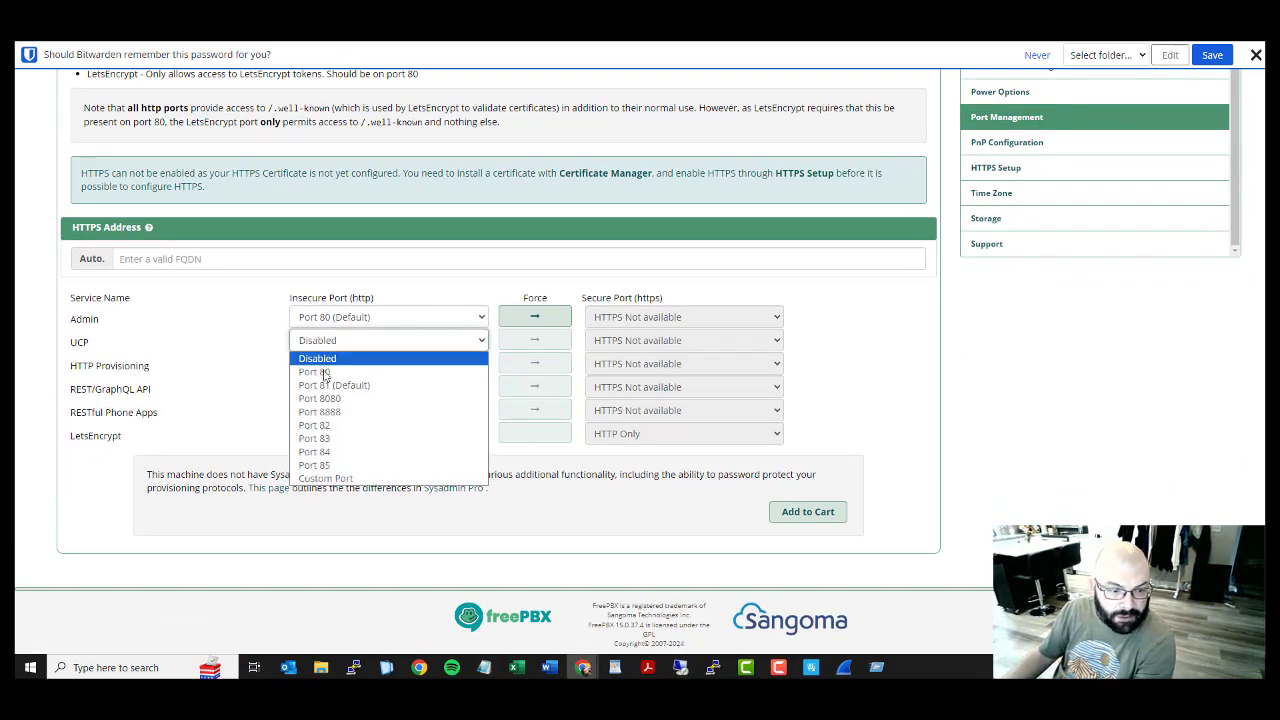
left_click(314, 371)
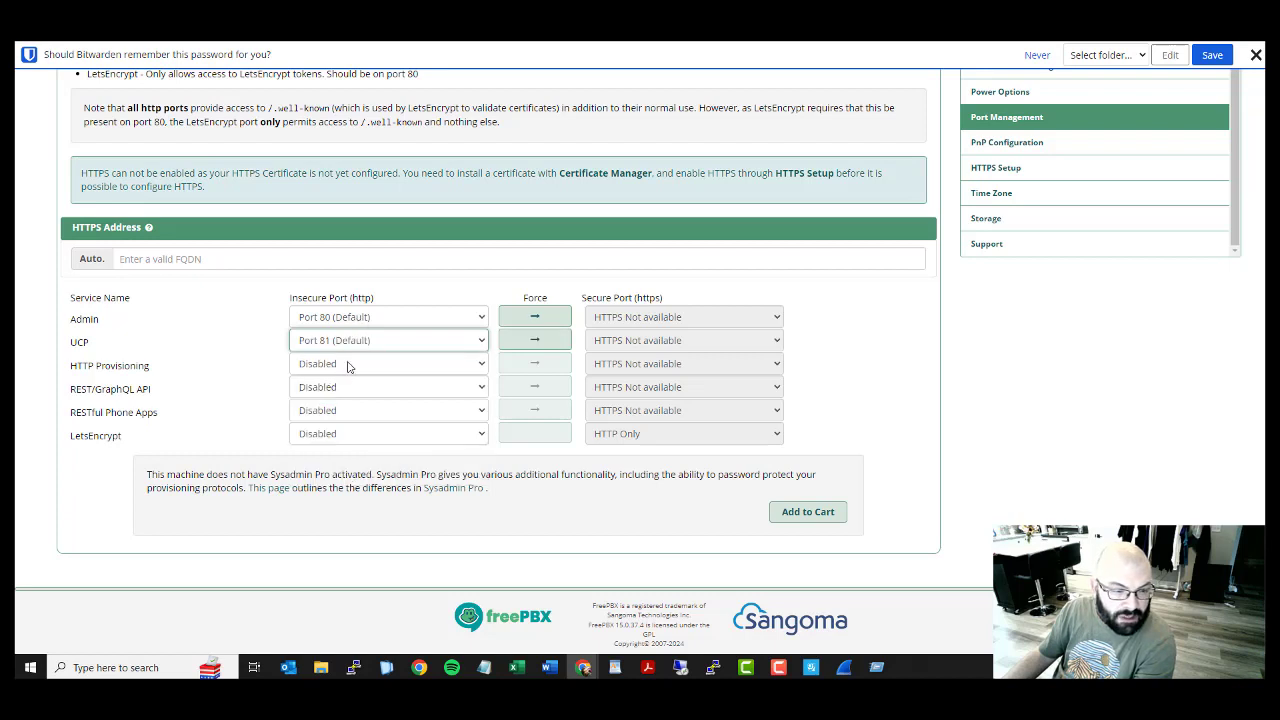
left_click(388, 363)
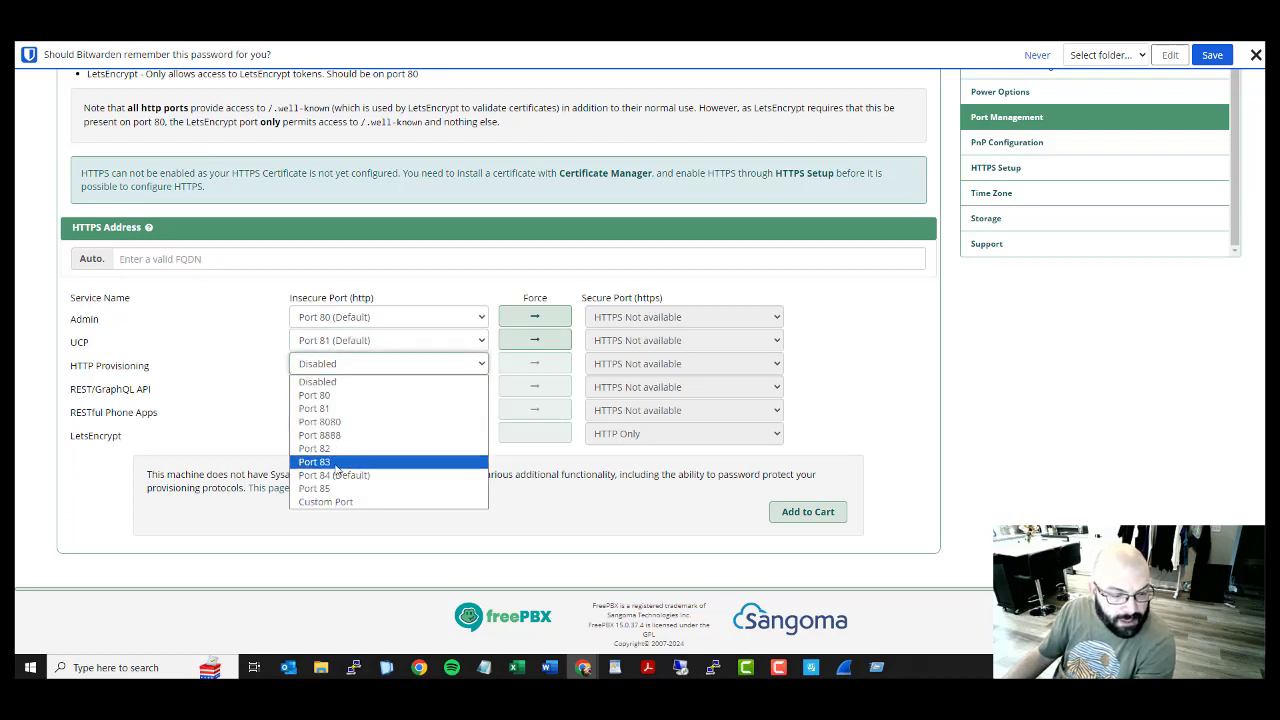
left_click(314, 461)
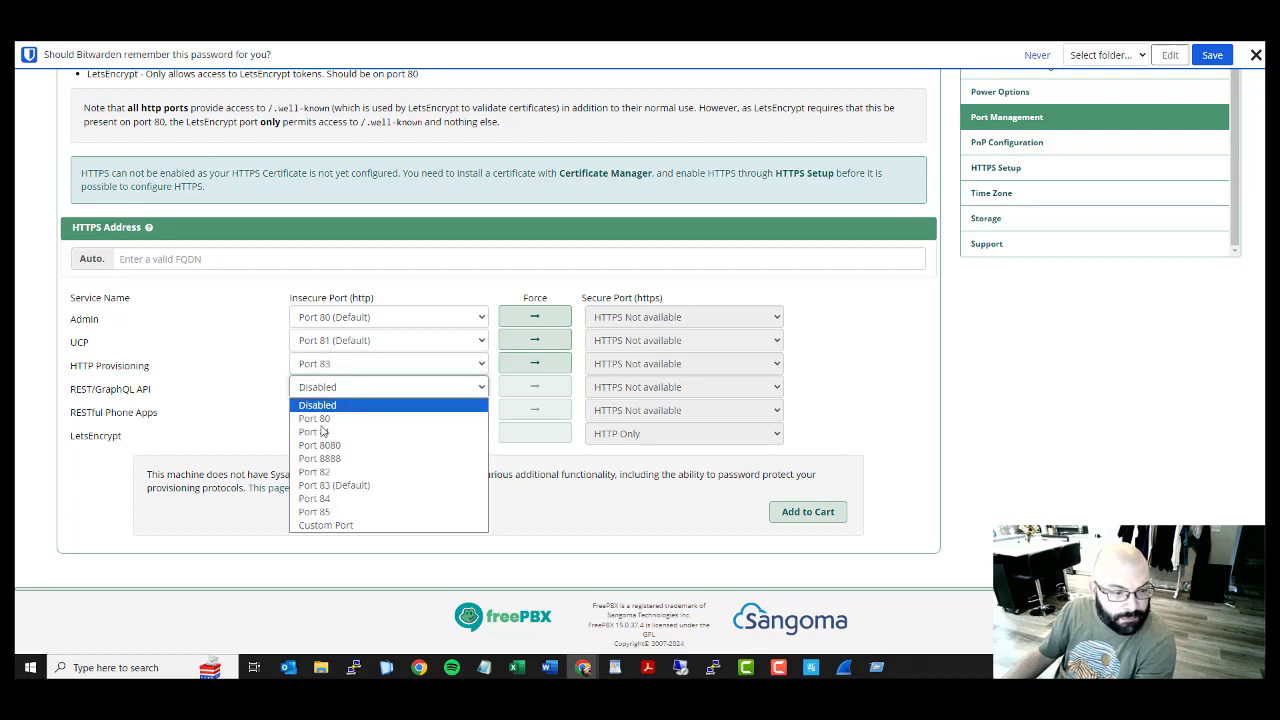
mouse_move(334, 485)
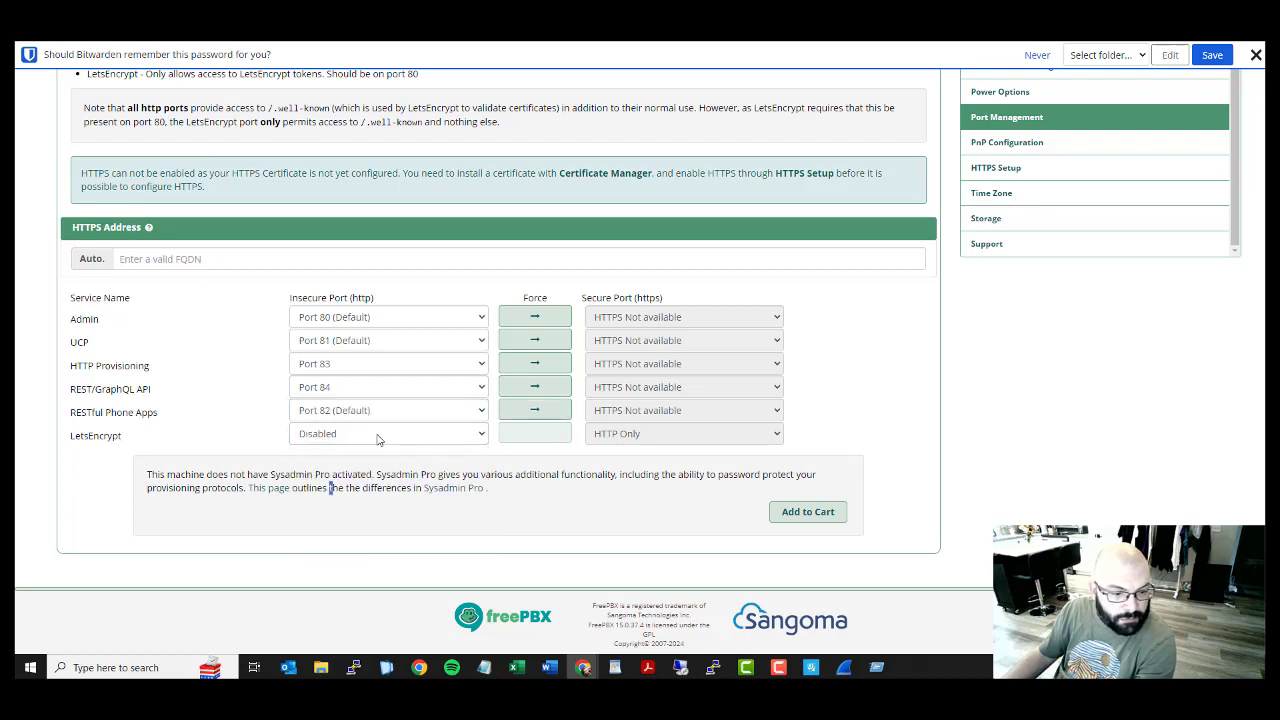
left_click(388, 317)
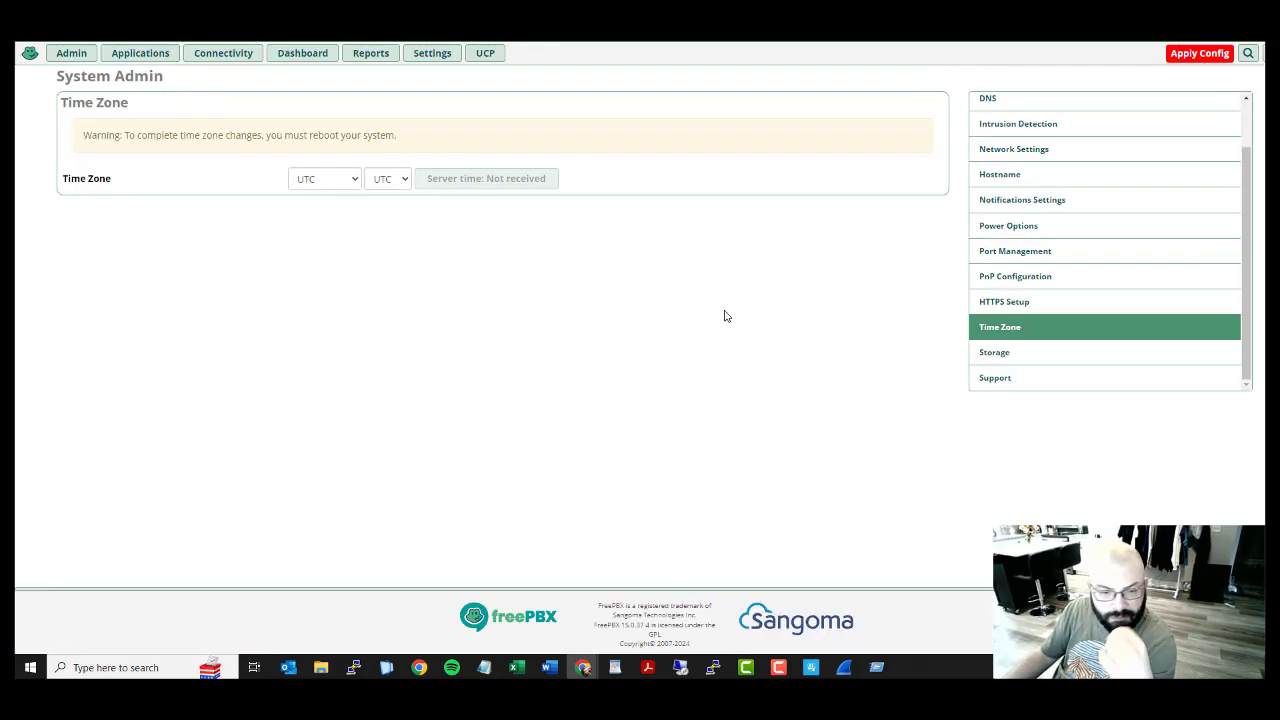
Step: Set the system time zone to America/New_York
left_click(324, 178)
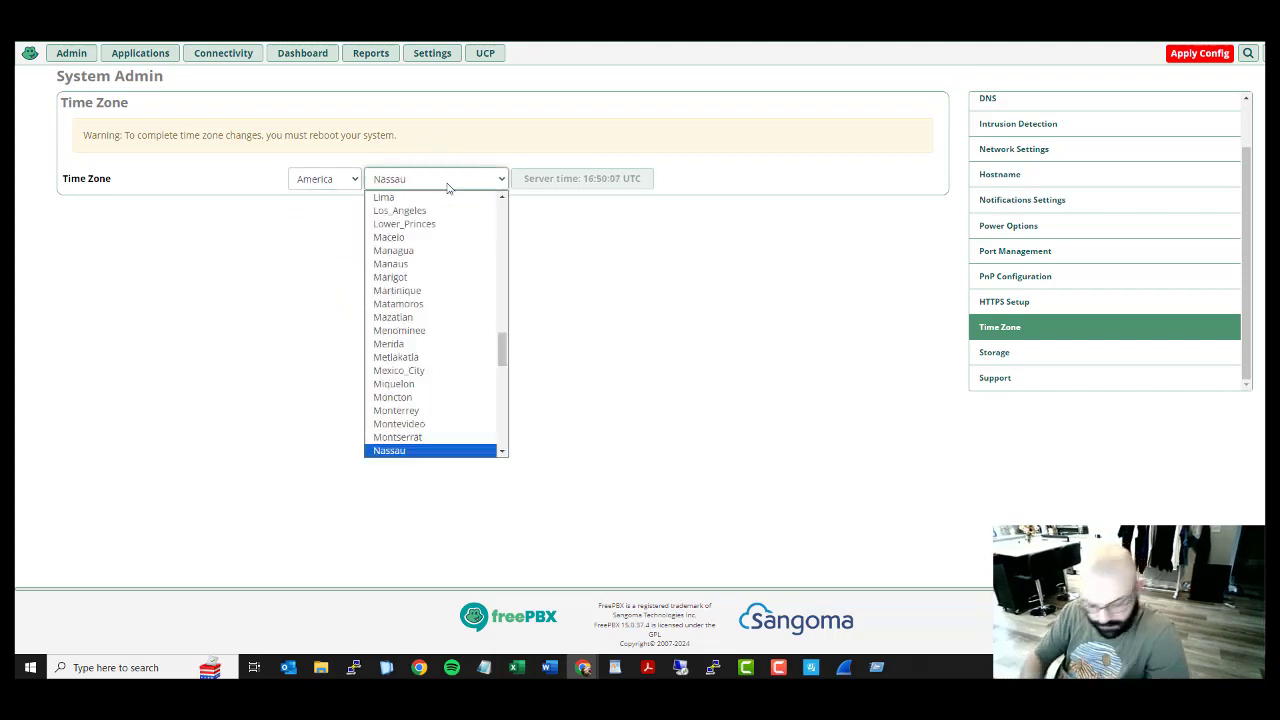
left_click(437, 179)
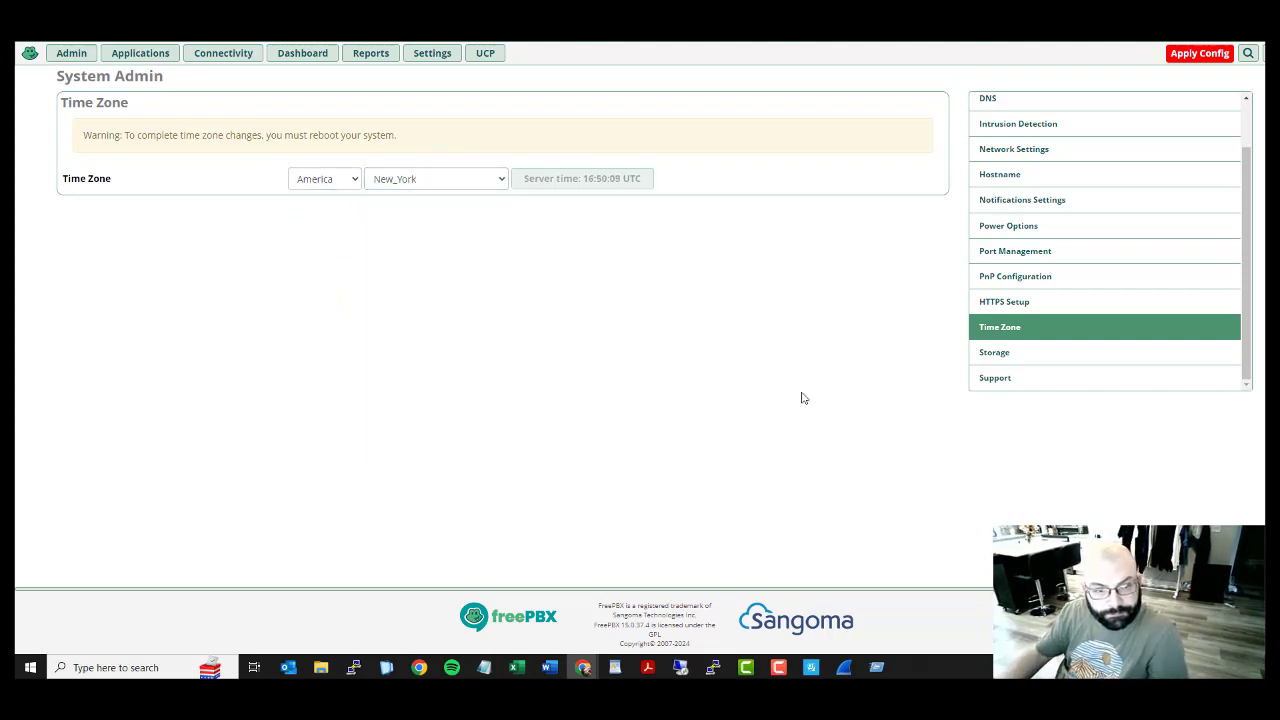
mouse_move(1040, 251)
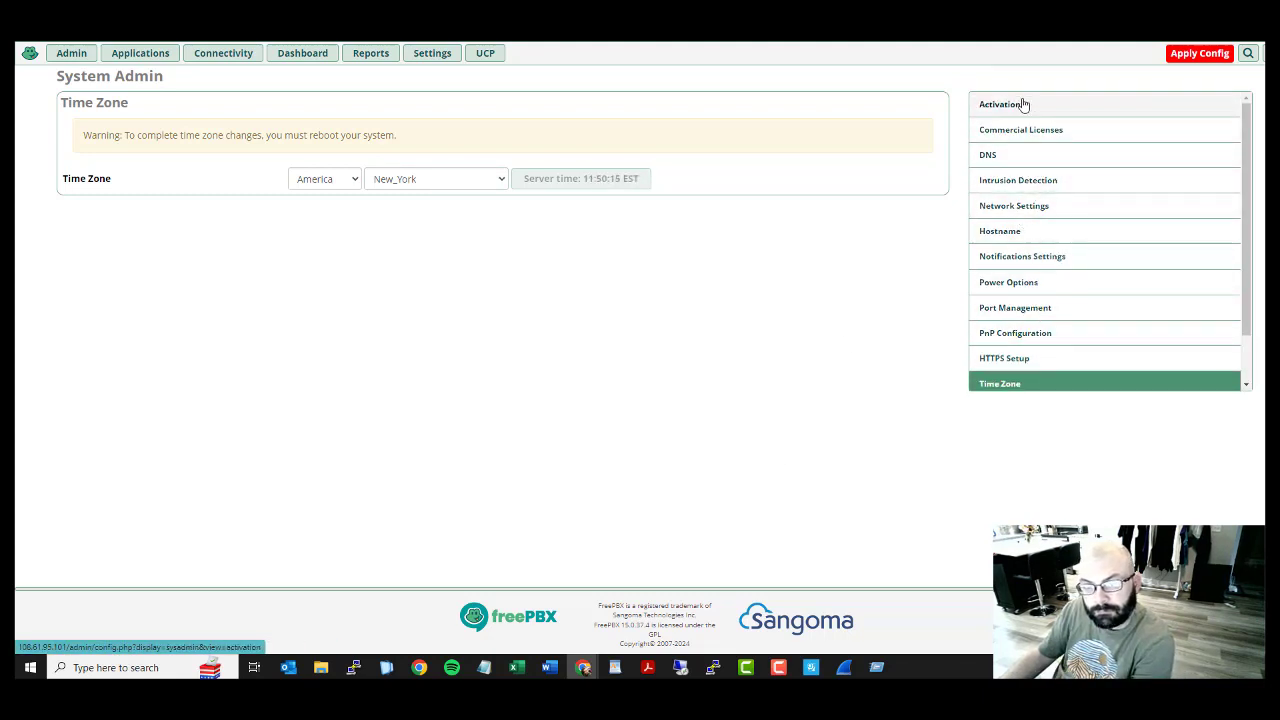
left_click(1000, 104)
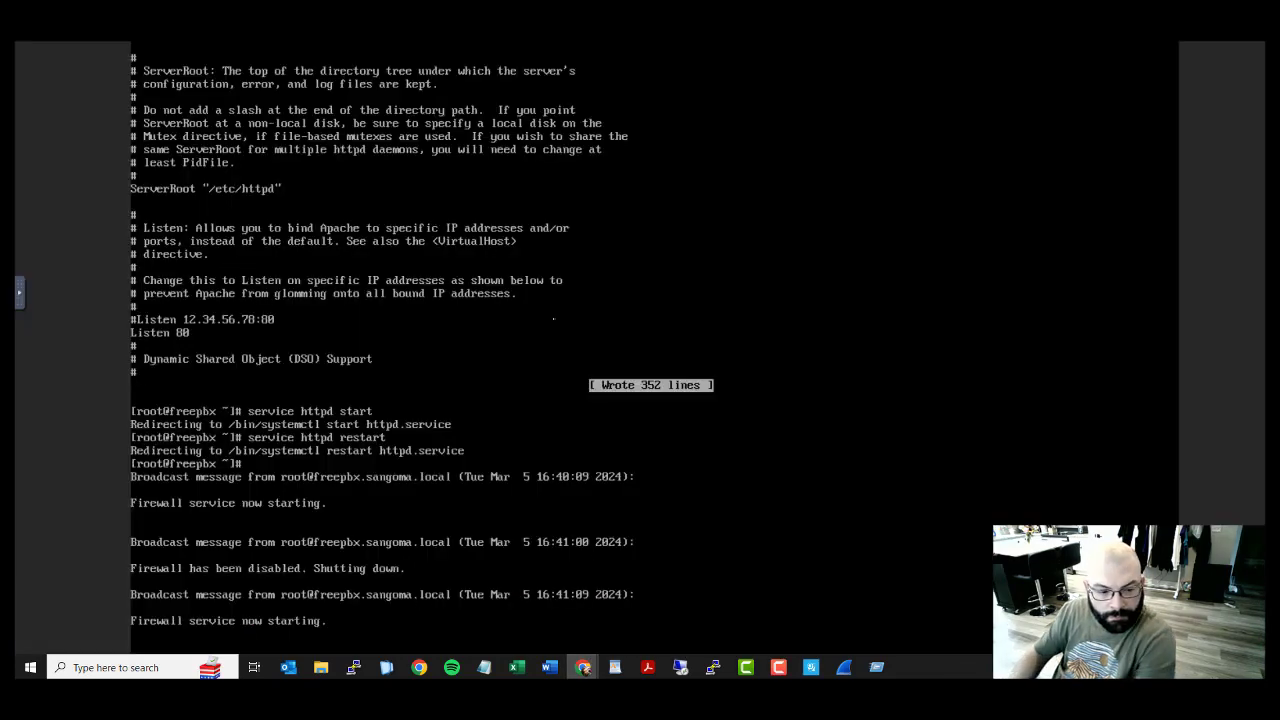
Step: Enter a fwconsole status command at the server's root prompt
type("fwconsole re")
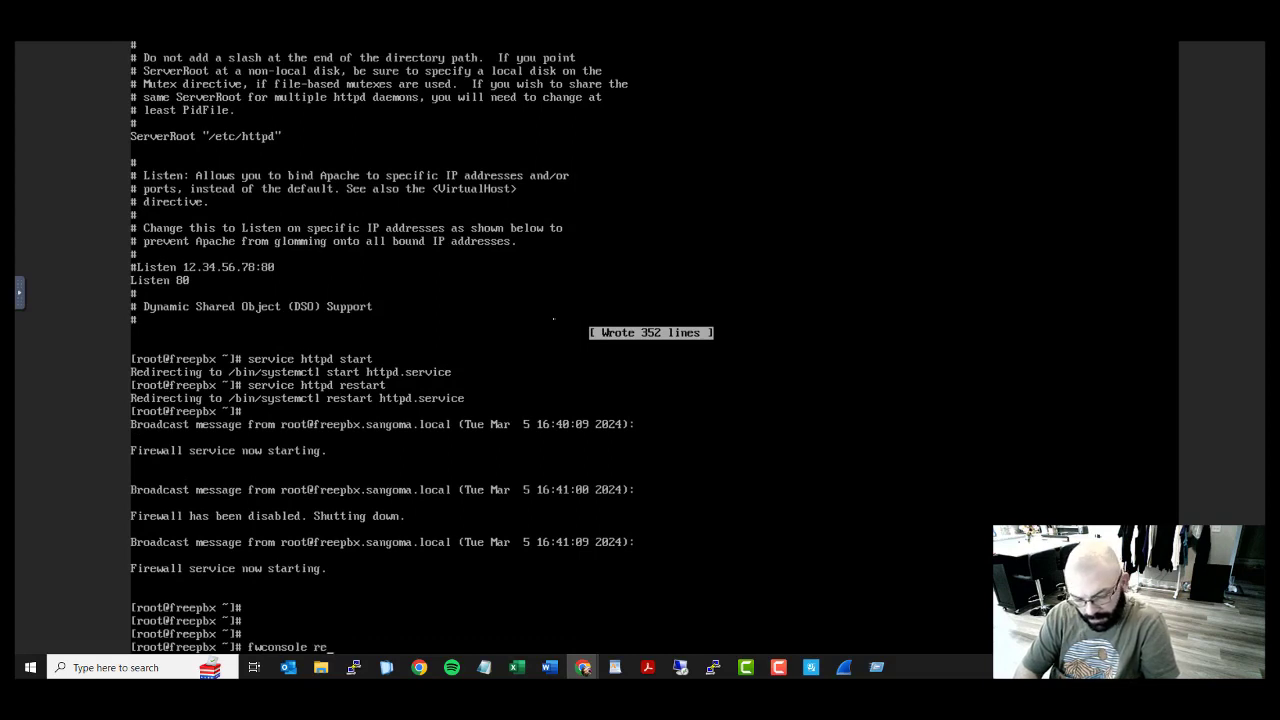
type("sta")
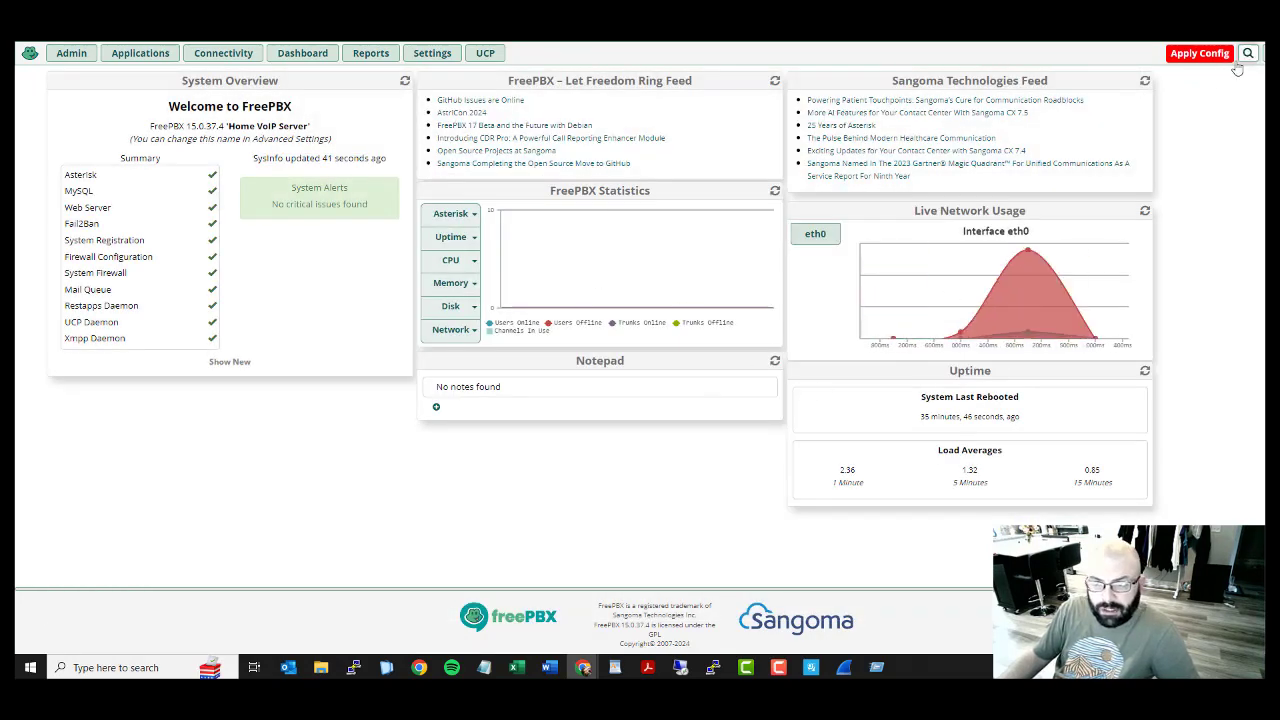
Step: Check for module updates online in Module Admin and process them
left_click(1247, 53)
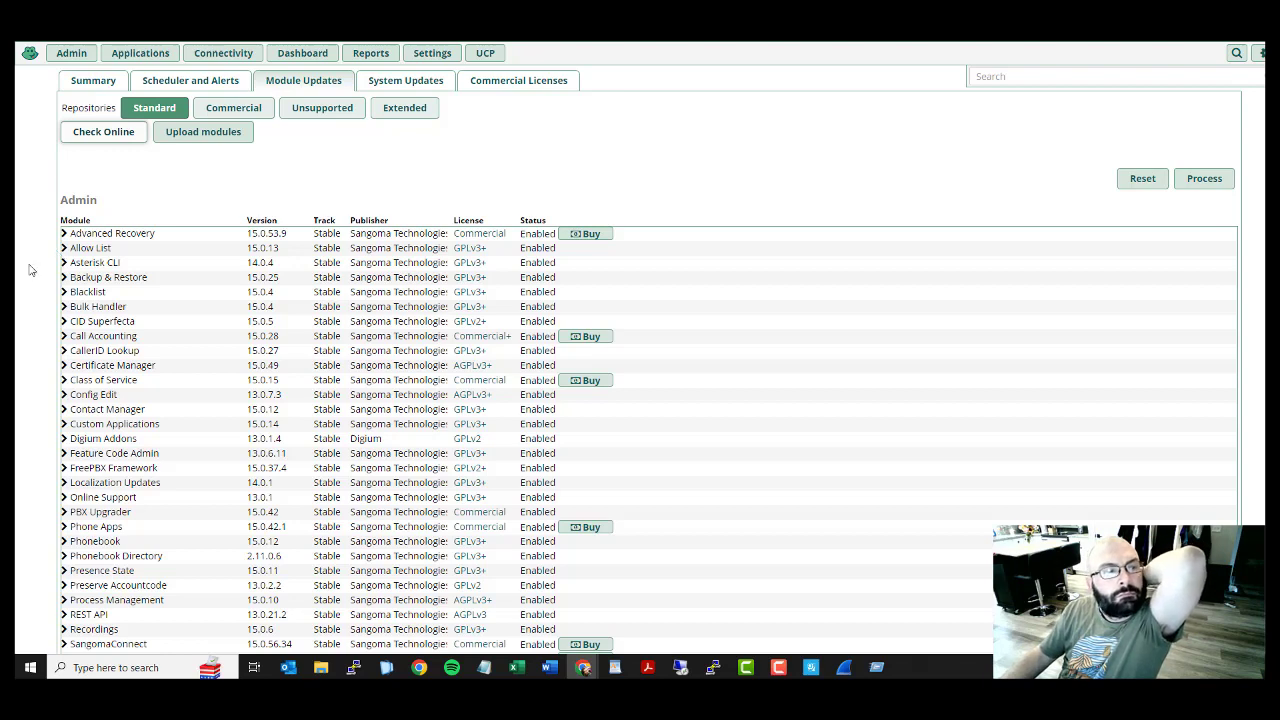
left_click(103, 131)
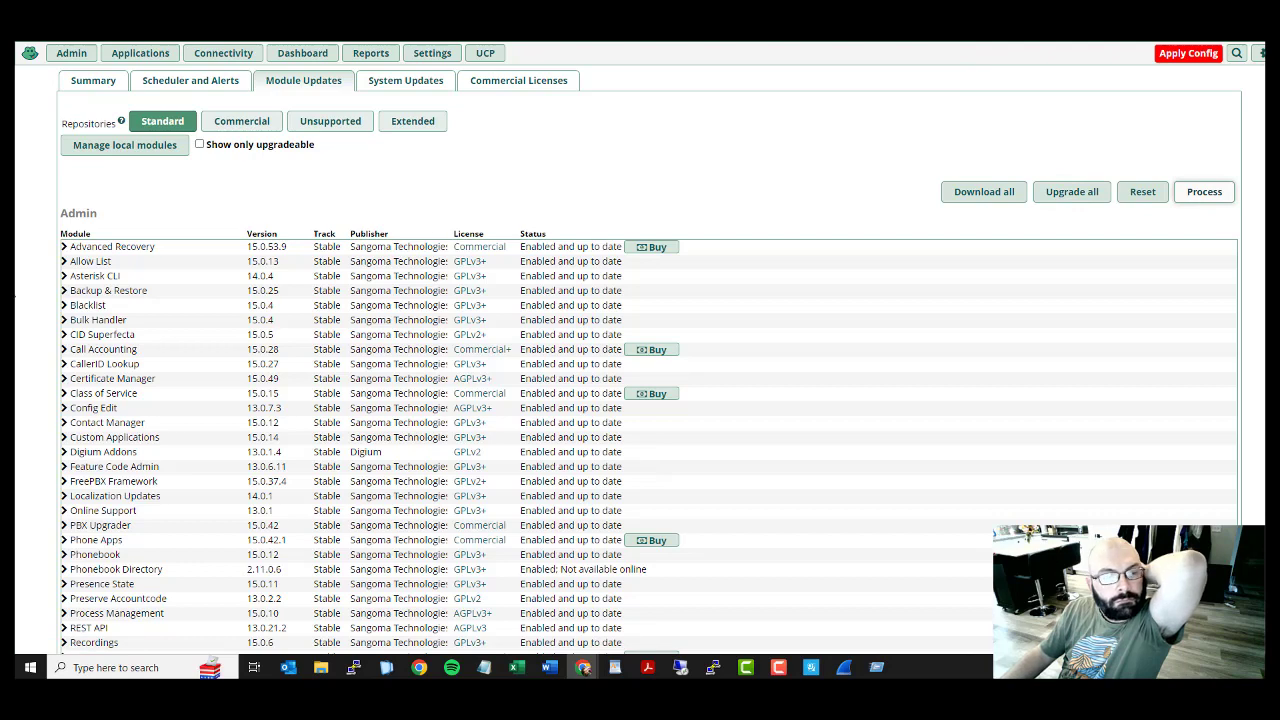
left_click(1204, 191)
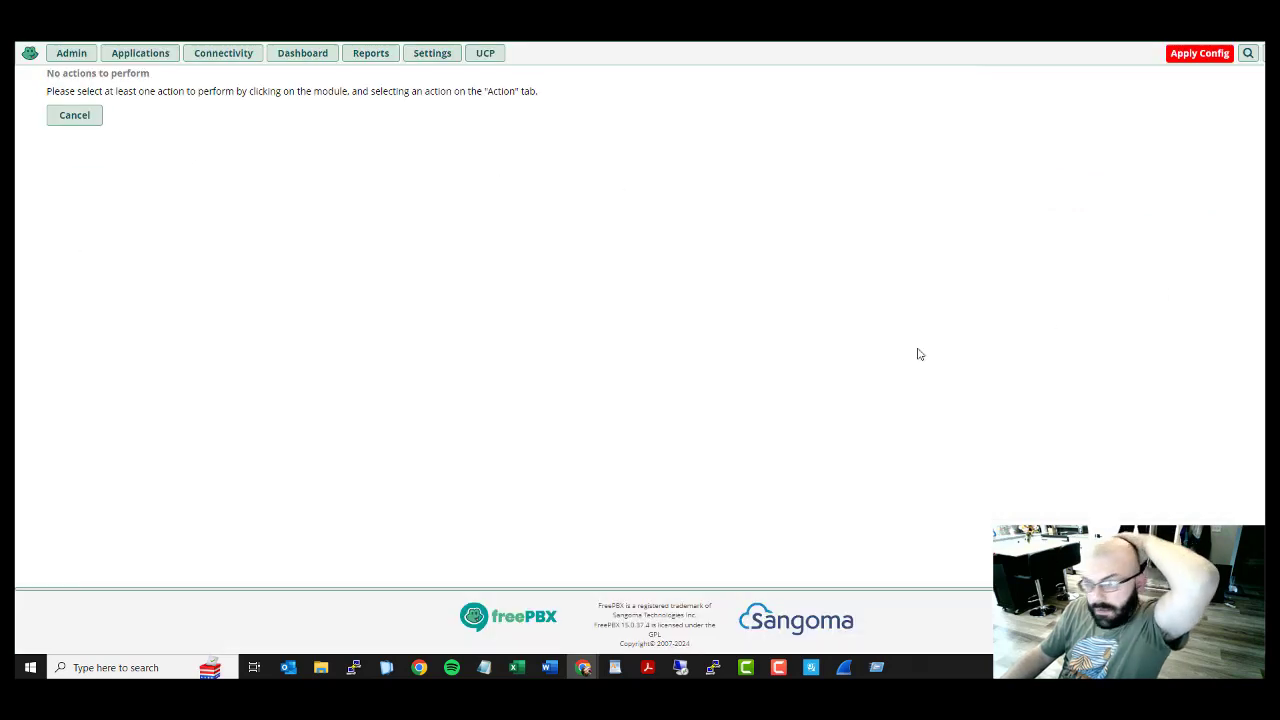